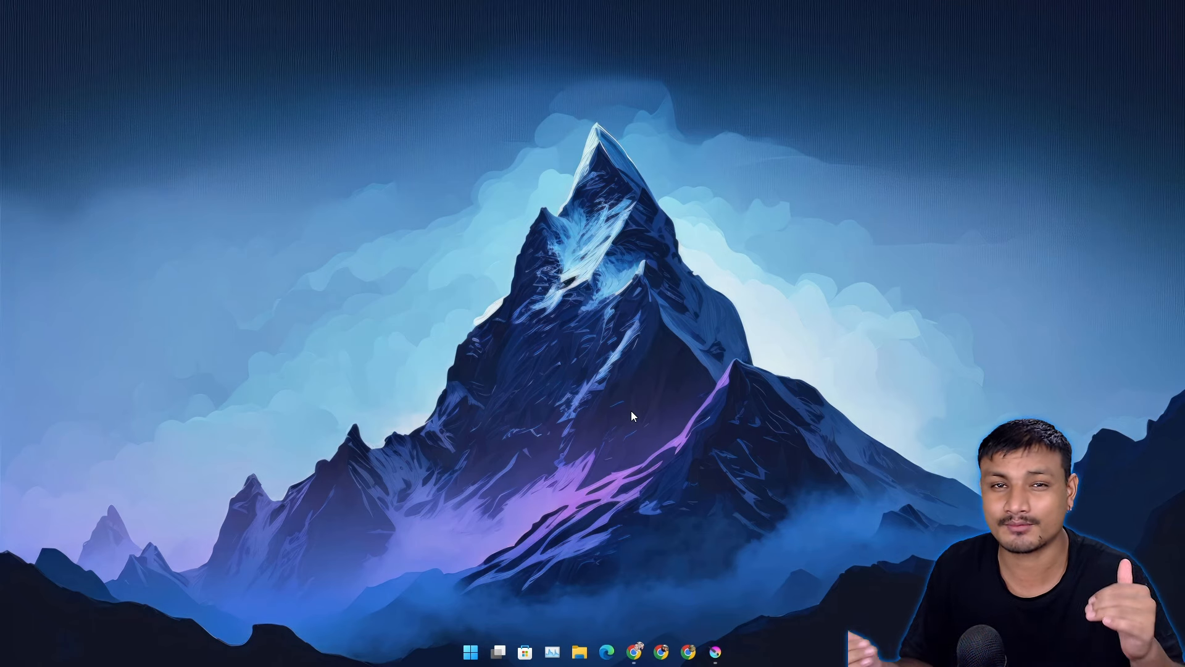
{"action": "mouse_move", "coordinate": [761, 497]}
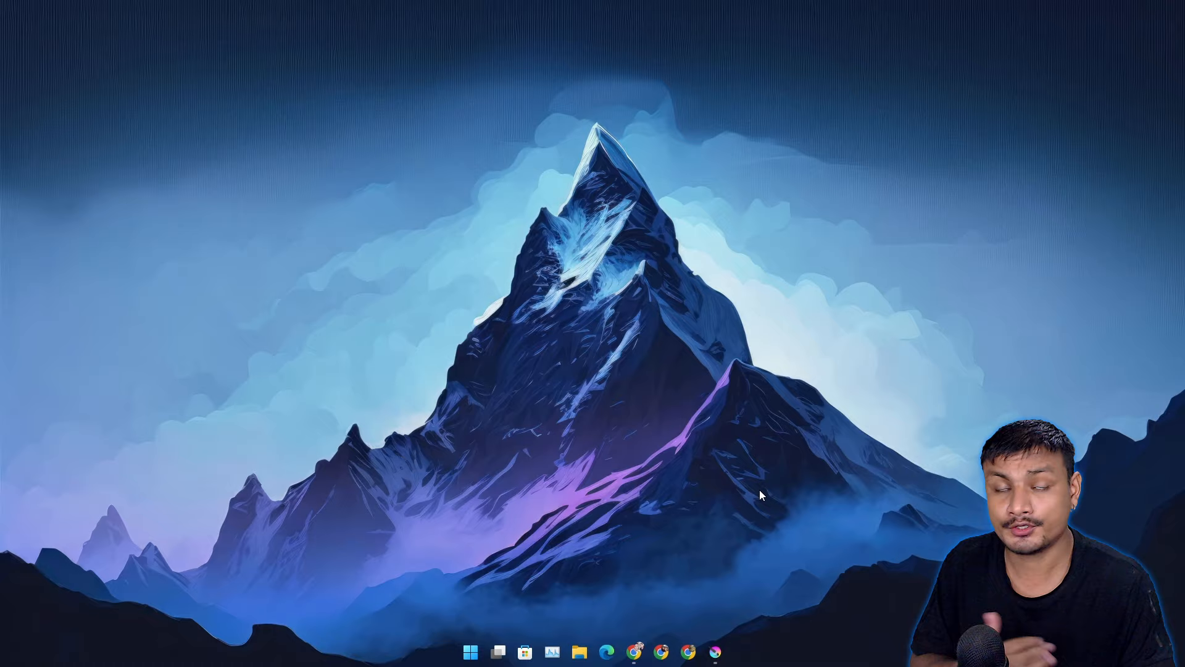
{"action": "mouse_move", "coordinate": [768, 496]}
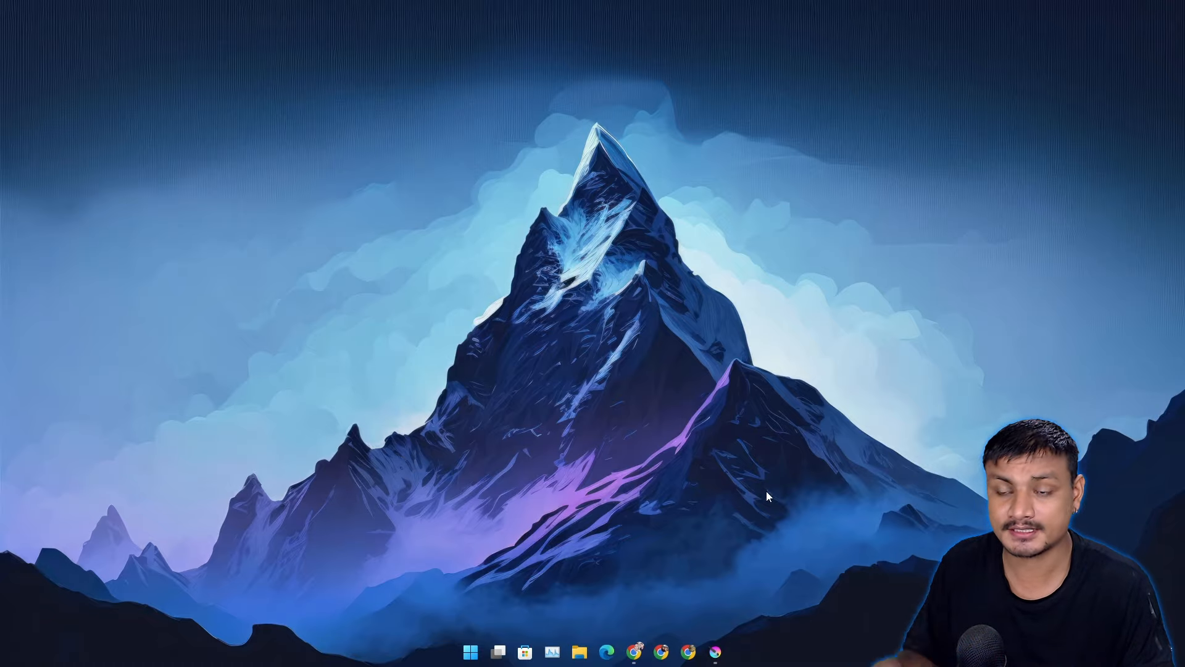
- Launch Krita from the Windows taskbar
{"action": "left_click", "coordinate": [712, 651]}
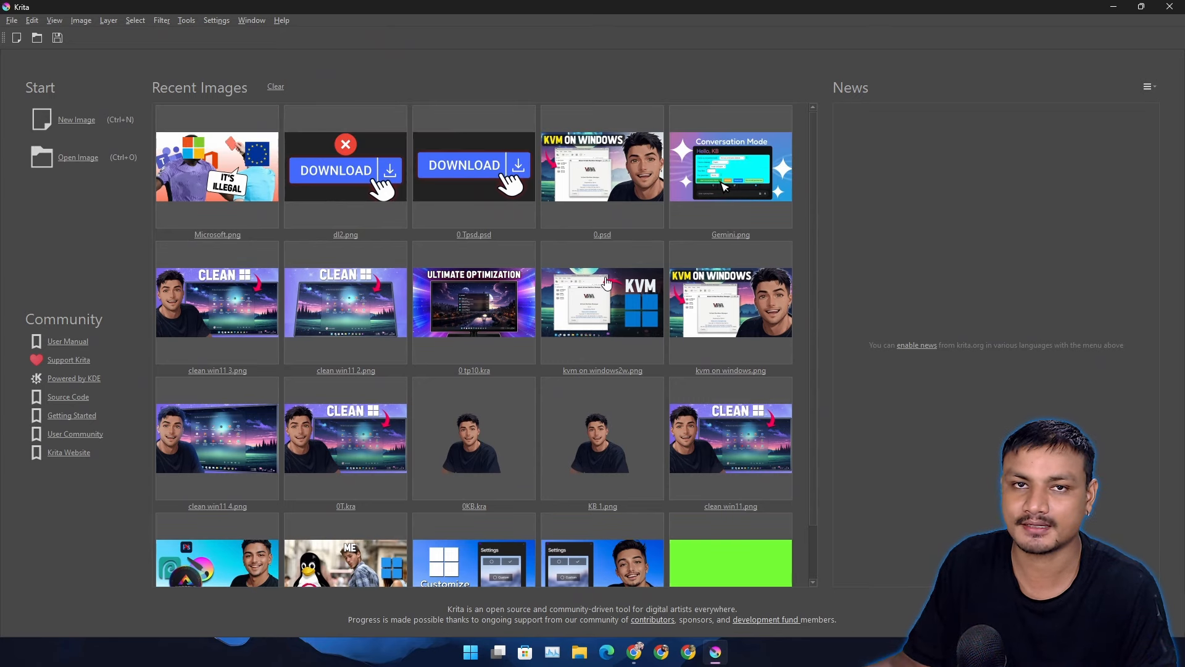
{"action": "mouse_move", "coordinate": [717, 267]}
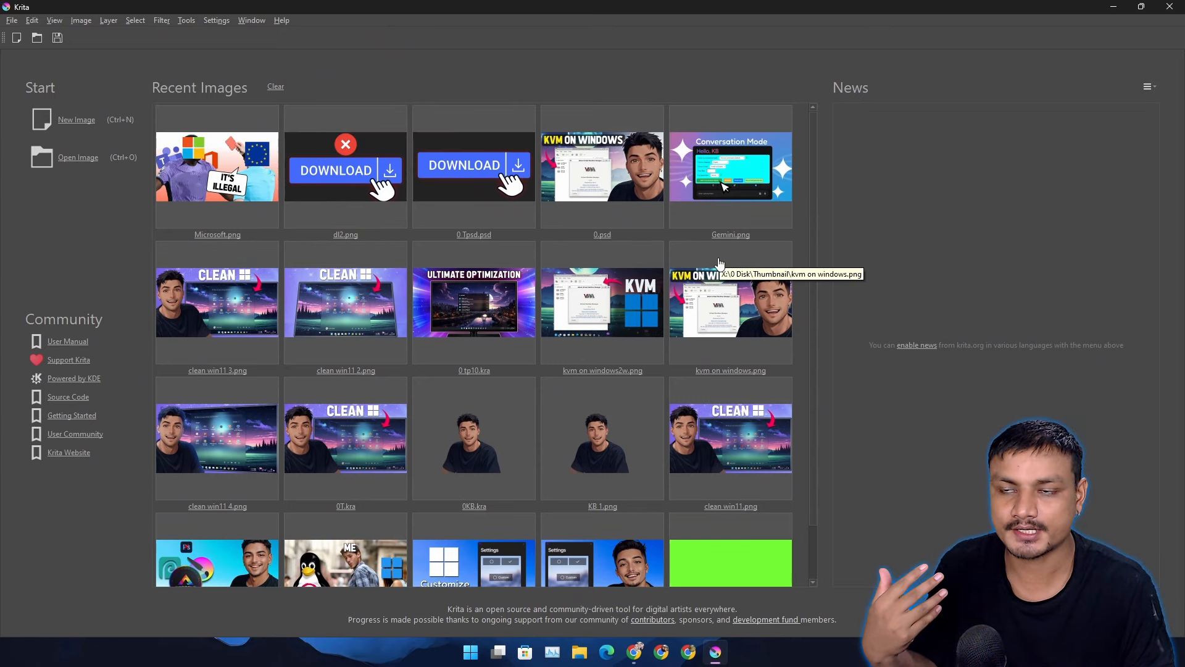
{"action": "mouse_move", "coordinate": [648, 317]}
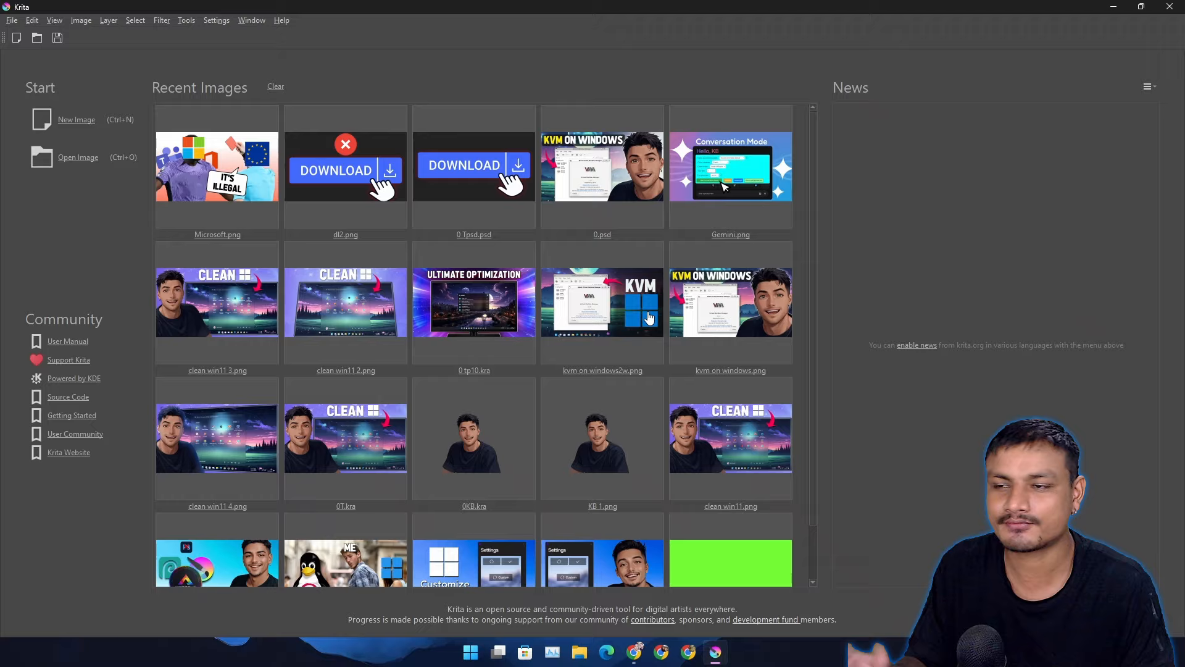
{"action": "mouse_move", "coordinate": [285, 246]}
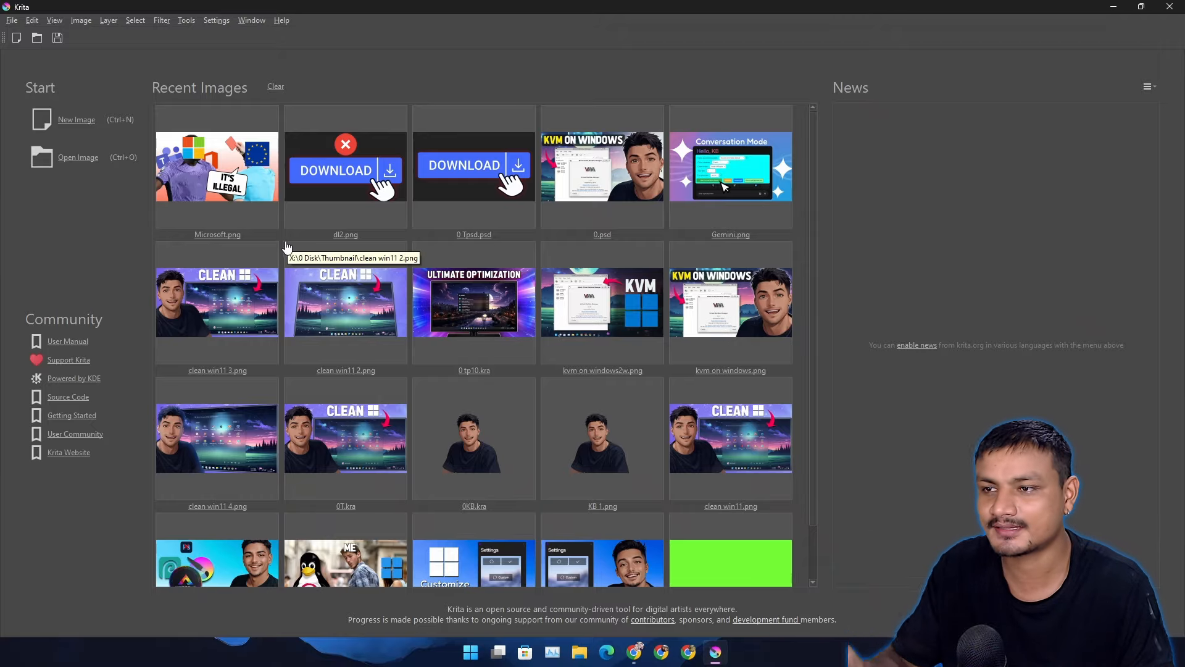
{"action": "scroll", "scroll_direction": "down", "scroll_amount": 3}
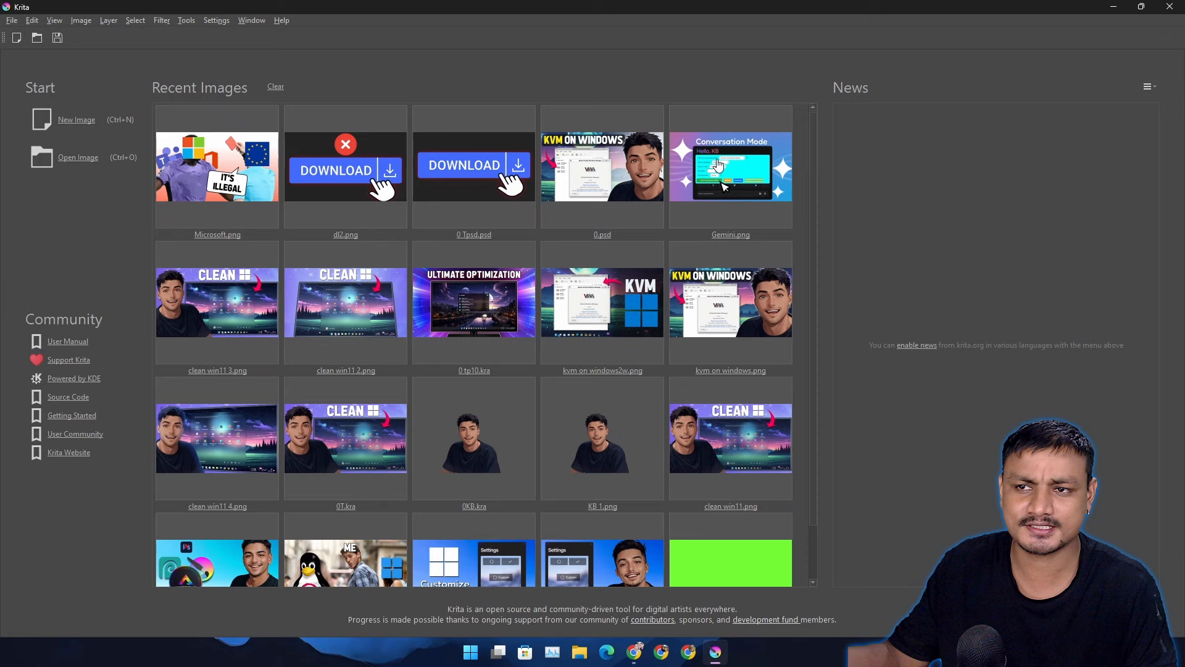
{"action": "double_click", "coordinate": [730, 168]}
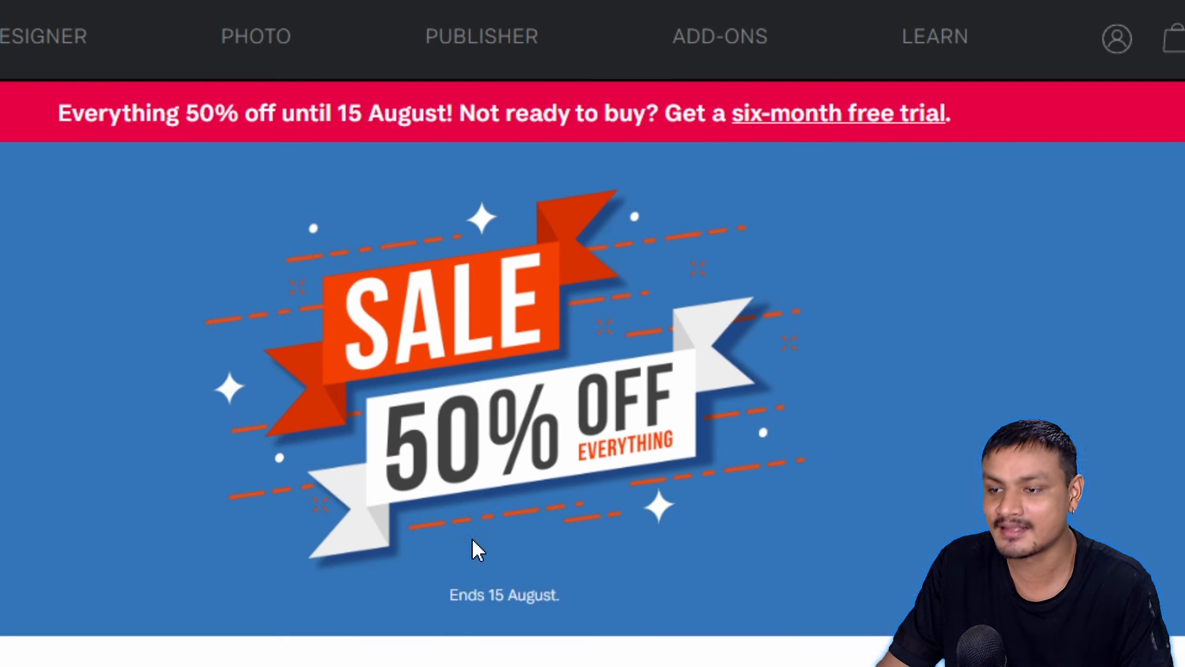
{"action": "scroll", "scroll_direction": "down", "scroll_amount": 3}
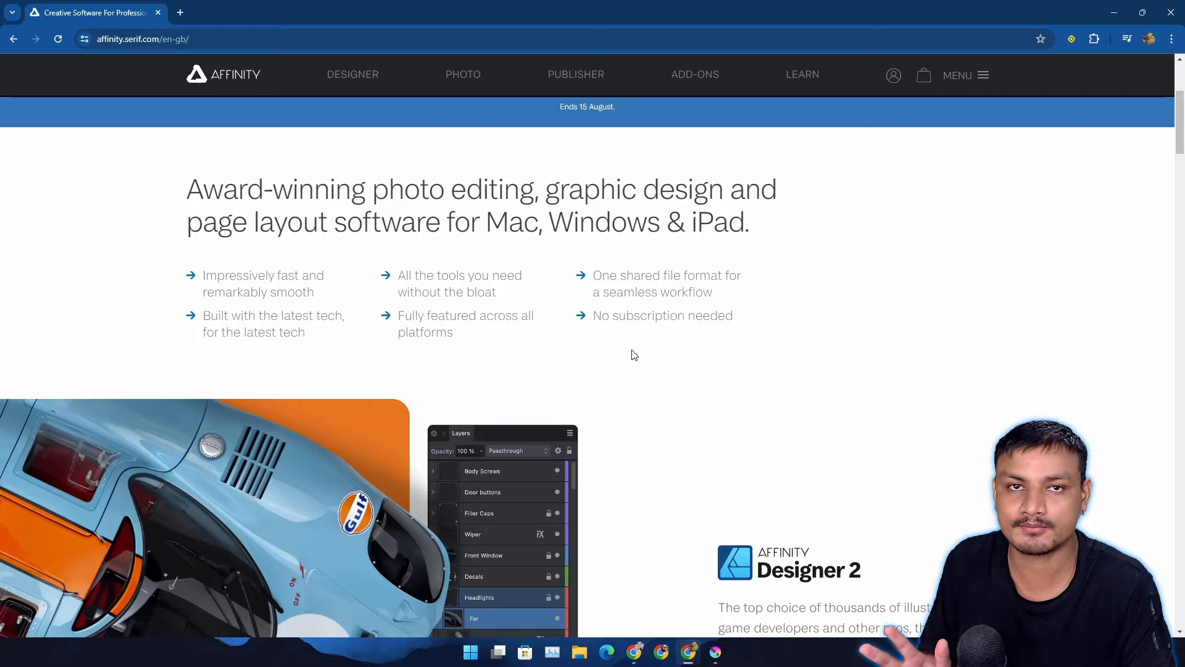
{"action": "scroll", "scroll_direction": "down", "scroll_amount": 3}
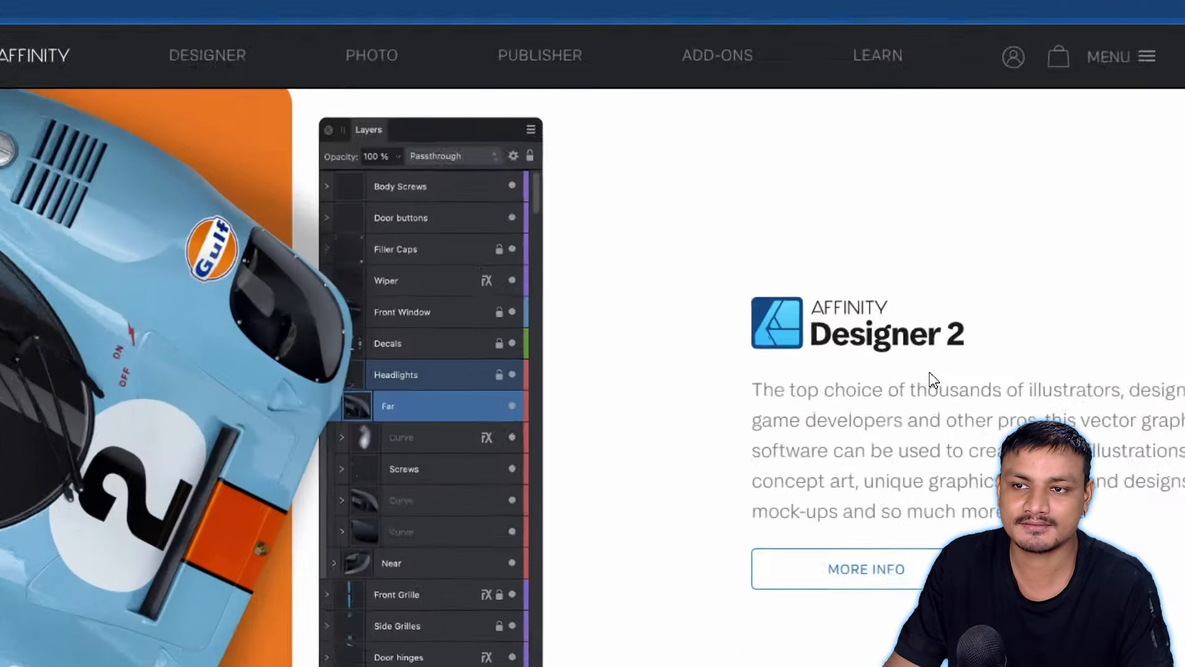
{"action": "scroll", "scroll_direction": "down", "scroll_amount": 3}
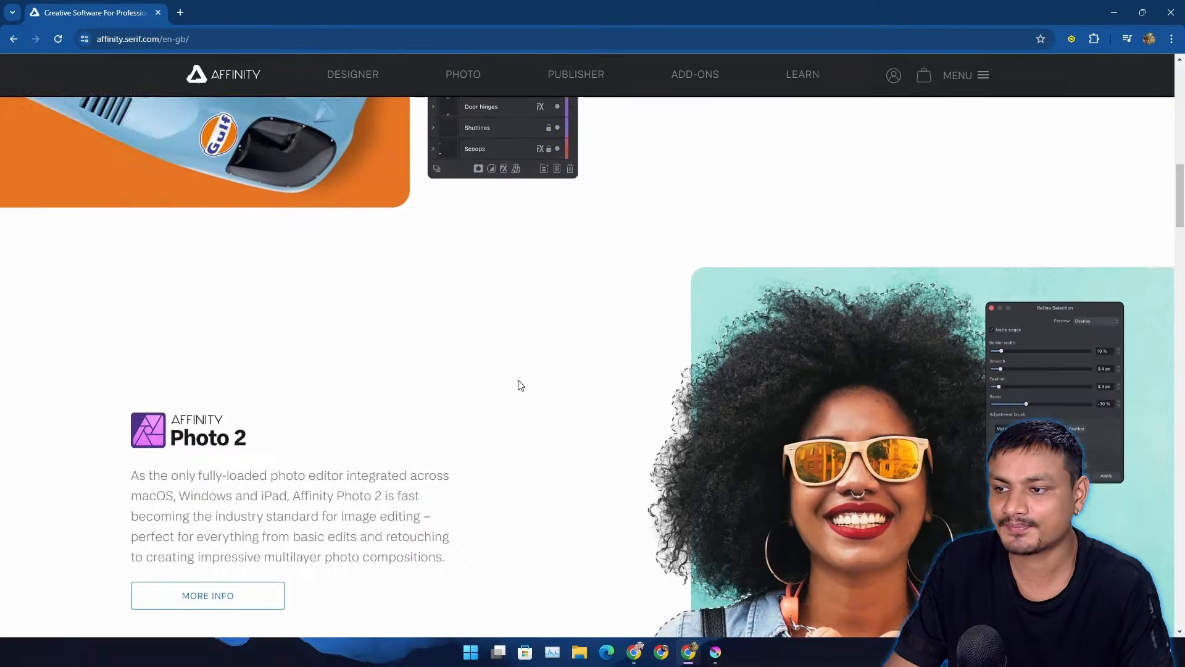
{"action": "scroll", "scroll_direction": "down", "scroll_amount": 3}
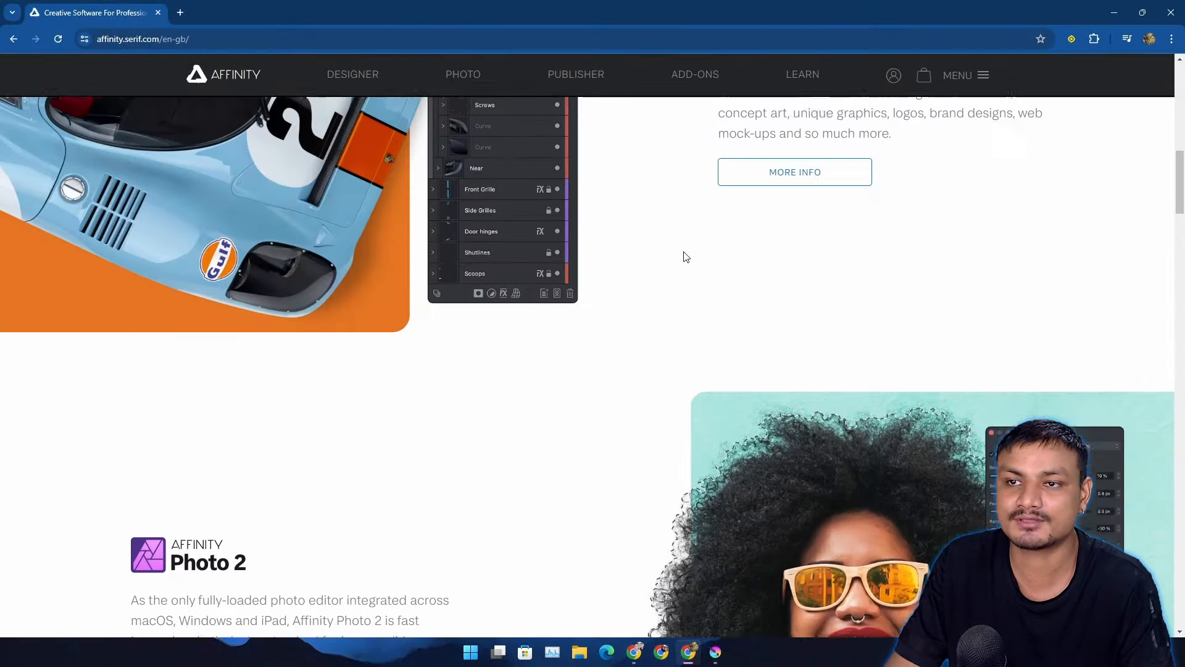
{"action": "scroll", "scroll_direction": "up", "scroll_amount": 3}
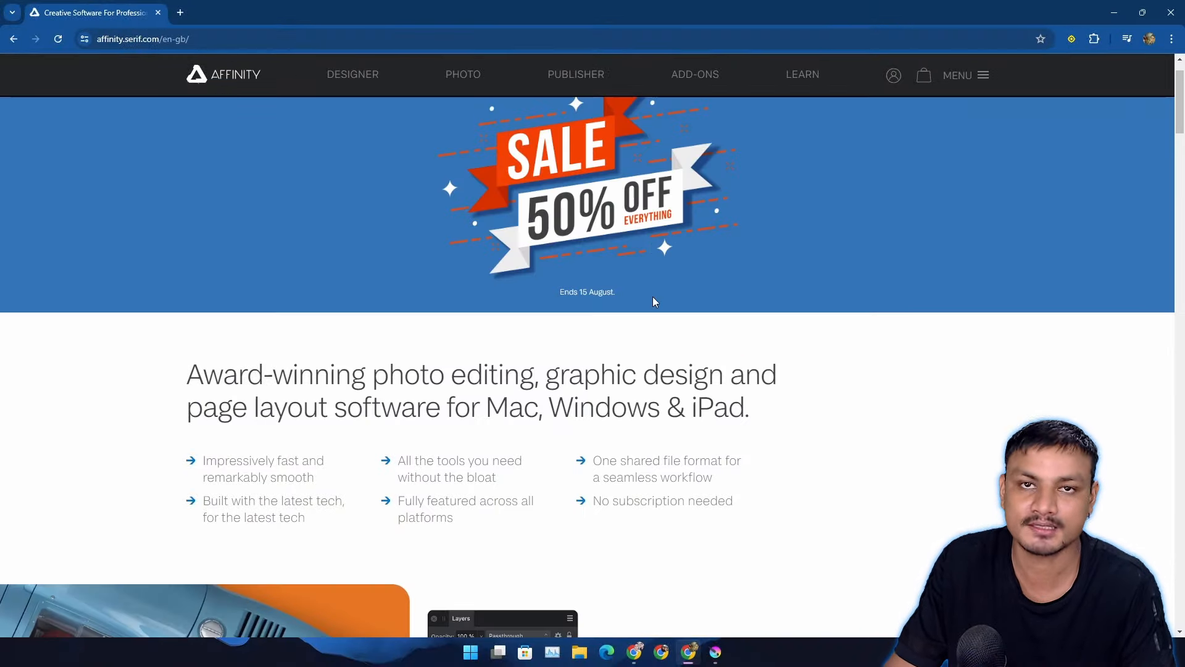
{"action": "scroll", "scroll_direction": "down", "scroll_amount": 3}
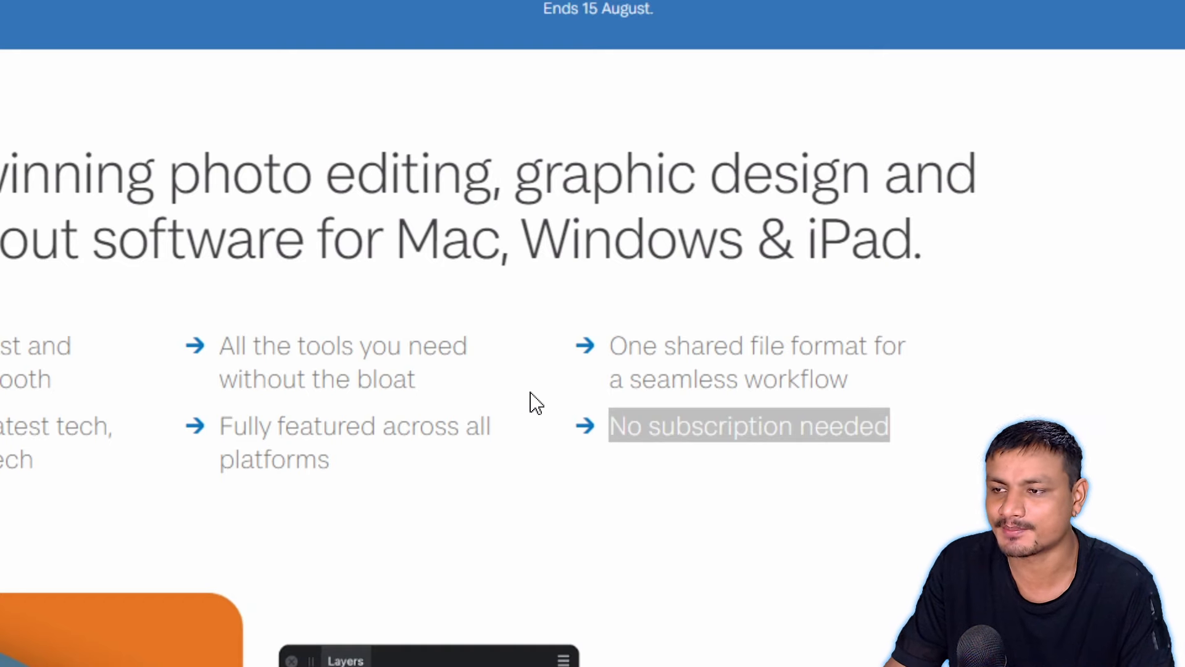
{"action": "scroll", "scroll_direction": "down", "scroll_amount": 3}
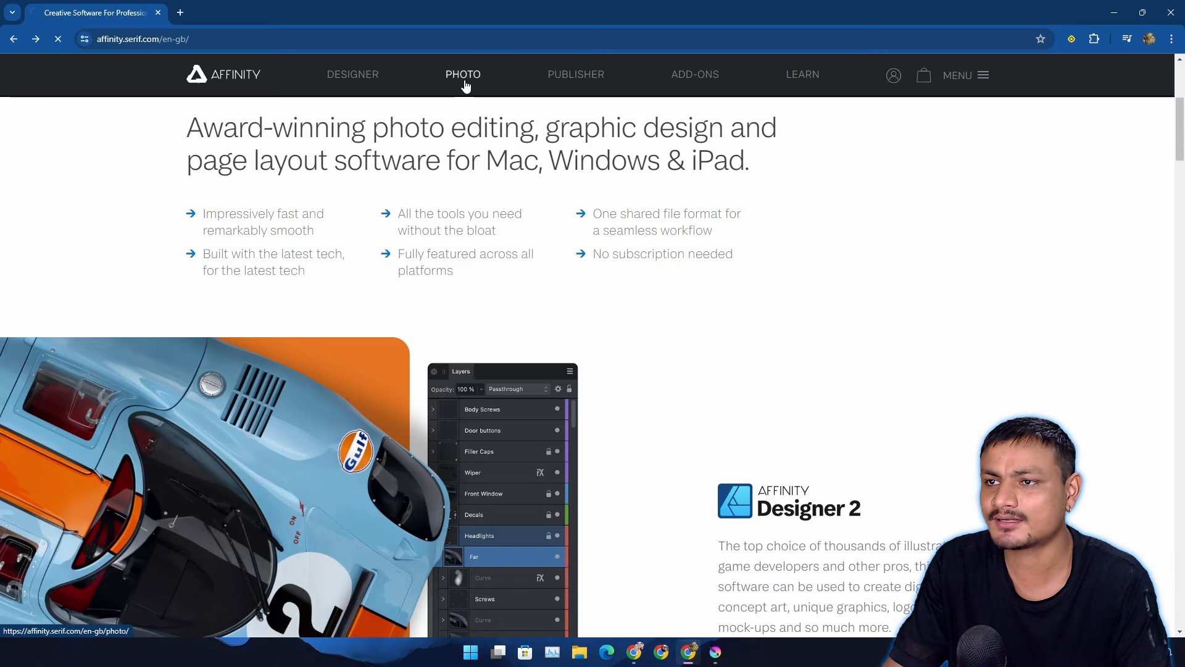
- Go to the Affinity Photo product page and scroll down to the Windows free-trial download
{"action": "left_click", "coordinate": [462, 74]}
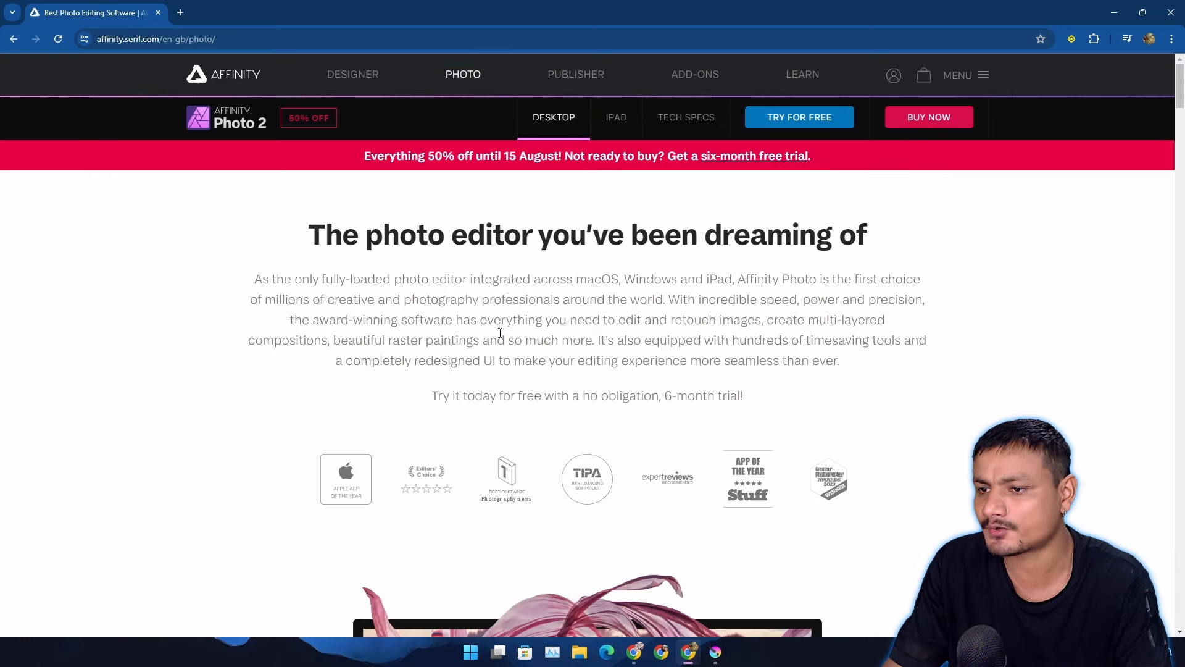
{"action": "scroll", "scroll_direction": "down", "scroll_amount": 3}
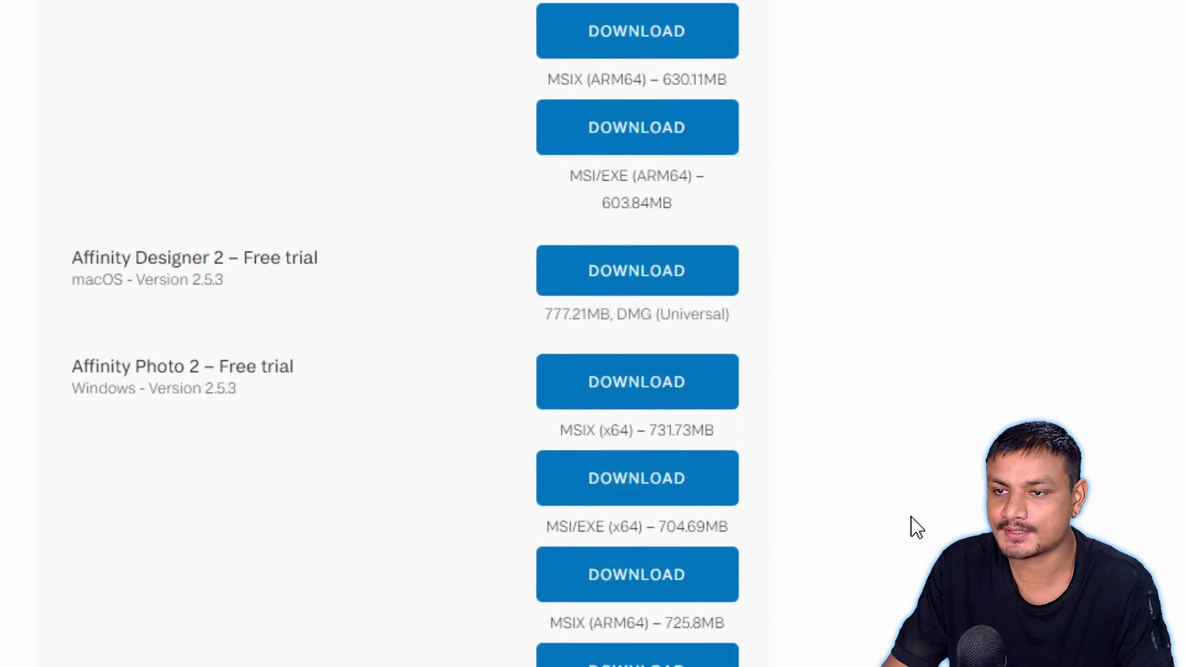
{"action": "scroll", "scroll_direction": "down", "scroll_amount": 3}
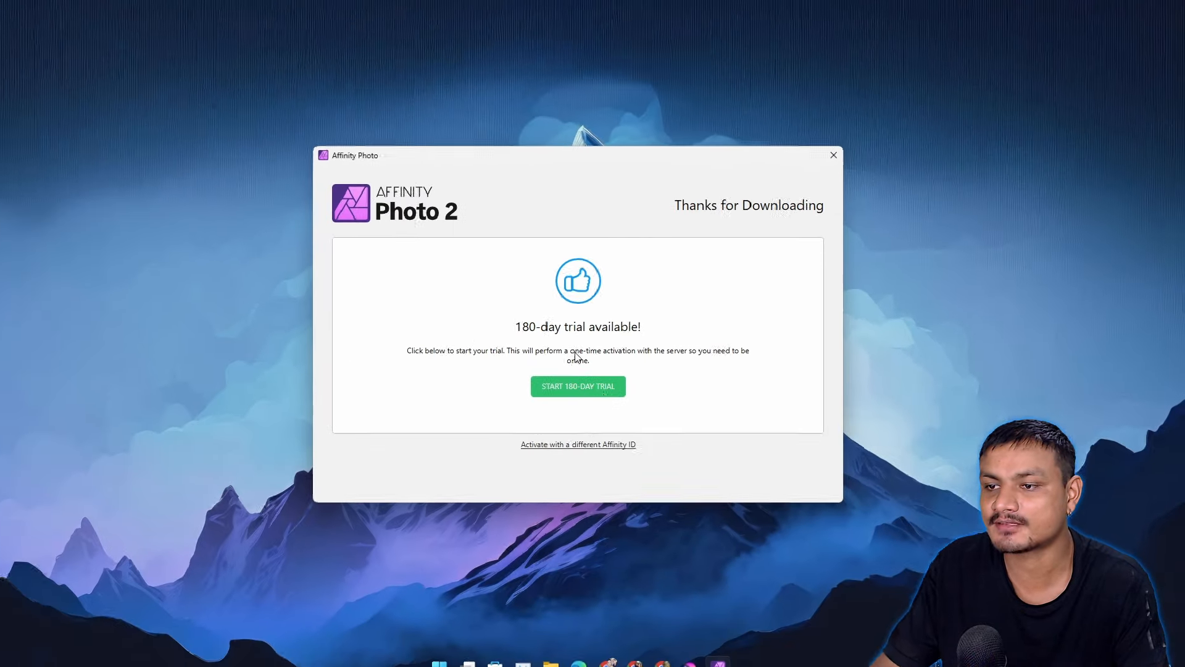
- Start the 180-day free trial and continue past the activation-successful screen
{"action": "left_click", "coordinate": [578, 386]}
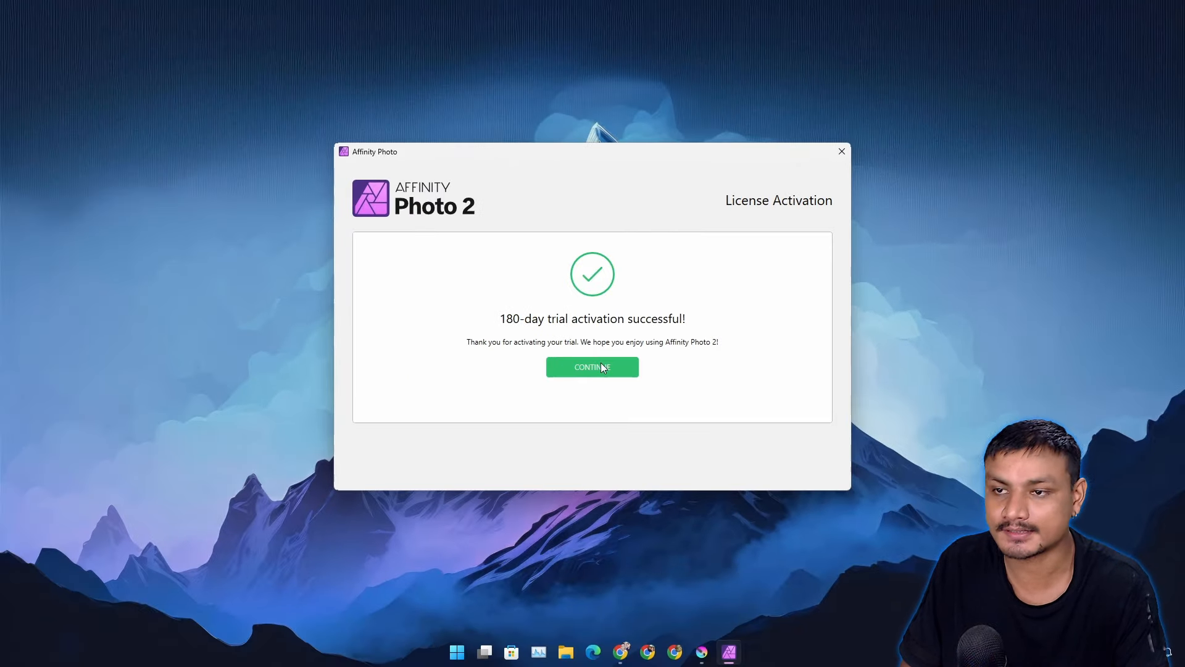
{"action": "left_click", "coordinate": [592, 367]}
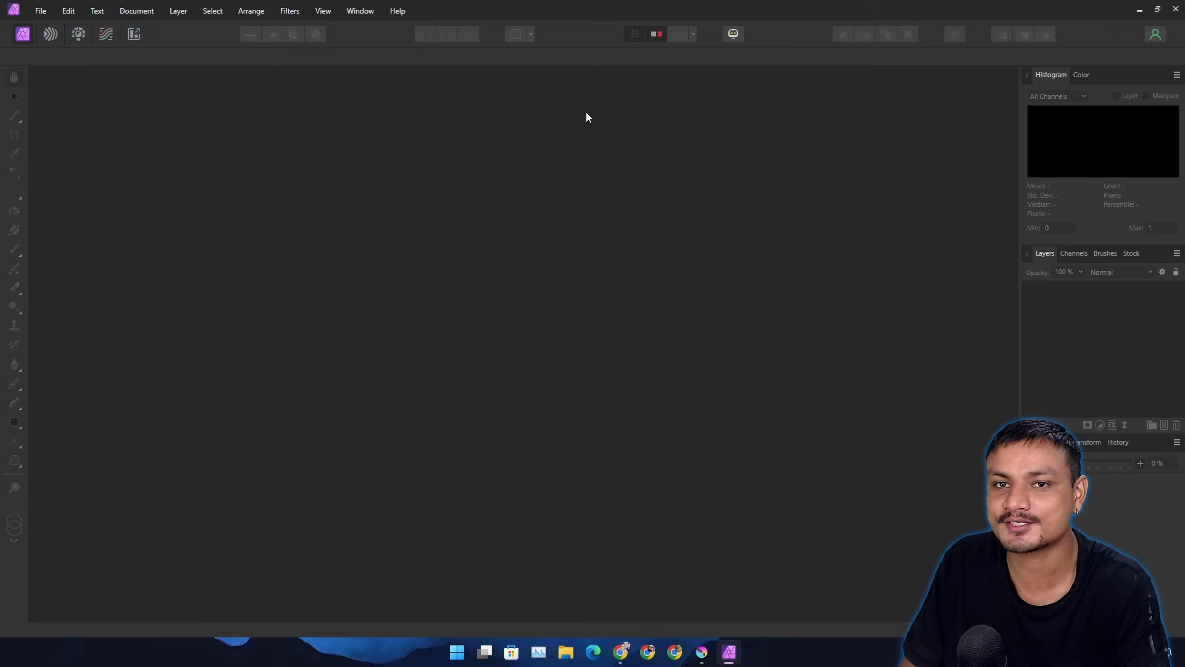
{"action": "mouse_move", "coordinate": [90, 71]}
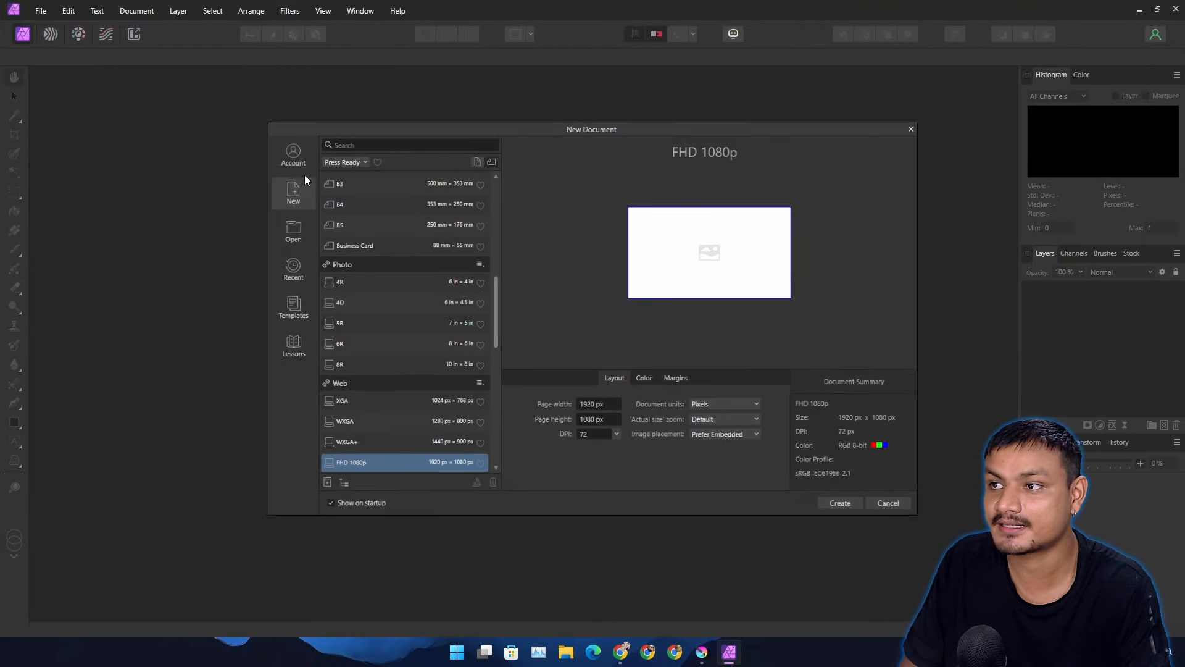
- Create a new blank document from the 1280 × 720 WXGA preset at 300 DPI
{"action": "left_click", "coordinate": [615, 436]}
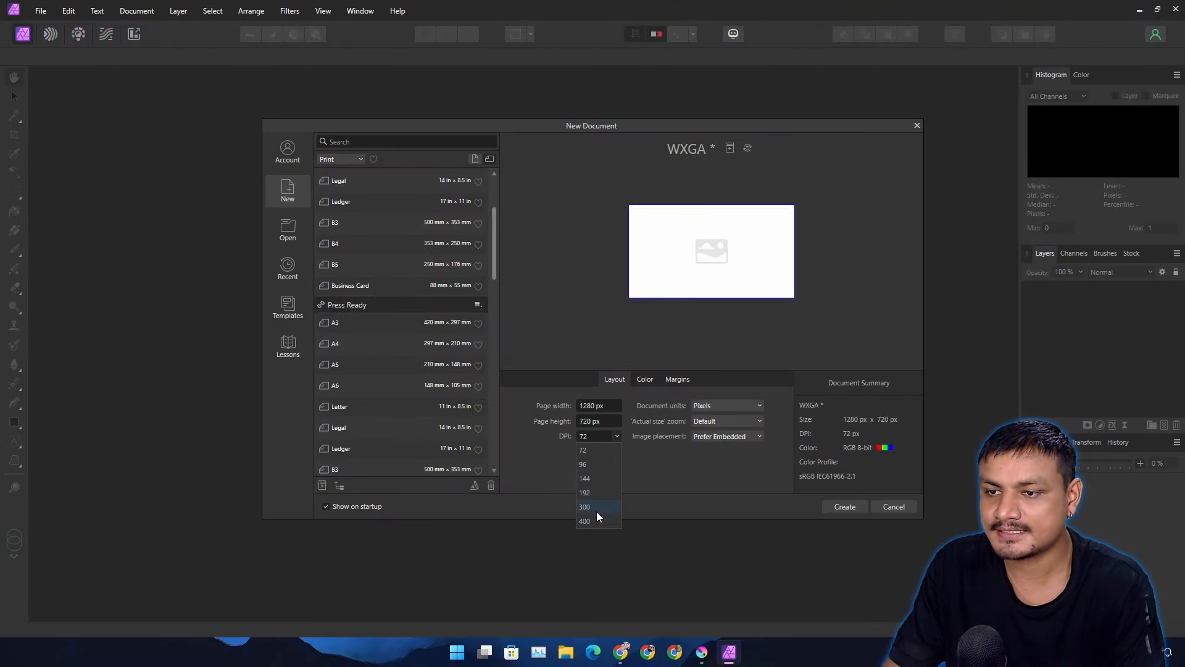
{"action": "left_click", "coordinate": [584, 506]}
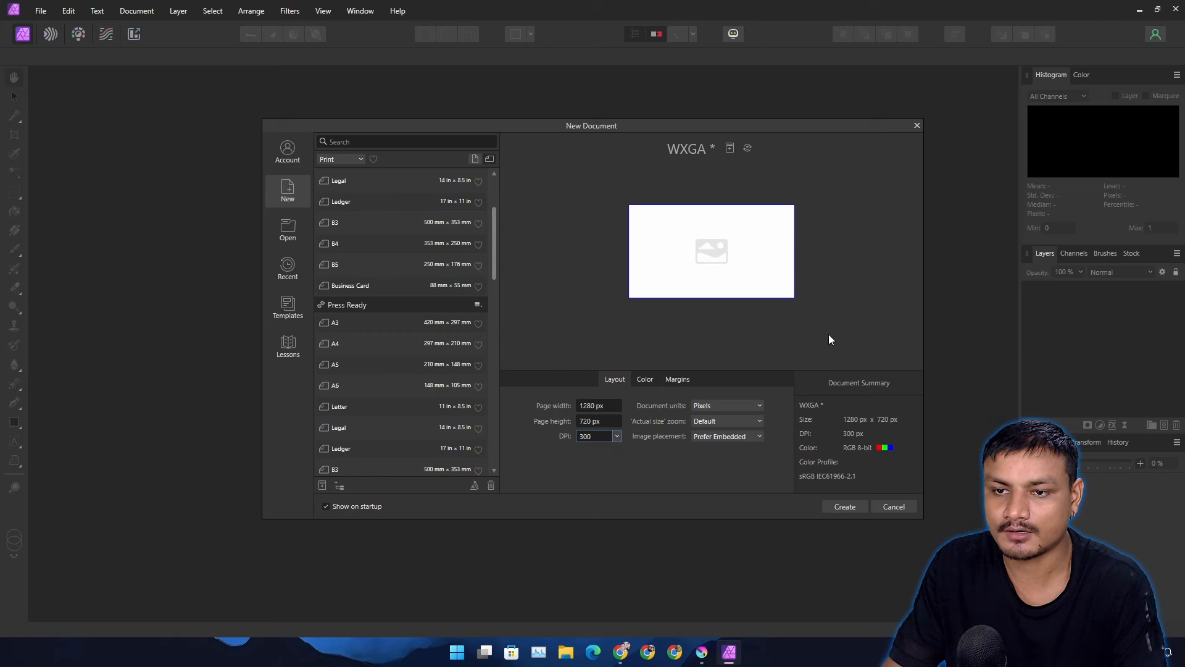
{"action": "left_click", "coordinate": [845, 506]}
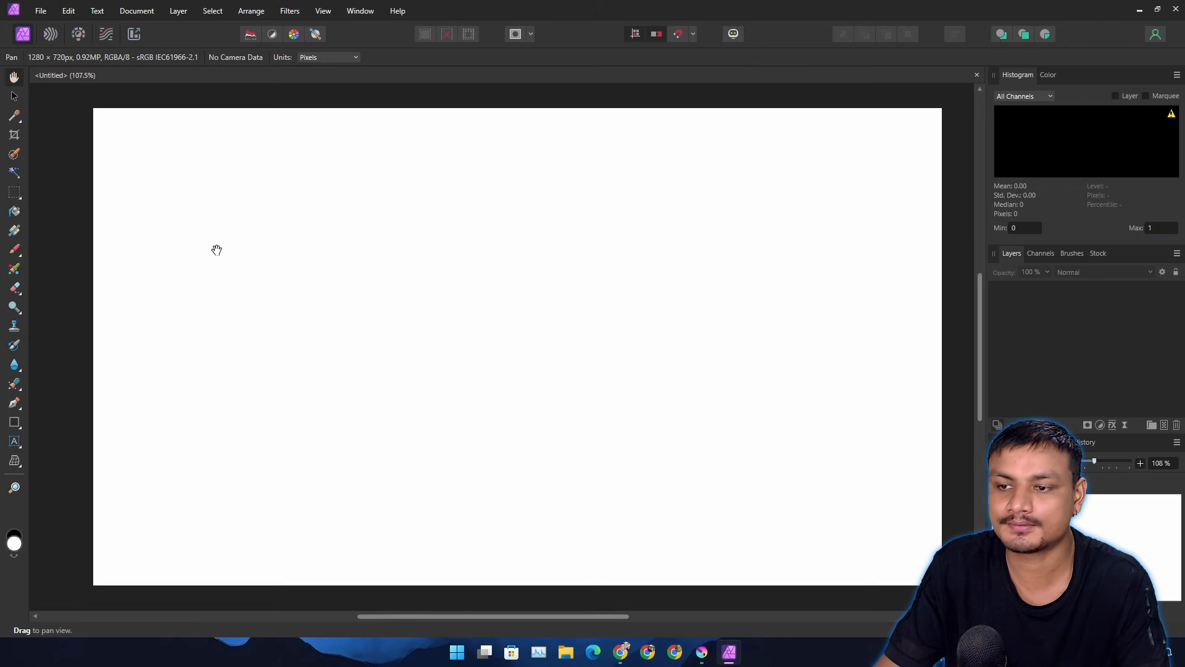
- Glance at an earlier Krita thumbnail, then place the purple-and-pink Affinity Photo logo onto the canvas
{"action": "left_click", "coordinate": [702, 652]}
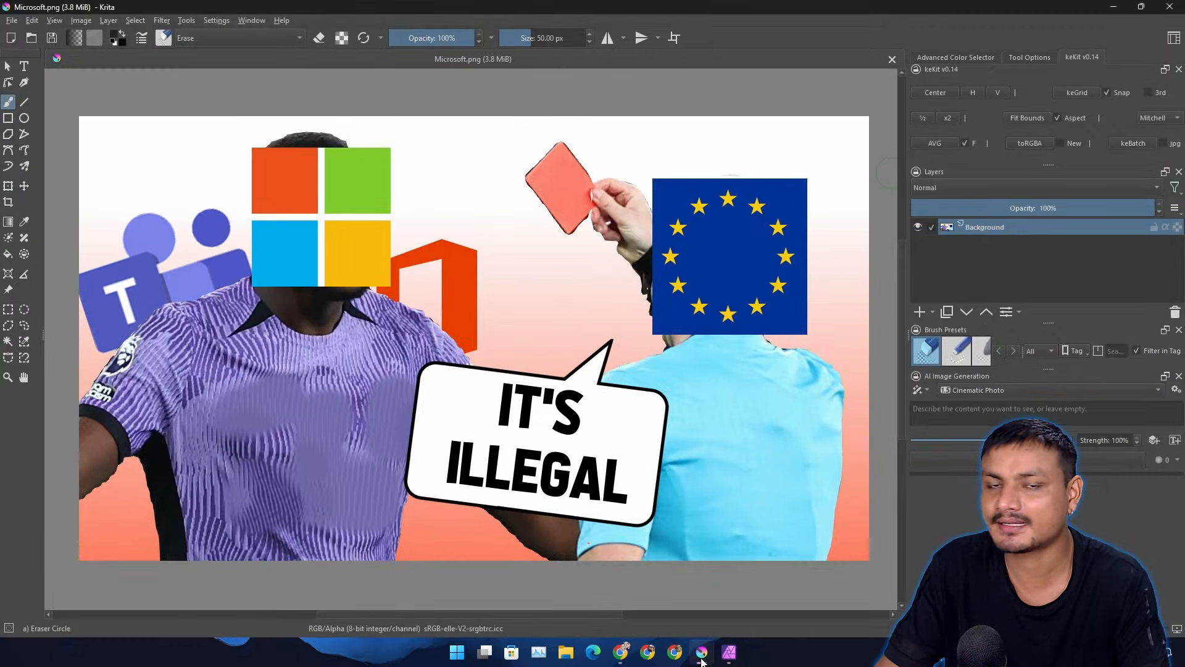
{"action": "left_click", "coordinate": [729, 652]}
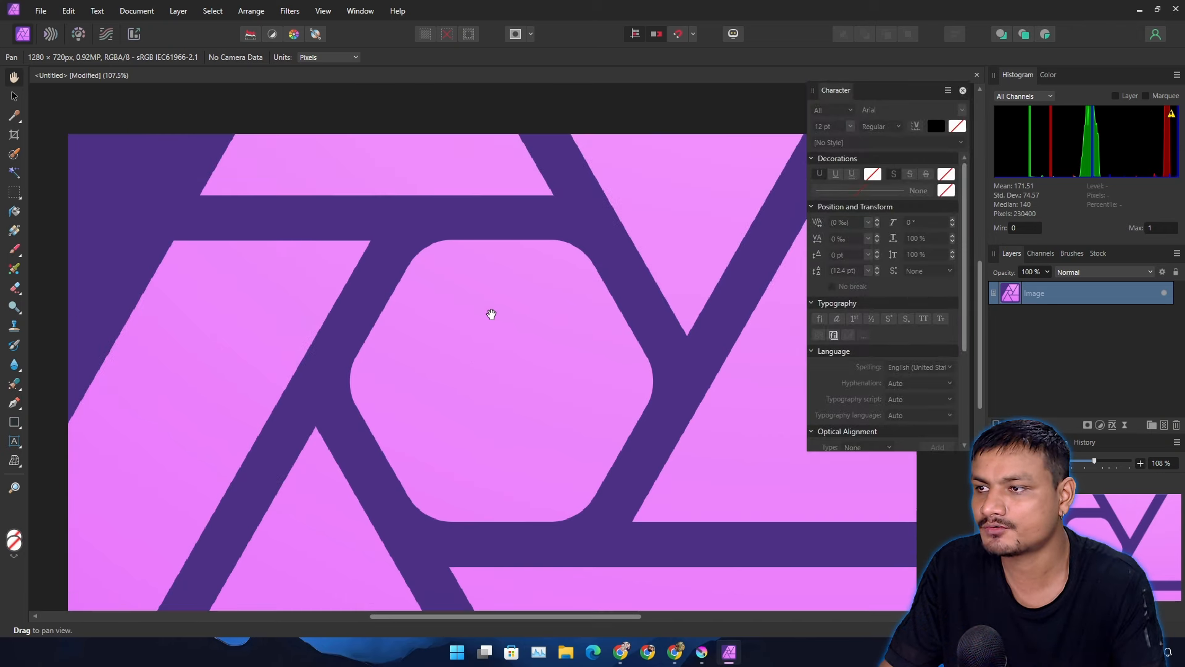
{"action": "mouse_move", "coordinate": [509, 302]}
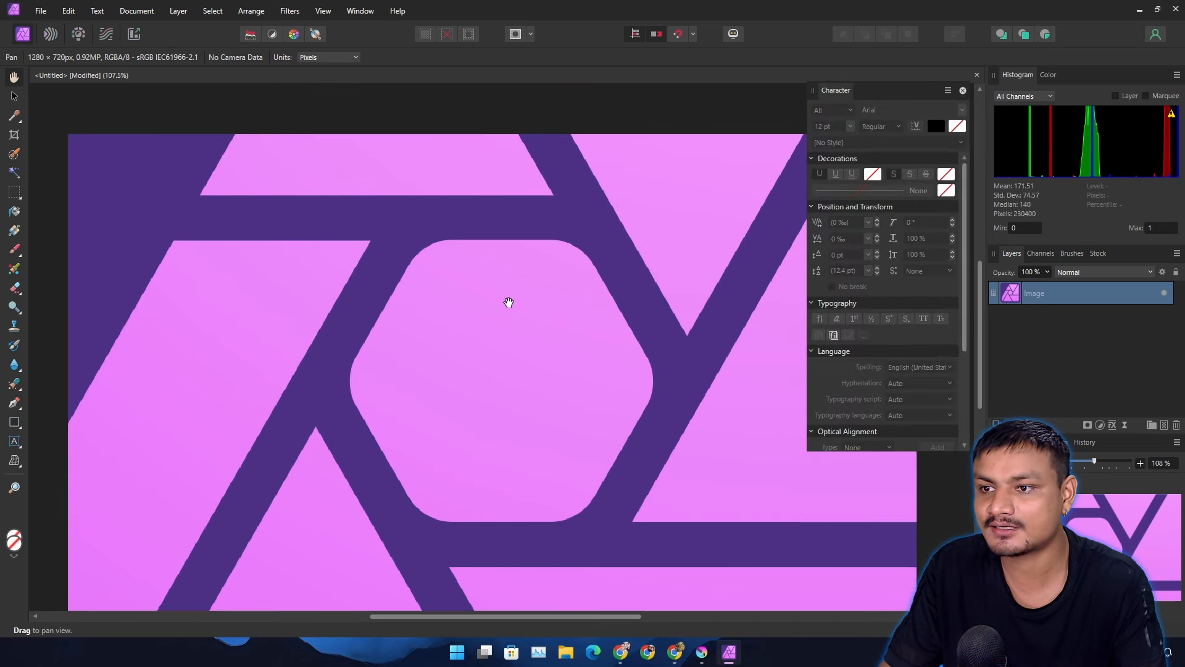
{"action": "left_click", "coordinate": [975, 90]}
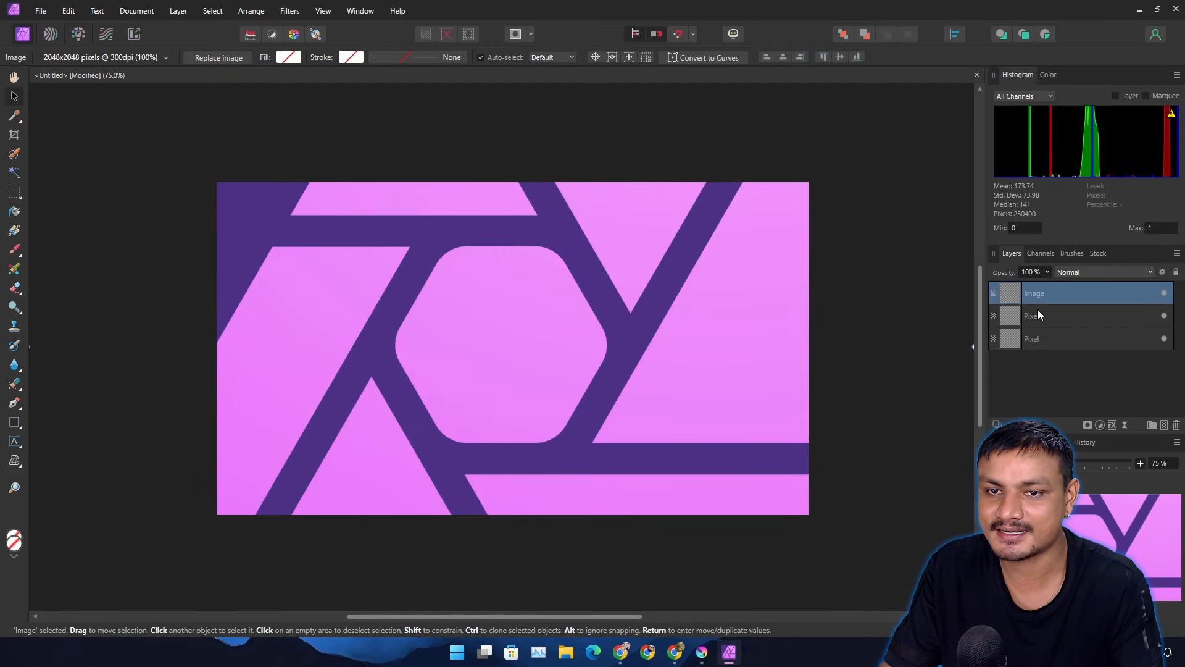
- Scale the logo down to a small square and nudge it up and right, left of centre
{"action": "double_click", "coordinate": [1043, 293]}
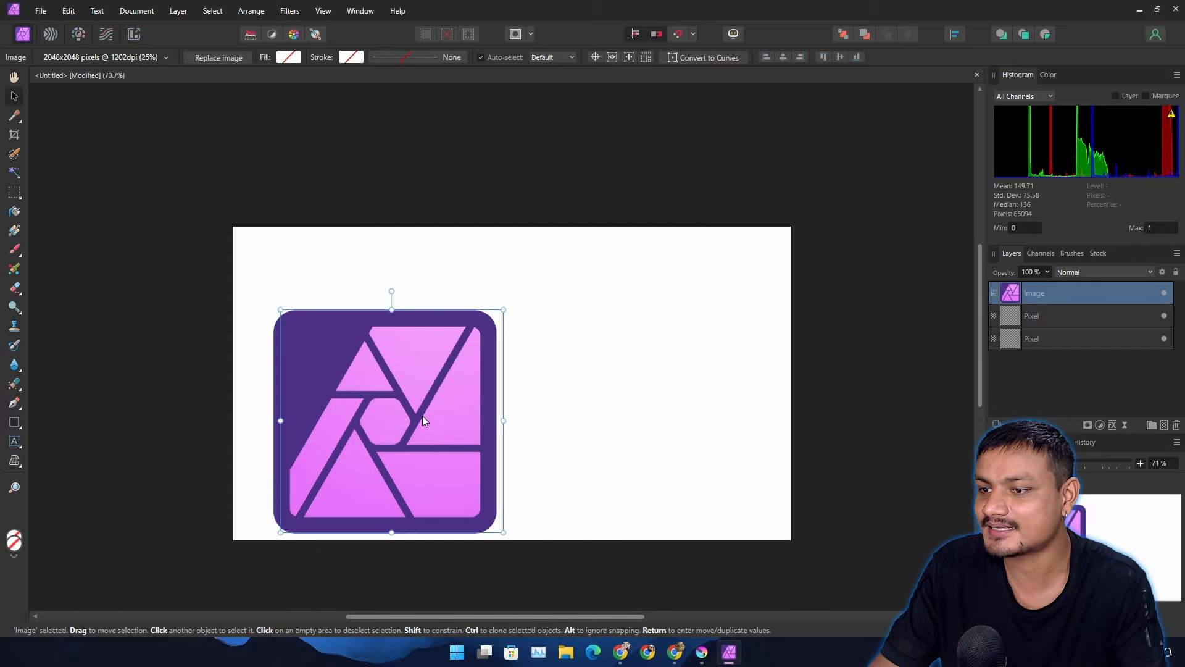
{"action": "left_click_drag", "start_coordinate": [390, 420], "coordinate": [414, 392]}
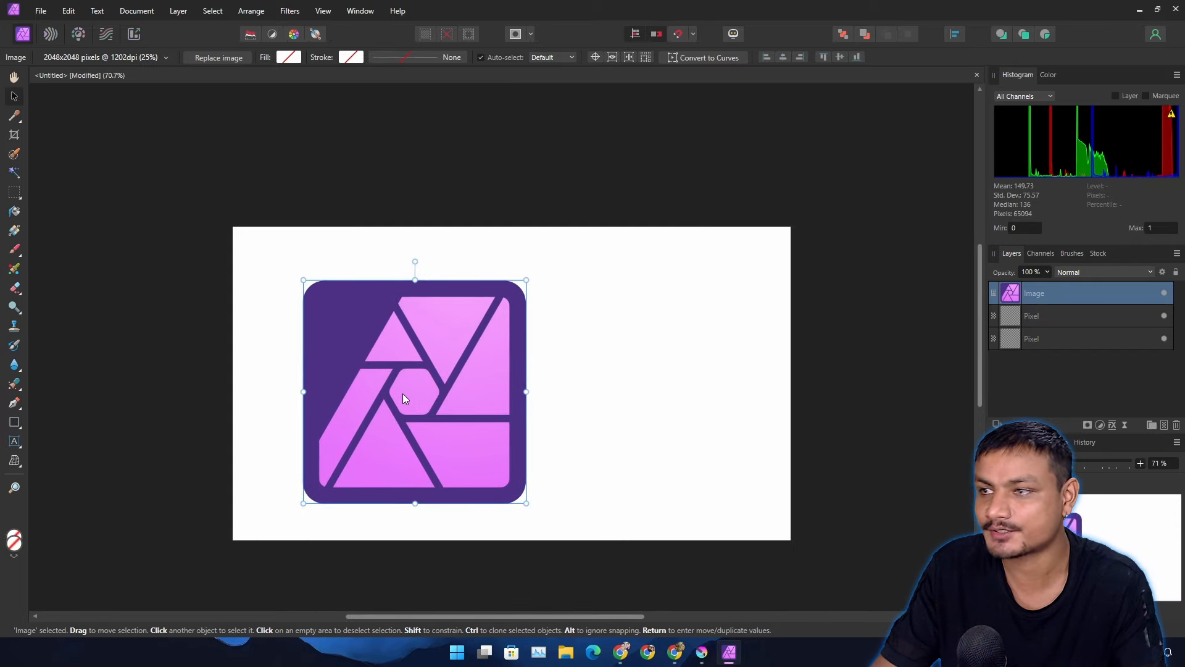
{"action": "mouse_move", "coordinate": [675, 652]}
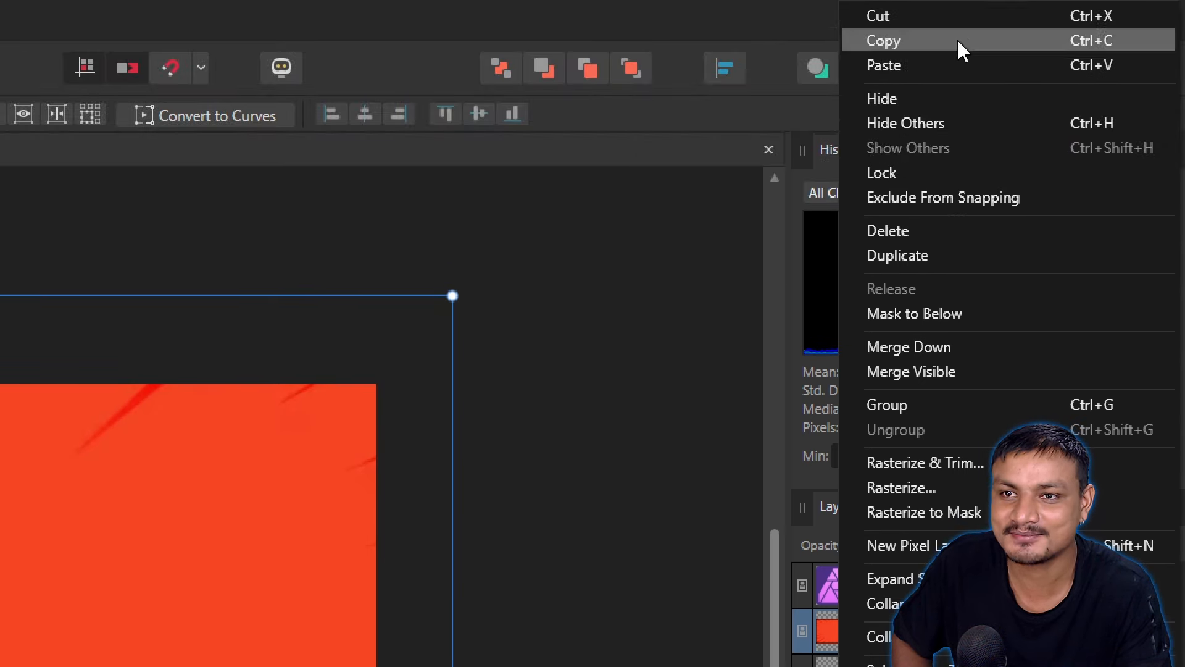
- Copy in the red burst graphic behind the logo and bring up the logo's layer effects
{"action": "left_click", "coordinate": [882, 39]}
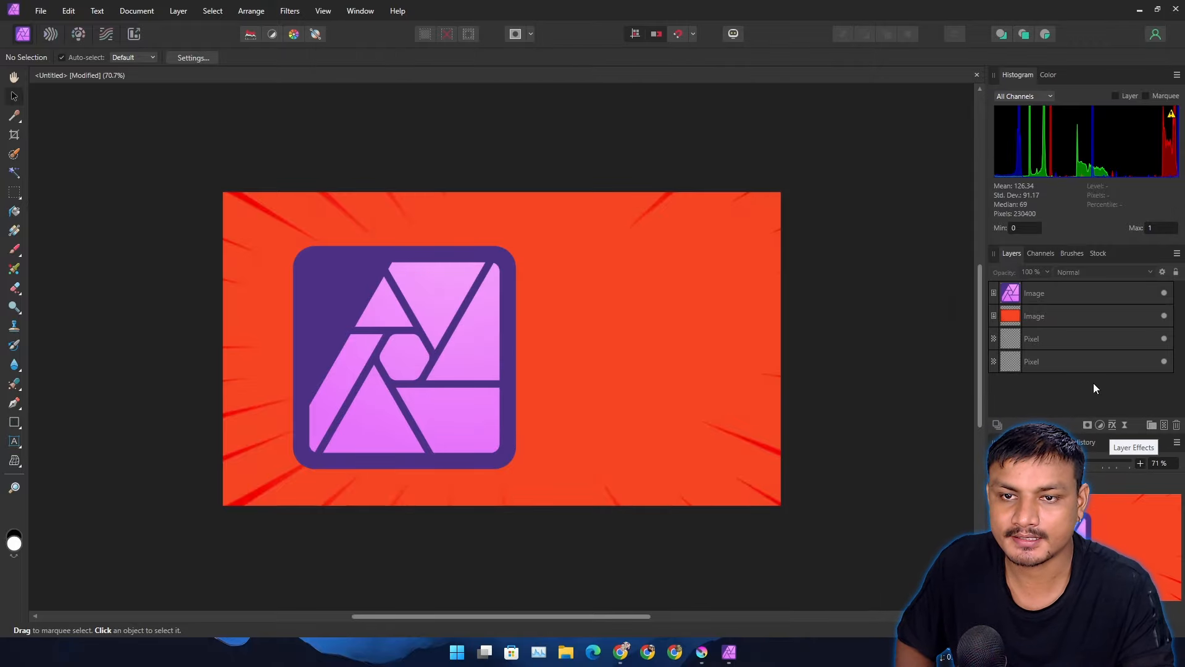
{"action": "left_click", "coordinate": [404, 357]}
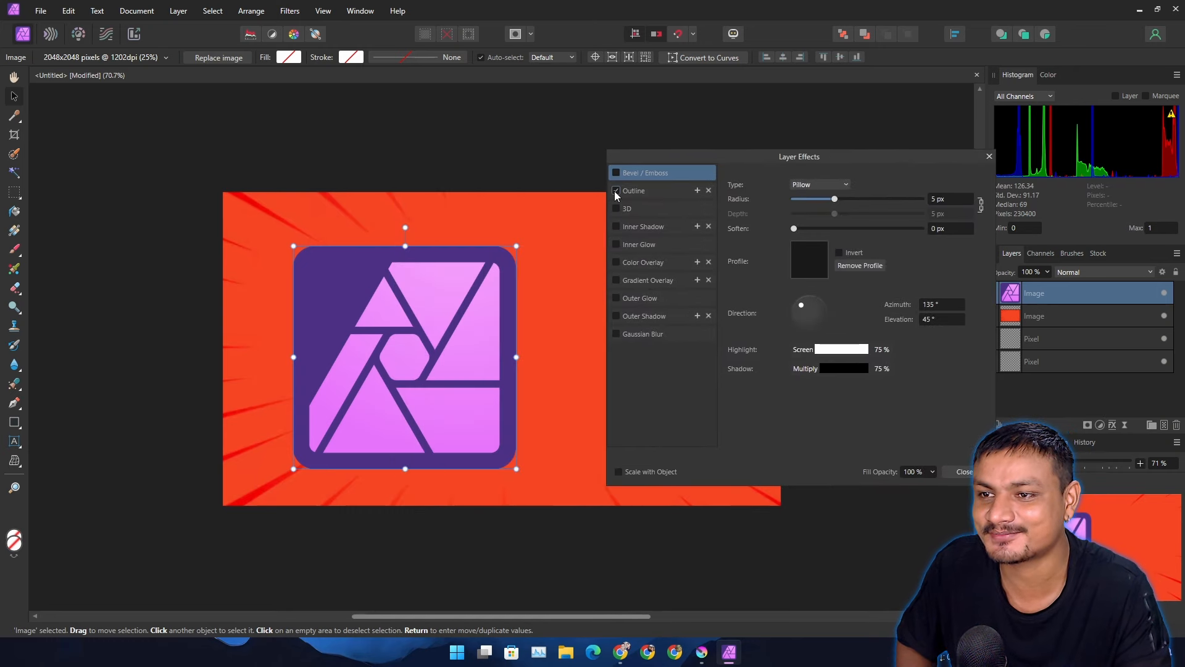
- Give the logo an Outer Shadow at about 58% opacity, 49% intensity and 22 px offset toward the lower right
{"action": "left_click", "coordinate": [646, 315]}
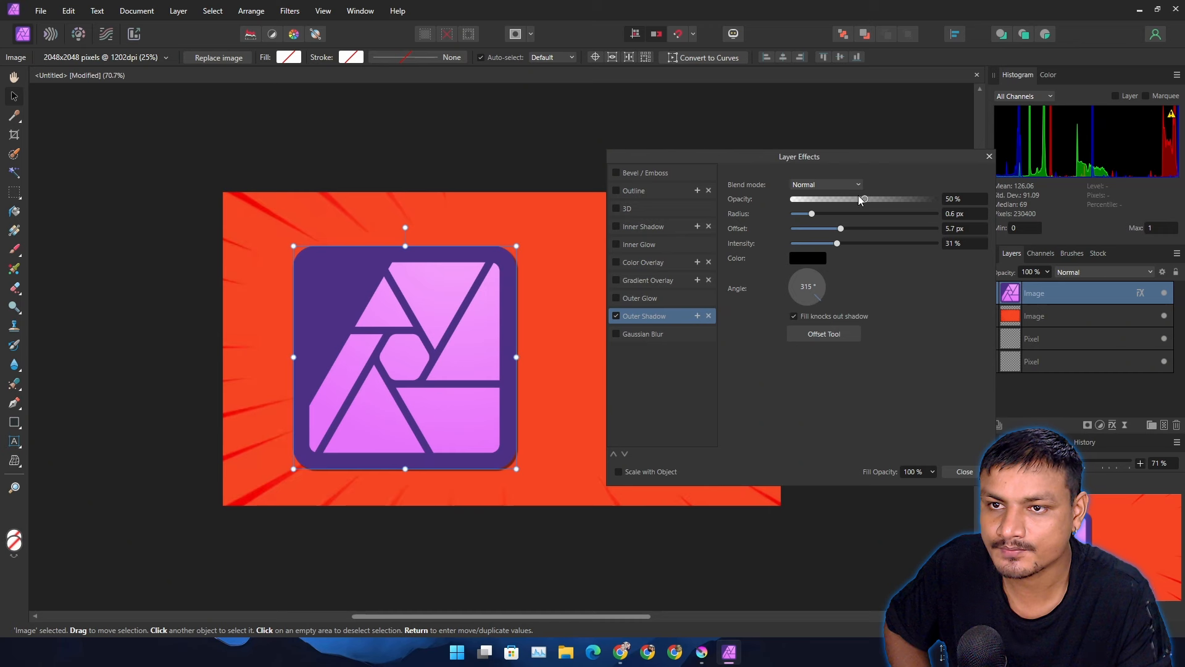
{"action": "left_click_drag", "start_coordinate": [862, 199], "coordinate": [921, 199]}
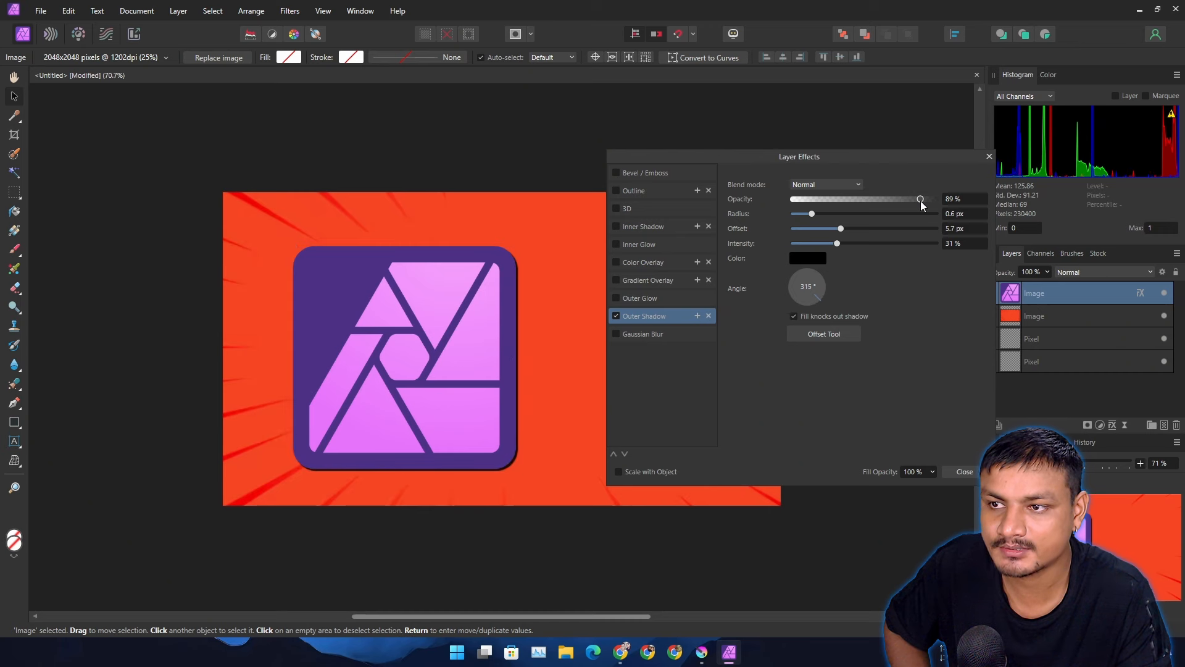
{"action": "left_click_drag", "start_coordinate": [920, 199], "coordinate": [792, 199]}
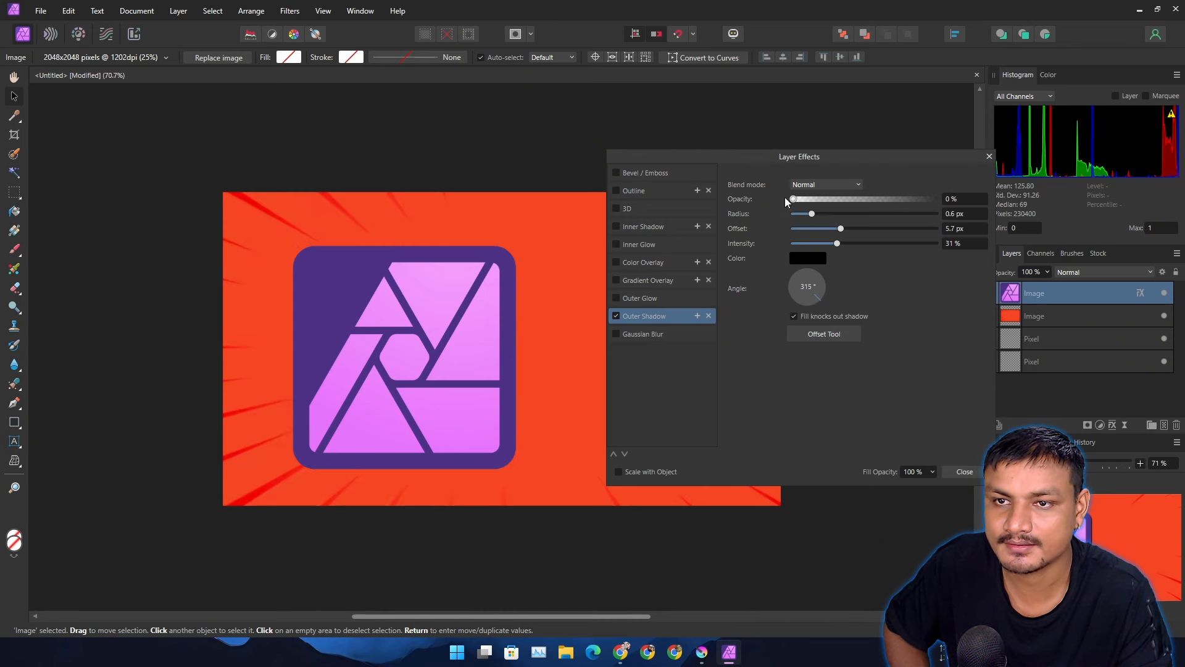
{"action": "left_click_drag", "start_coordinate": [792, 199], "coordinate": [875, 198]}
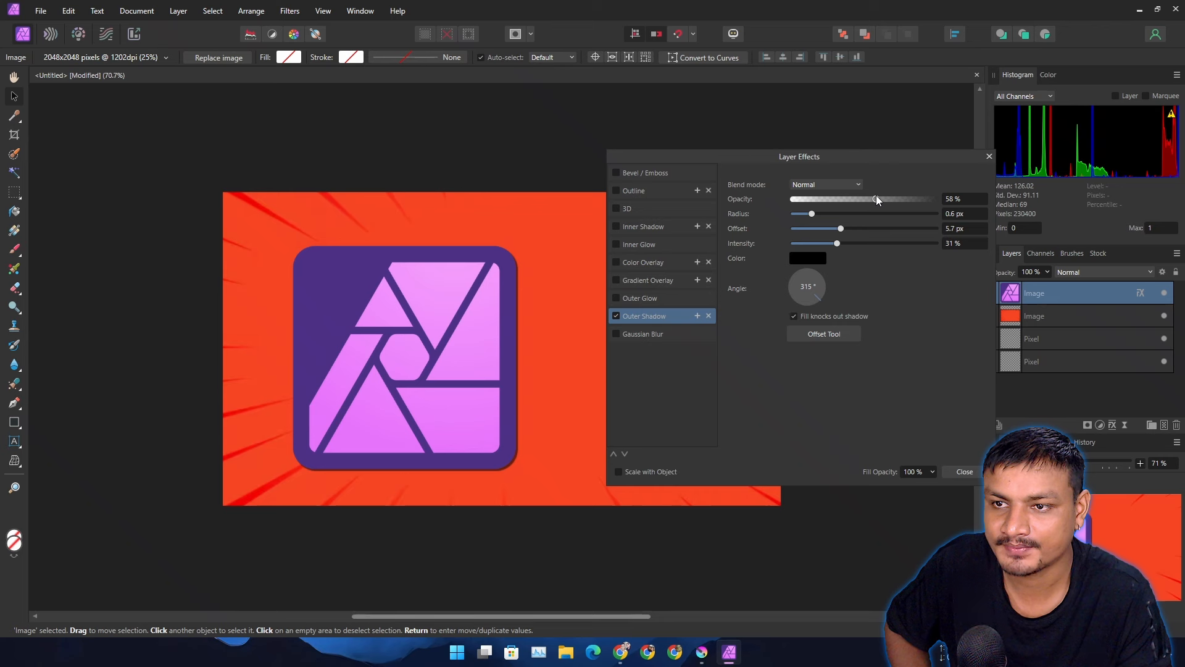
{"action": "left_click_drag", "start_coordinate": [837, 243], "coordinate": [847, 243]}
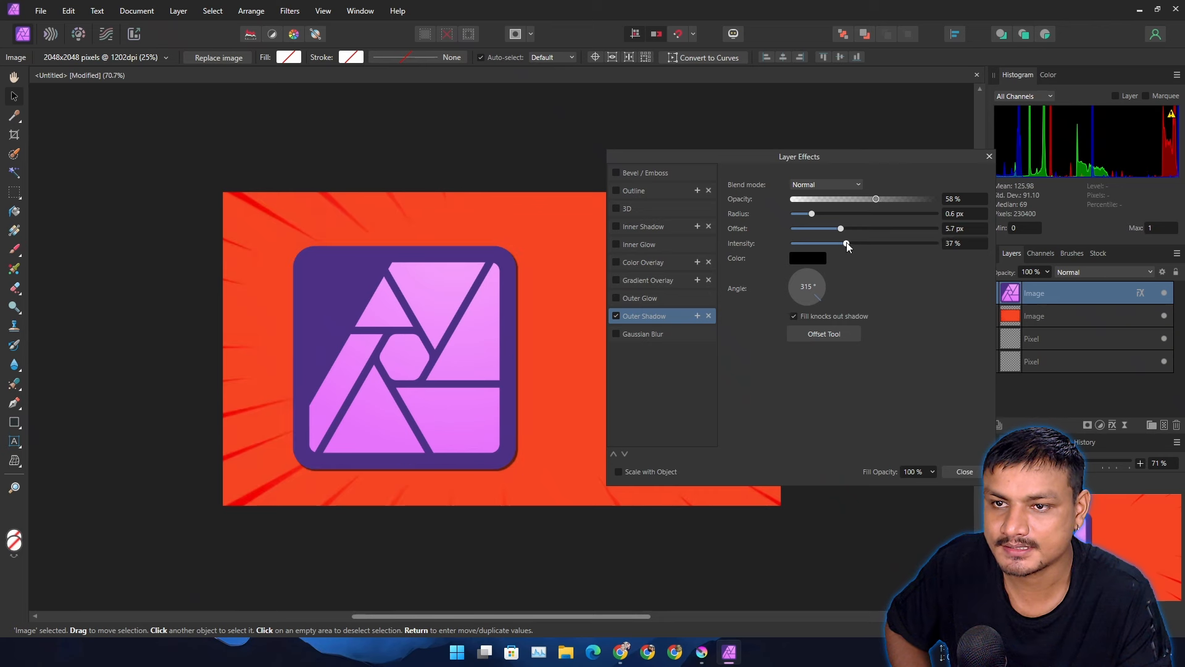
{"action": "left_click_drag", "start_coordinate": [840, 229], "coordinate": [921, 228]}
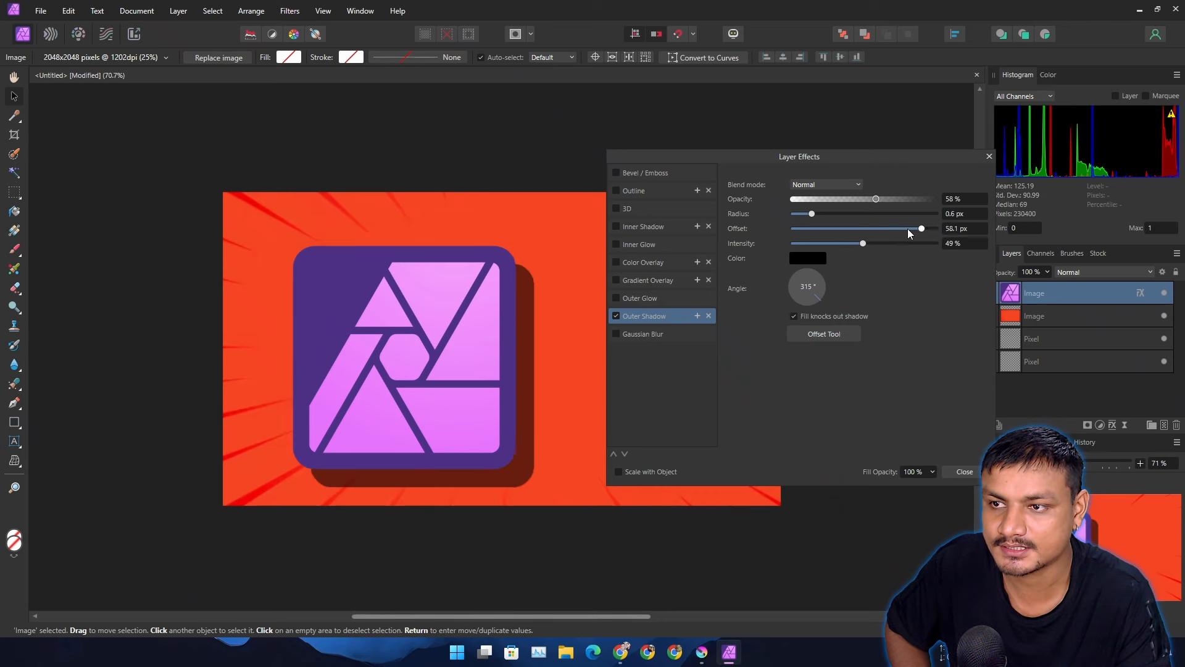
{"action": "left_click_drag", "start_coordinate": [921, 229], "coordinate": [869, 228]}
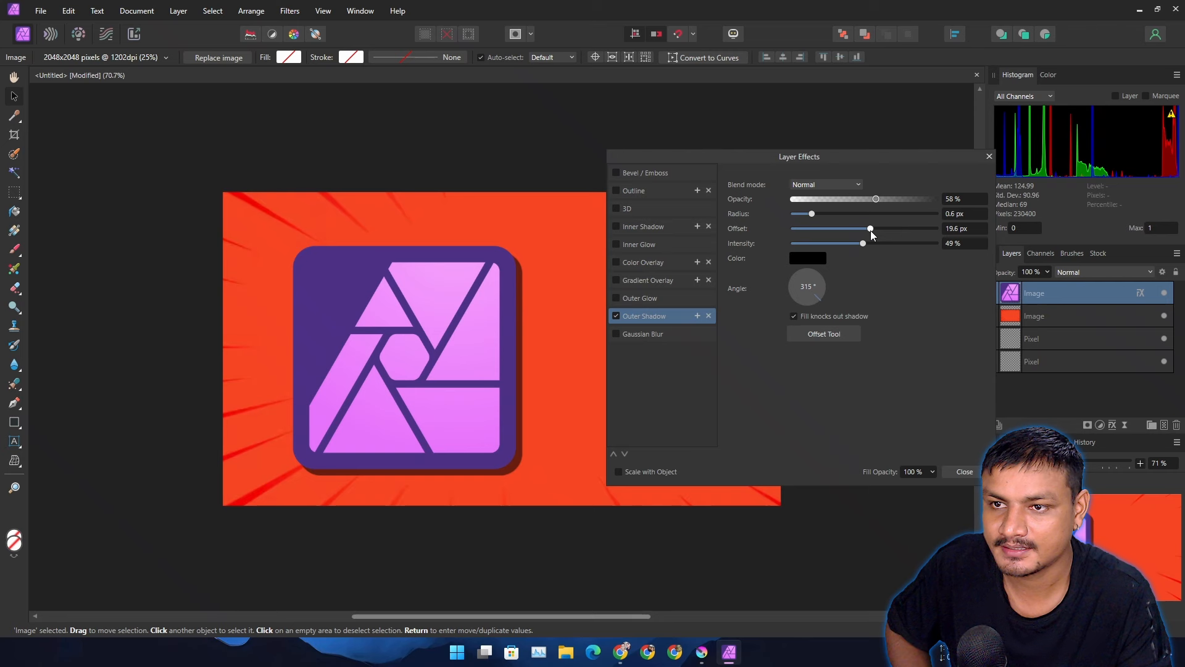
{"action": "left_click_drag", "start_coordinate": [869, 228], "coordinate": [875, 228]}
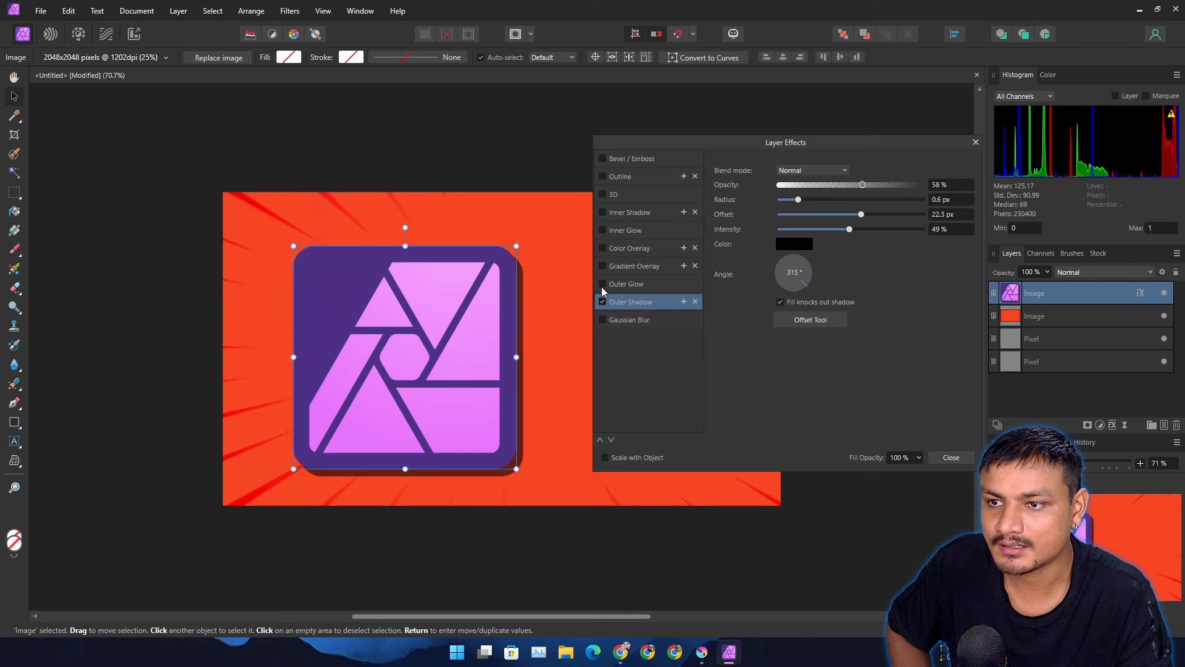
- Add a white Outer Glow in Normal blend mode, radius 9.7 px, intensity 56%, and close the effects
{"action": "left_click", "coordinate": [602, 284]}
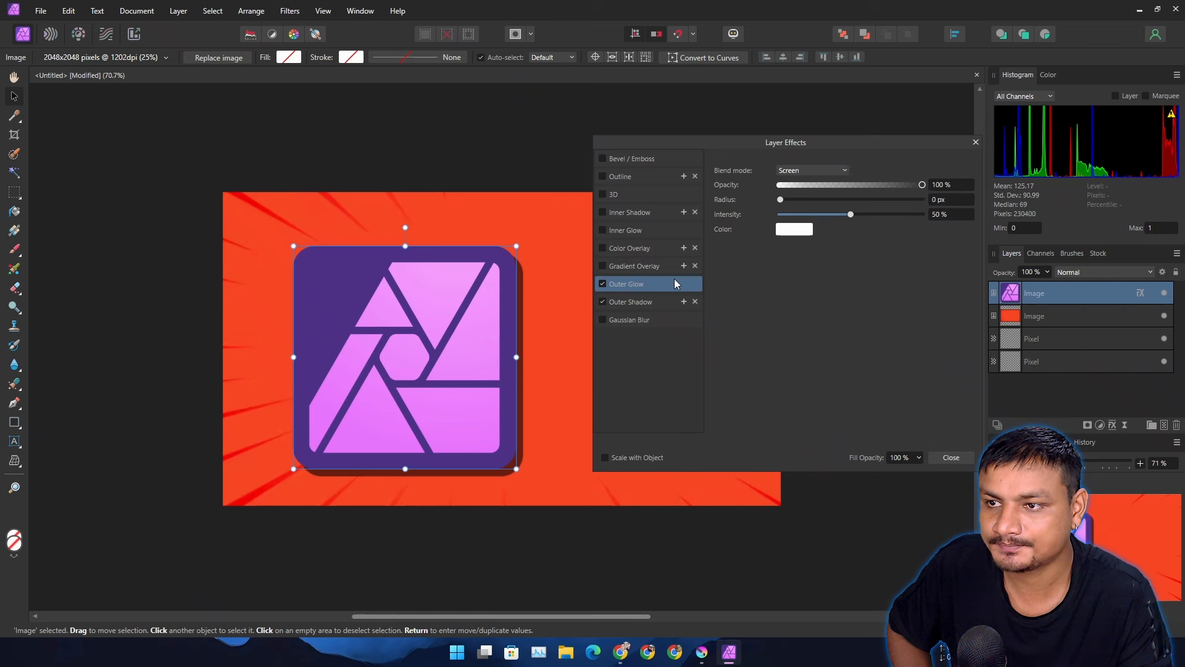
{"action": "left_click", "coordinate": [812, 170]}
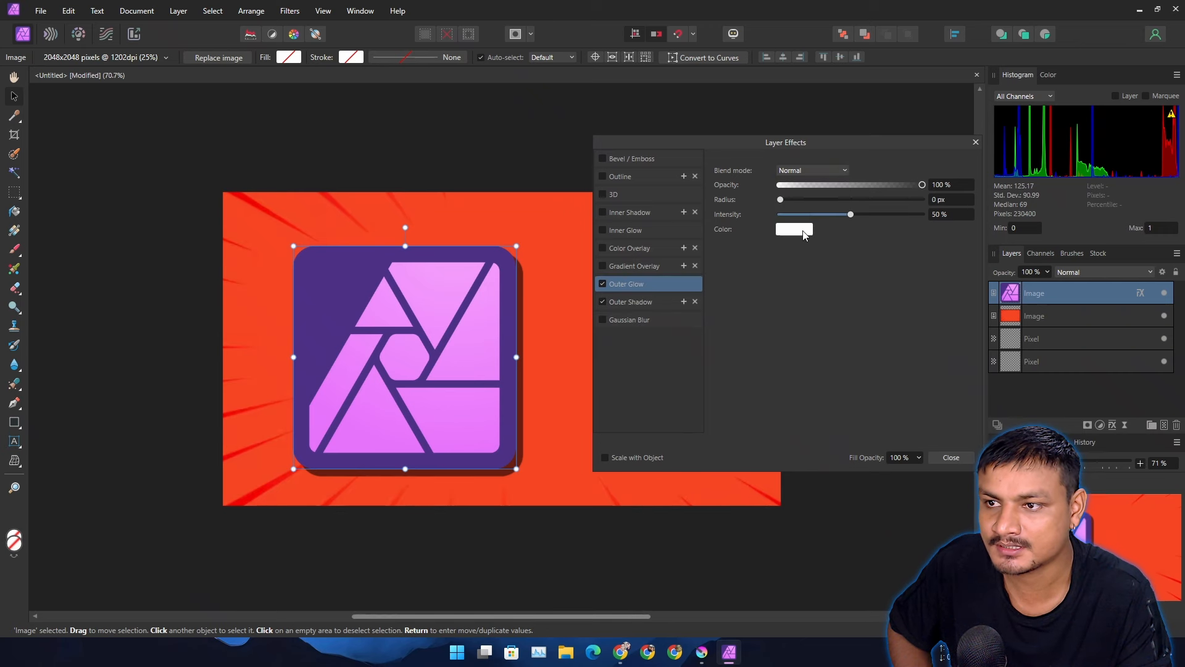
{"action": "left_click_drag", "start_coordinate": [781, 199], "coordinate": [839, 199]}
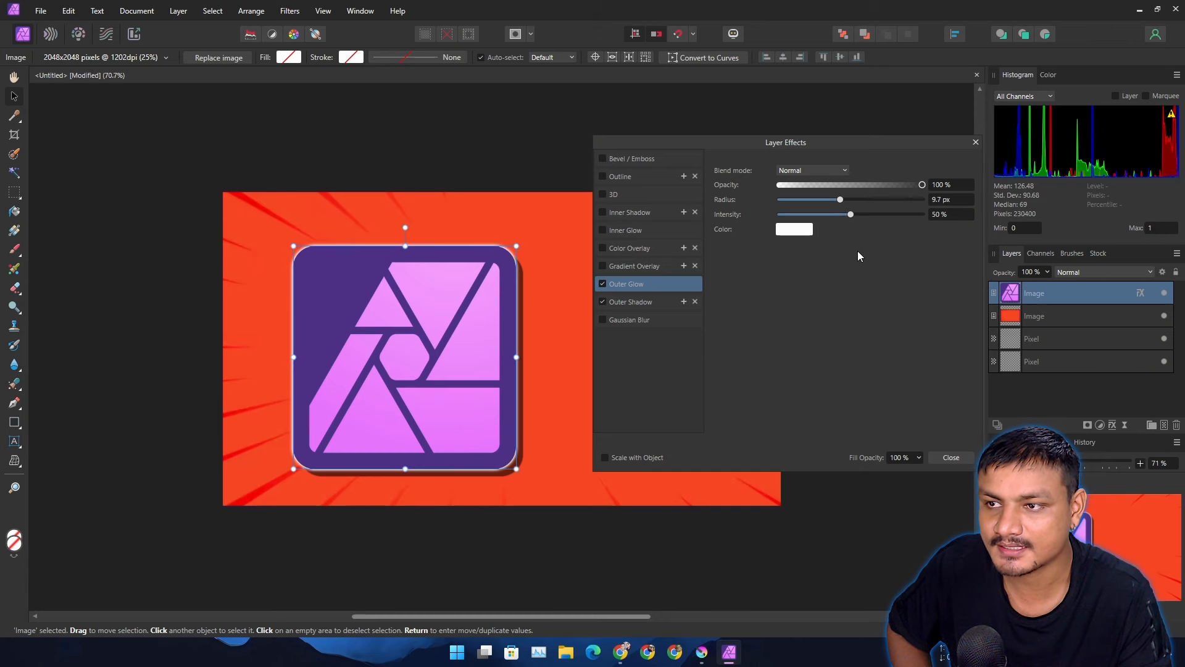
{"action": "left_click_drag", "start_coordinate": [849, 213], "coordinate": [865, 213]}
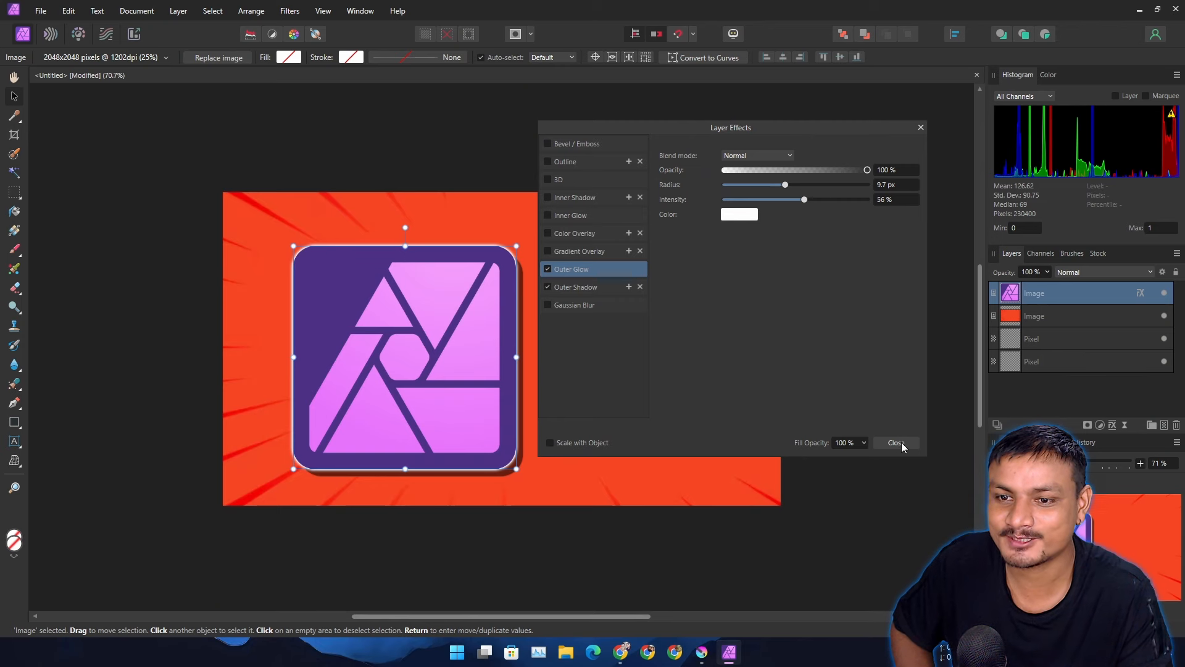
{"action": "left_click", "coordinate": [896, 441]}
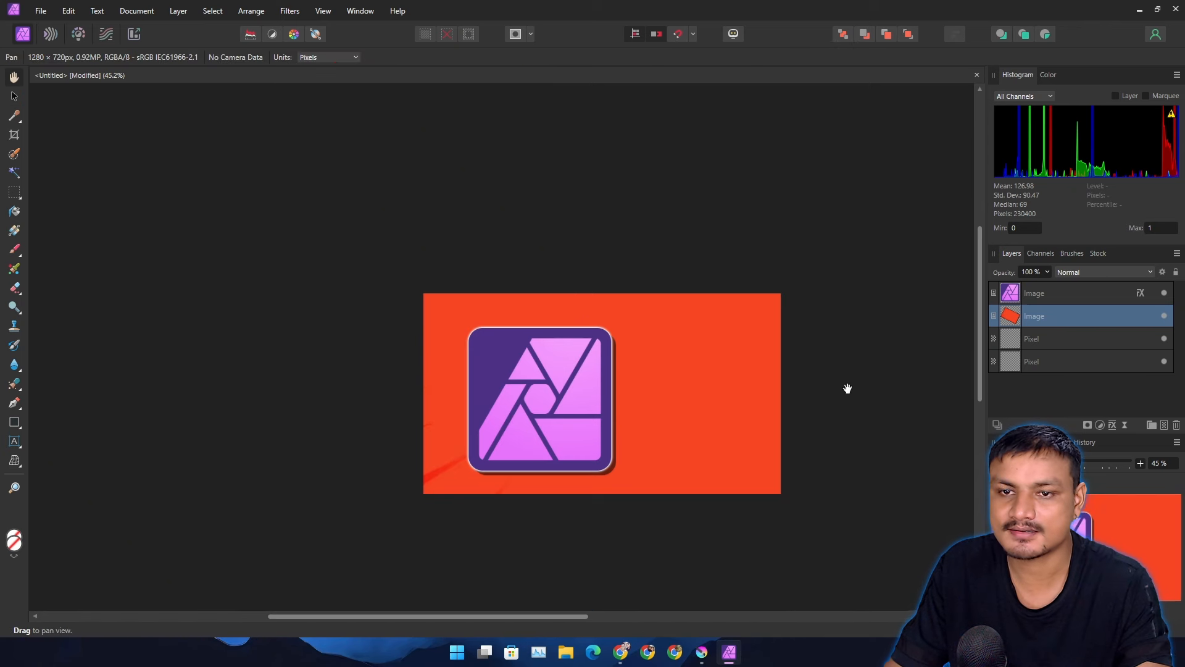
- Give the background layer a purple-to-white Gradient Overlay shifted left (Offset X -23%) and close the effects
{"action": "right_click", "coordinate": [1058, 315]}
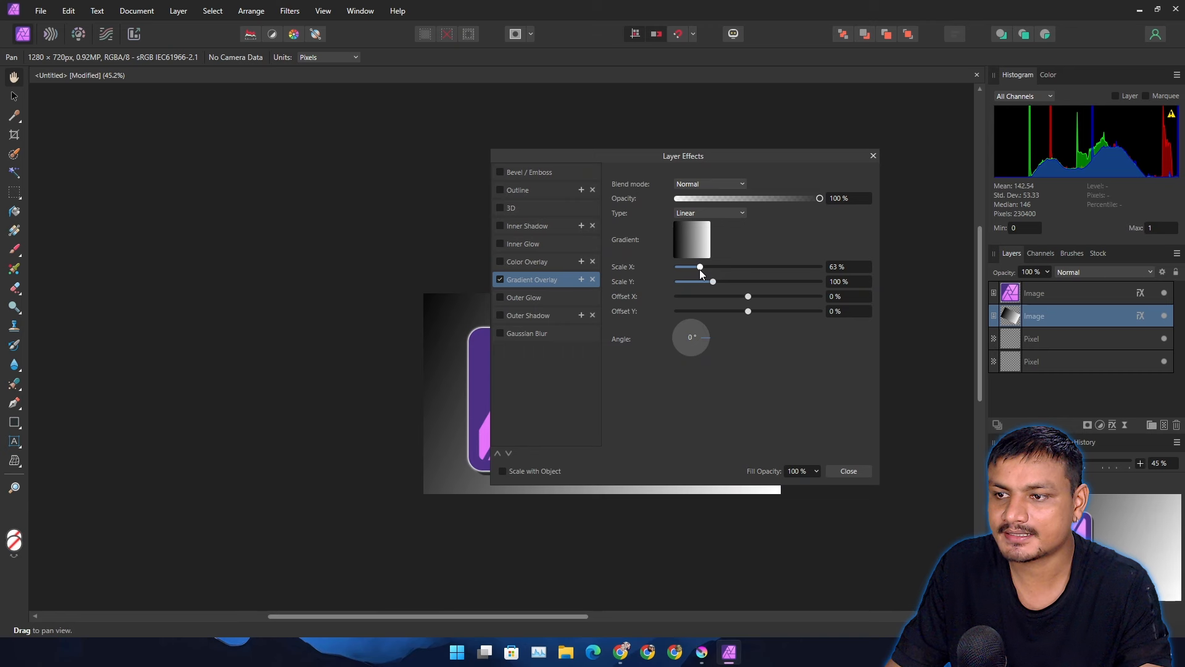
{"action": "left_click_drag", "start_coordinate": [683, 155], "coordinate": [320, 378]}
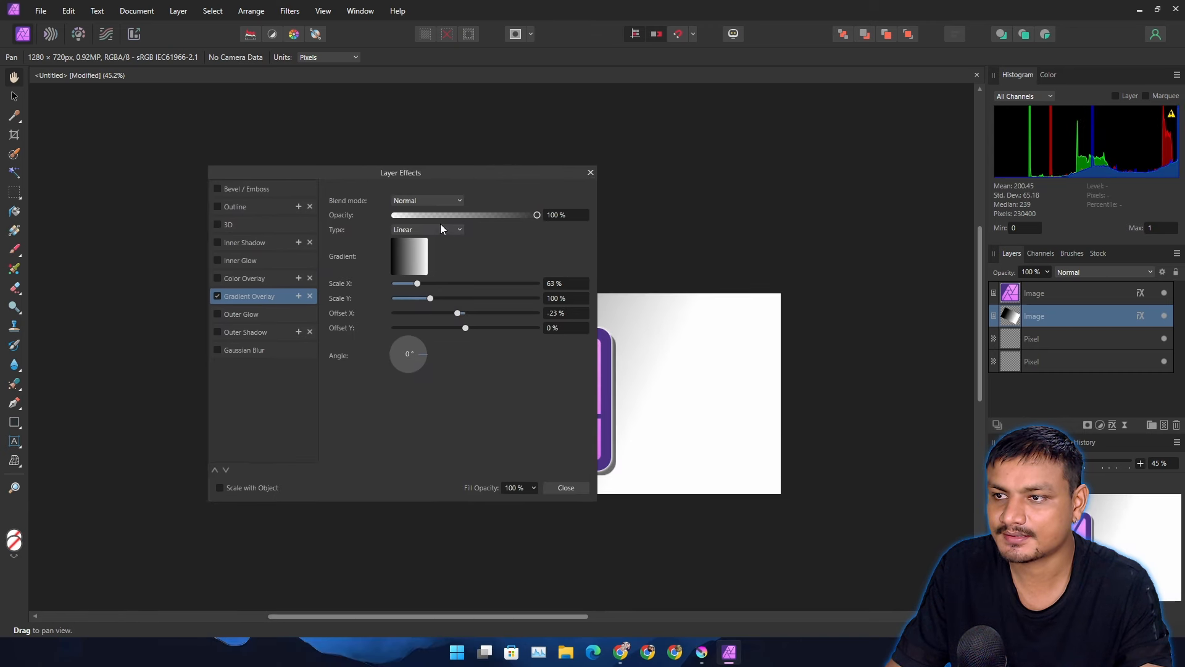
{"action": "left_click", "coordinate": [408, 255]}
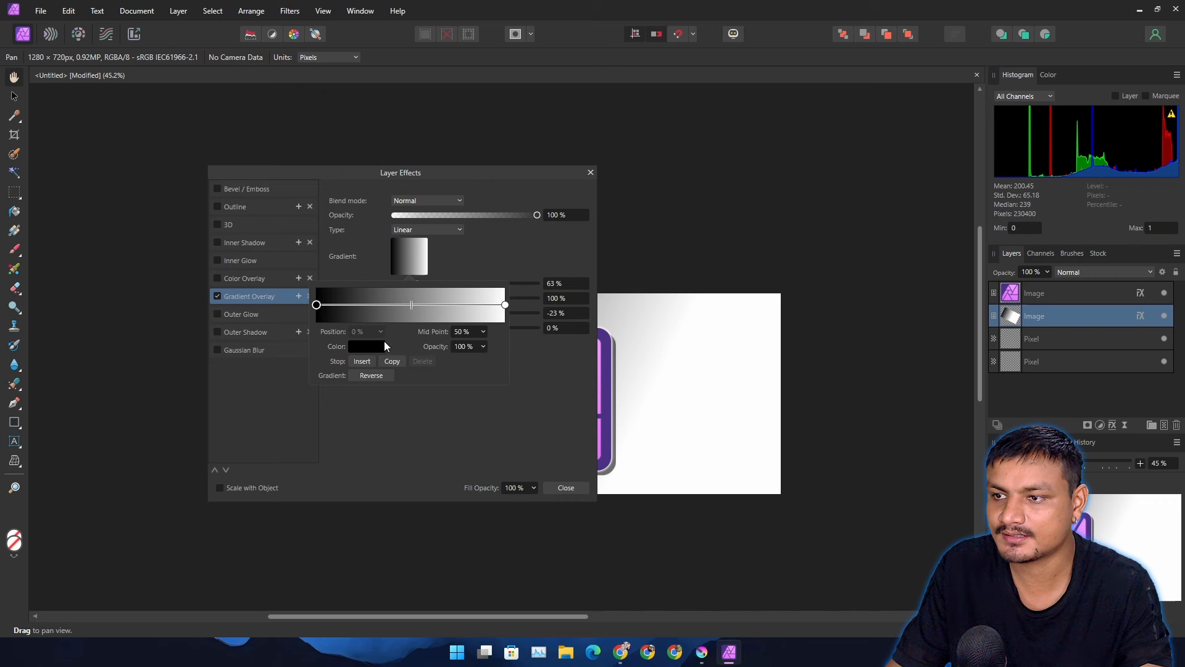
{"action": "left_click", "coordinate": [367, 346]}
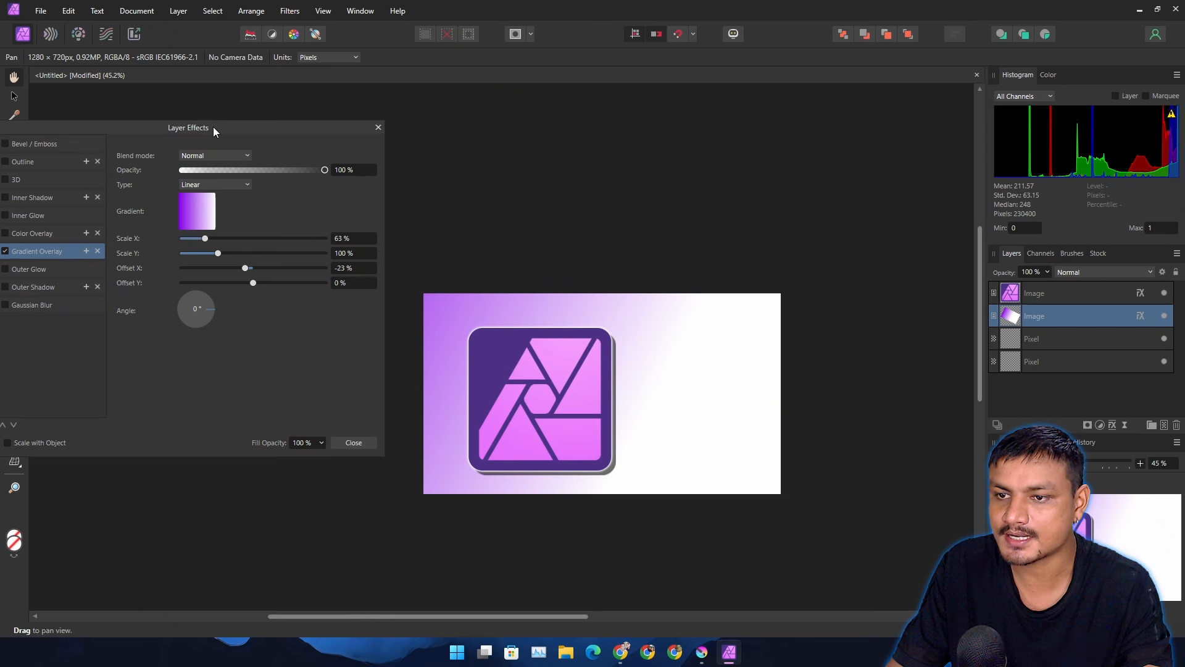
{"action": "left_click_drag", "start_coordinate": [187, 128], "coordinate": [204, 114]}
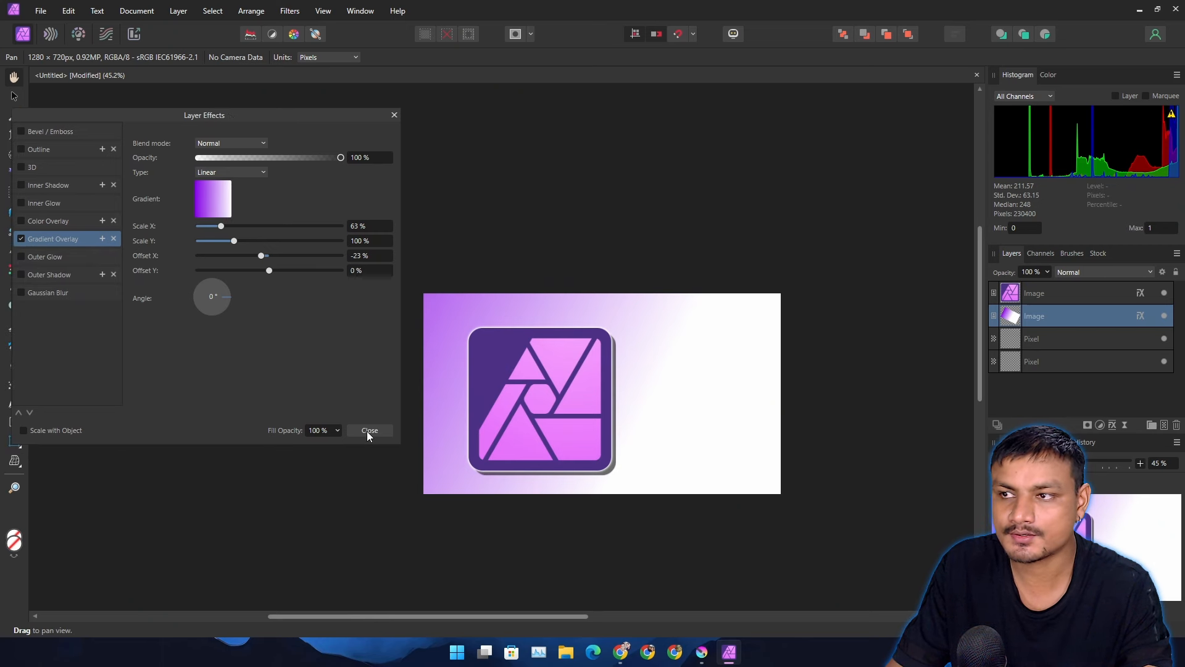
{"action": "left_click", "coordinate": [369, 429]}
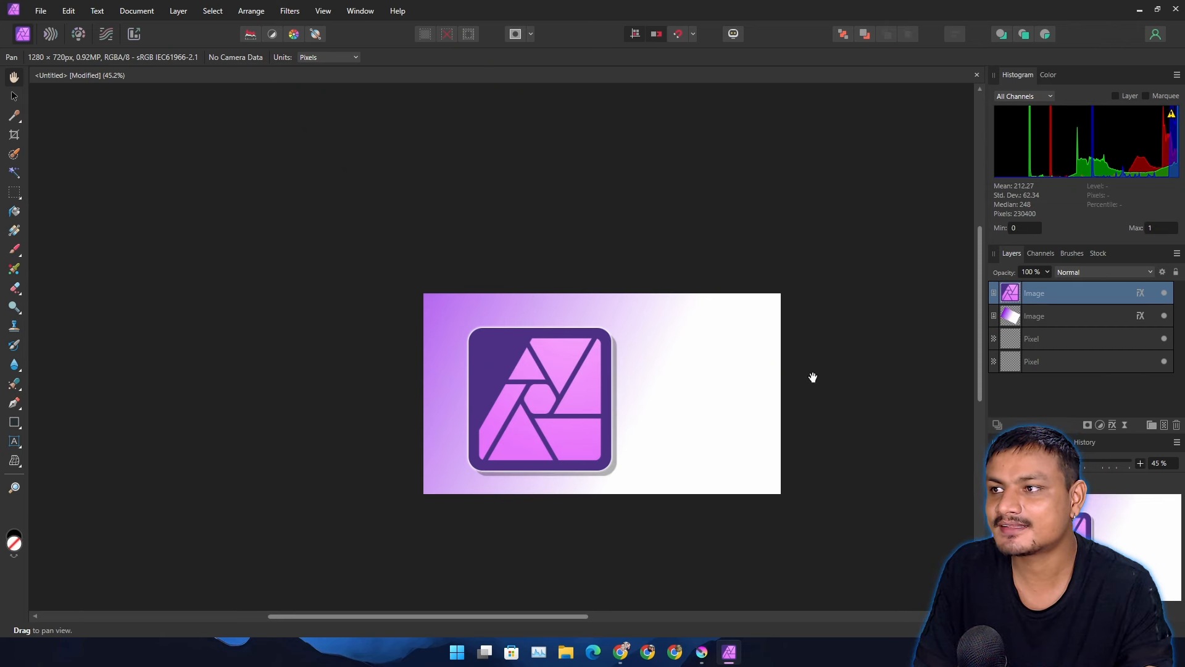
{"action": "mouse_move", "coordinate": [632, 420]}
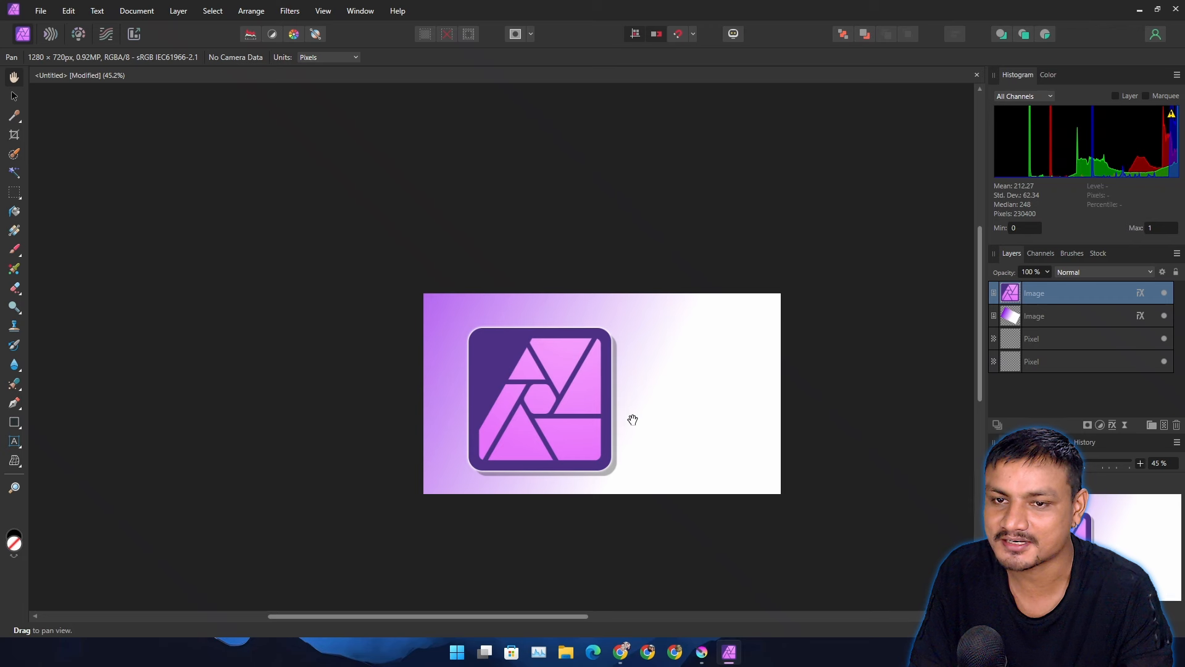
{"action": "mouse_move", "coordinate": [370, 335]}
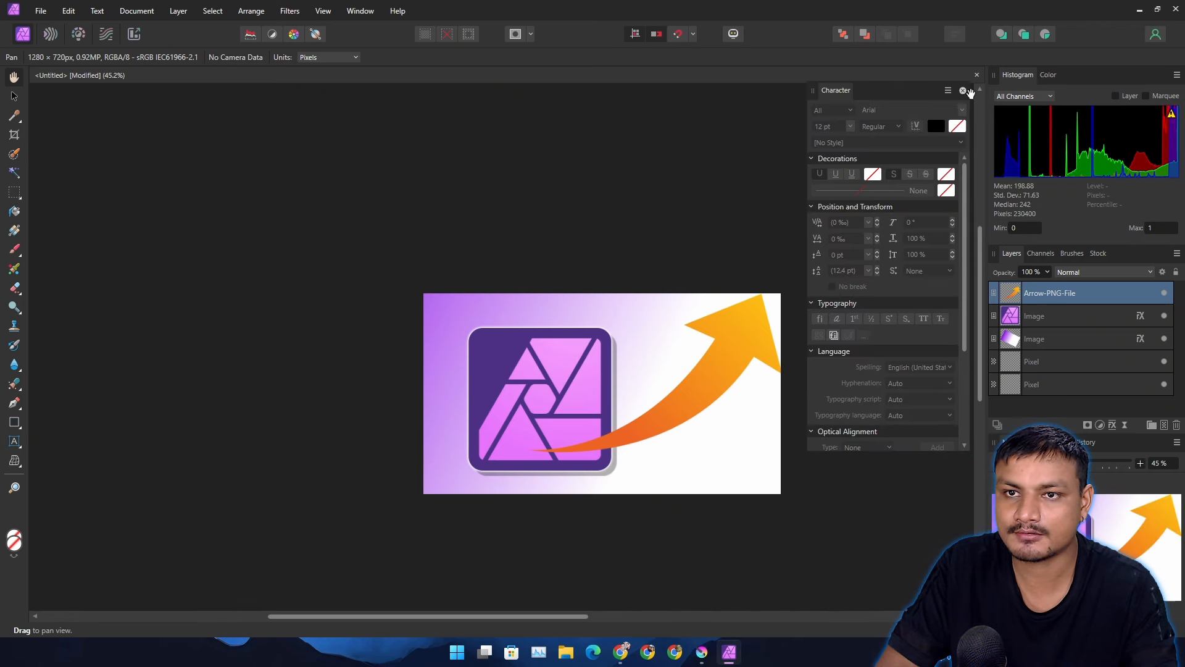
- Scale the placed orange arrow PNG down to sit just right of the logo
{"action": "left_click", "coordinate": [962, 90]}
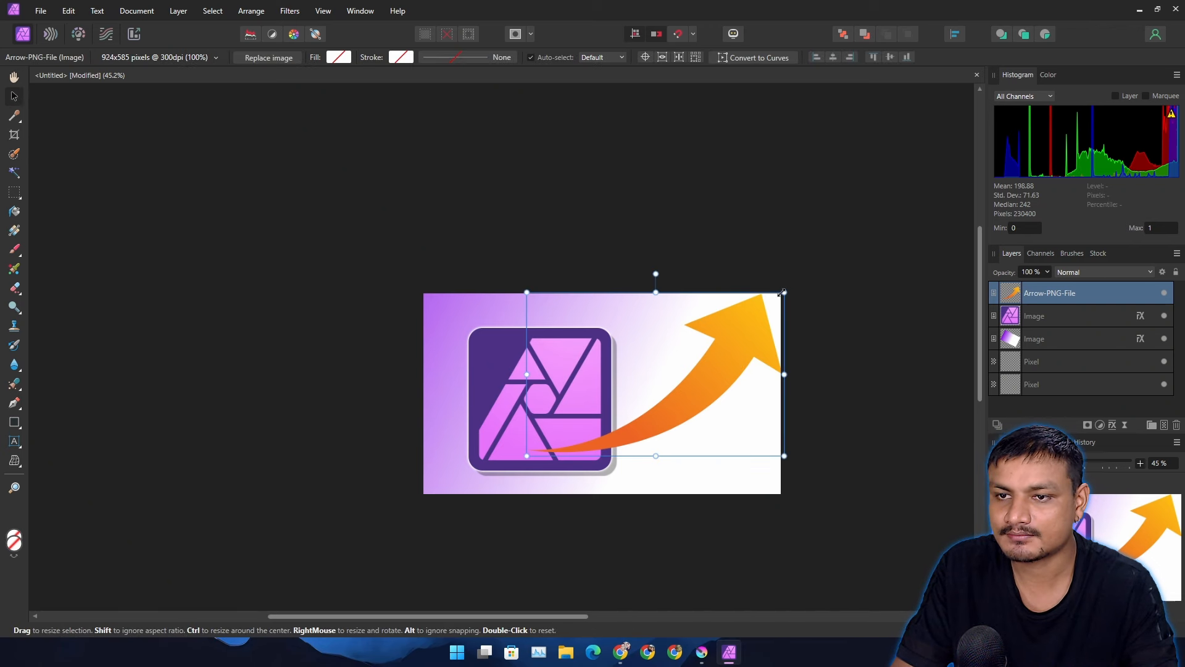
{"action": "left_click_drag", "start_coordinate": [784, 292], "coordinate": [620, 414]}
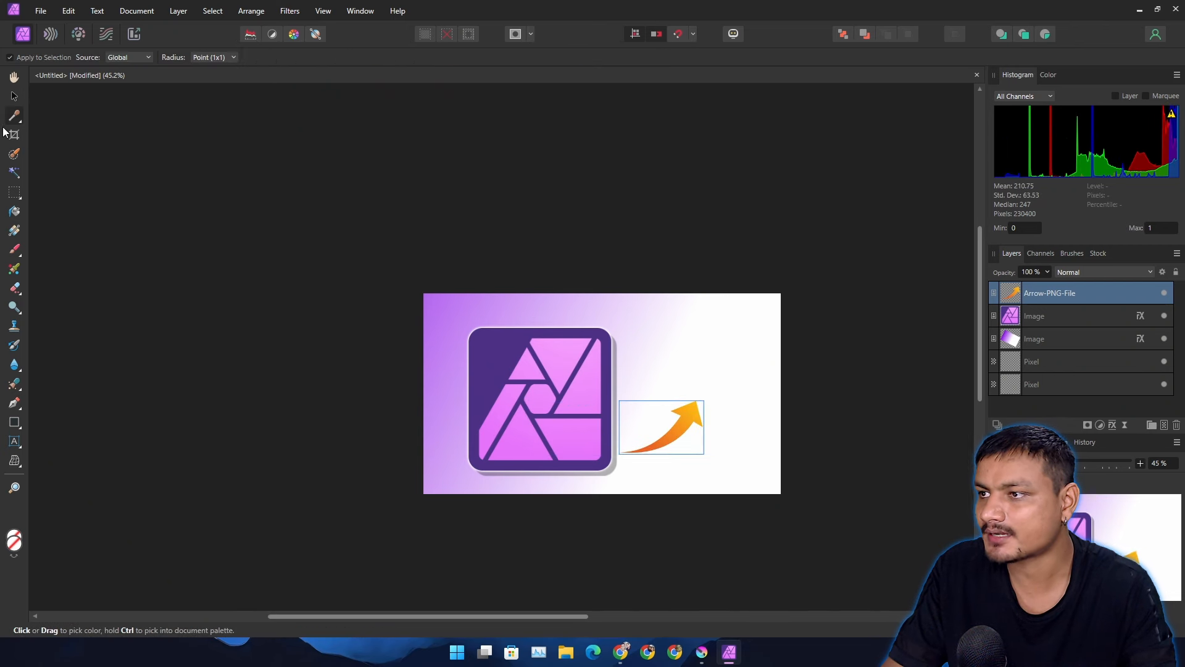
- Add artistic text 'IT'S FREE' in Fredoka Bold, sized and placed right of the logo above the arrow
{"action": "type", "text": "IT'S"}
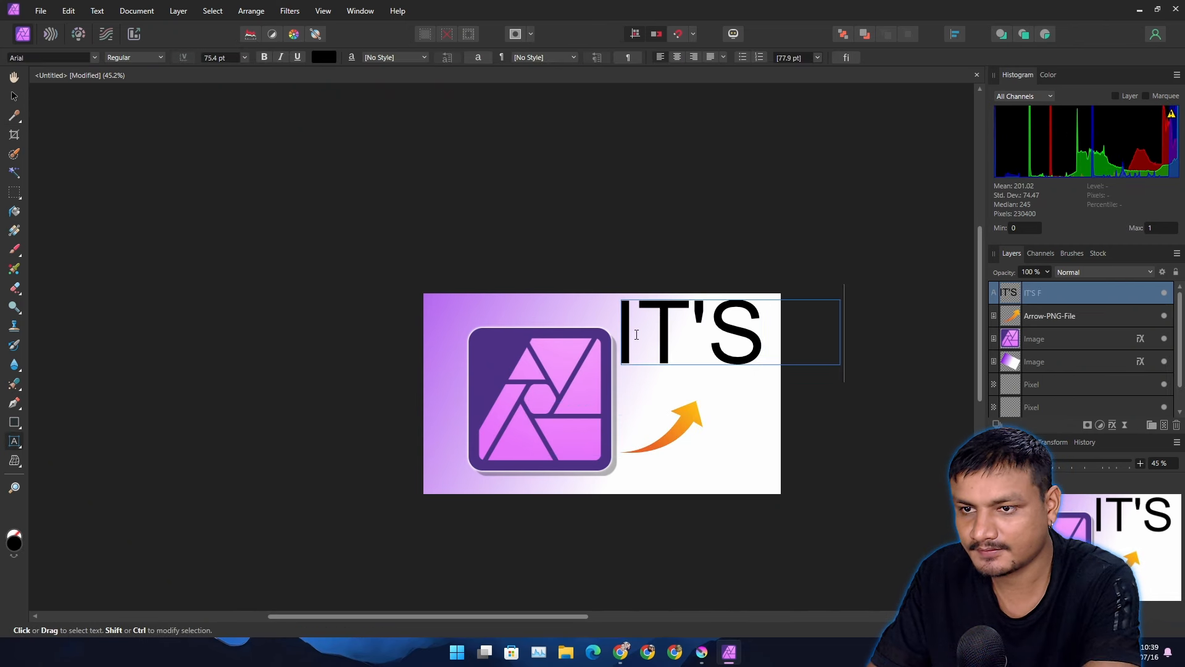
{"action": "left_click", "coordinate": [13, 77]}
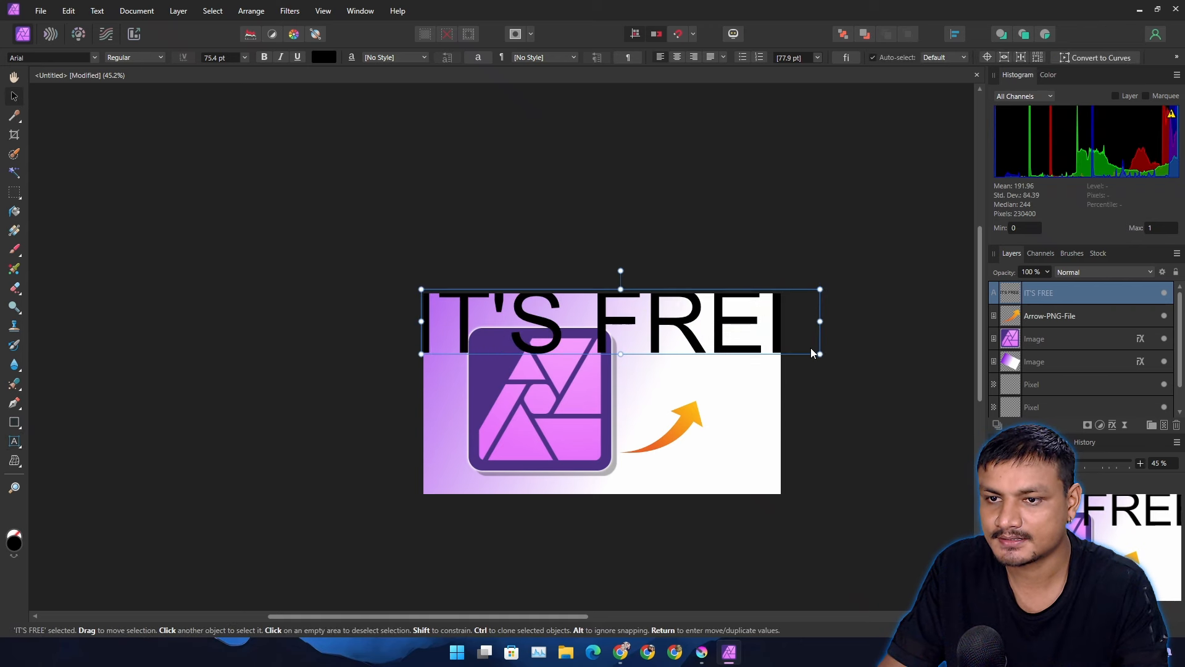
{"action": "left_click_drag", "start_coordinate": [820, 353], "coordinate": [633, 320]}
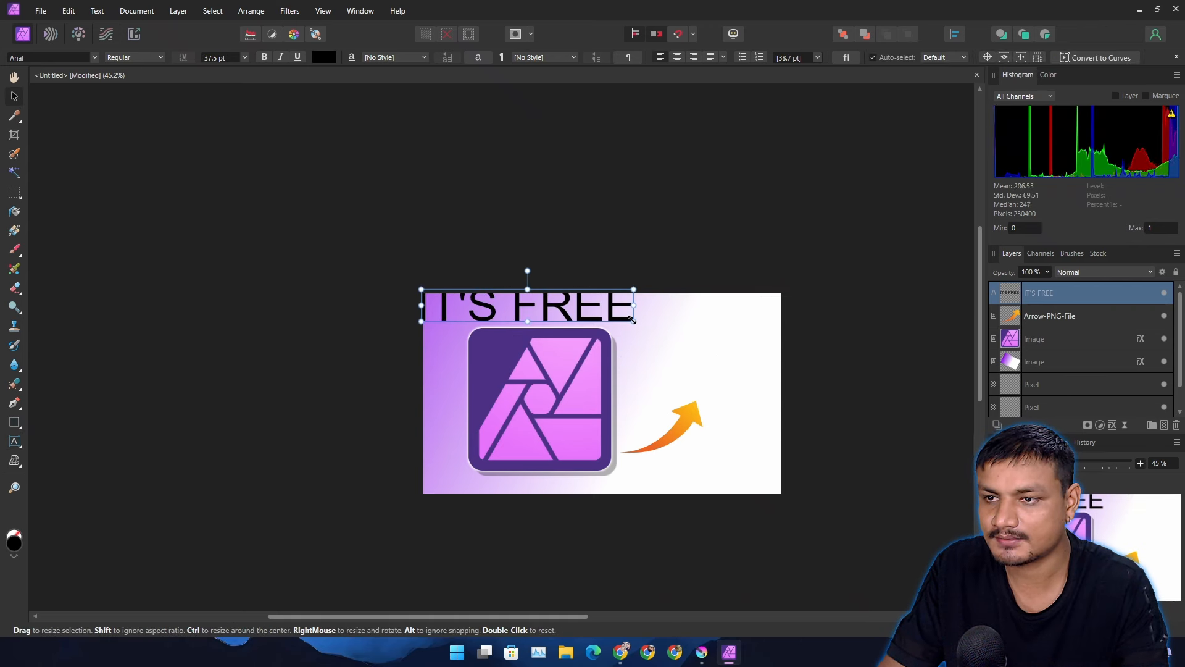
{"action": "left_click_drag", "start_coordinate": [633, 320], "coordinate": [819, 354]}
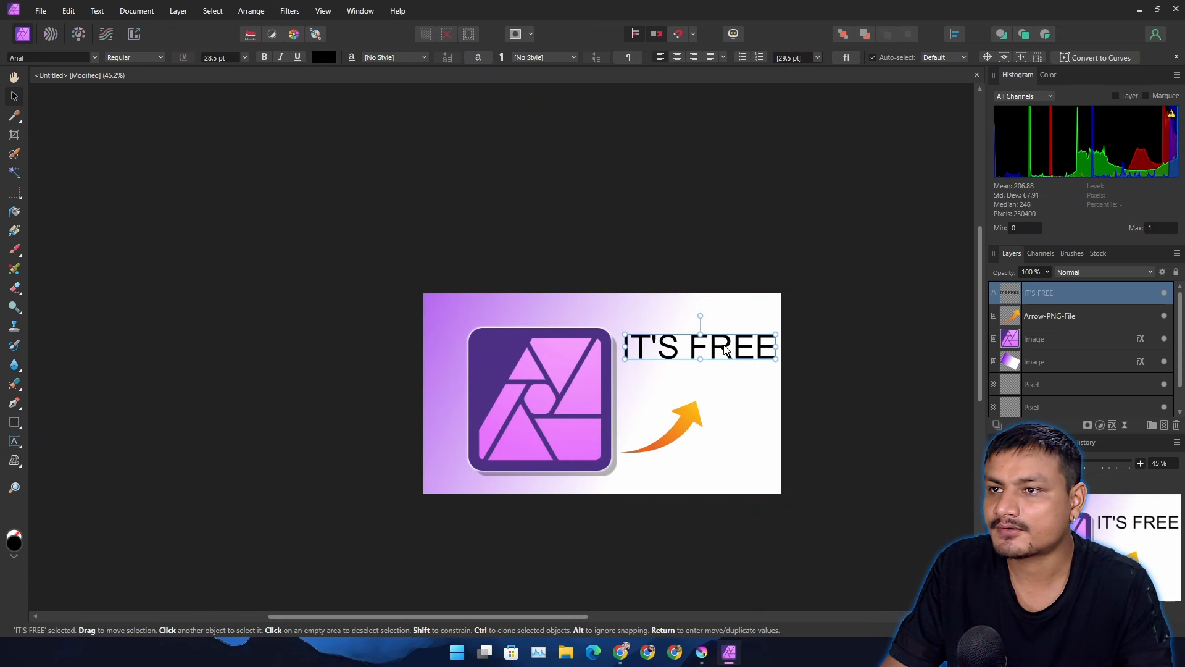
{"action": "mouse_move", "coordinate": [118, 56]}
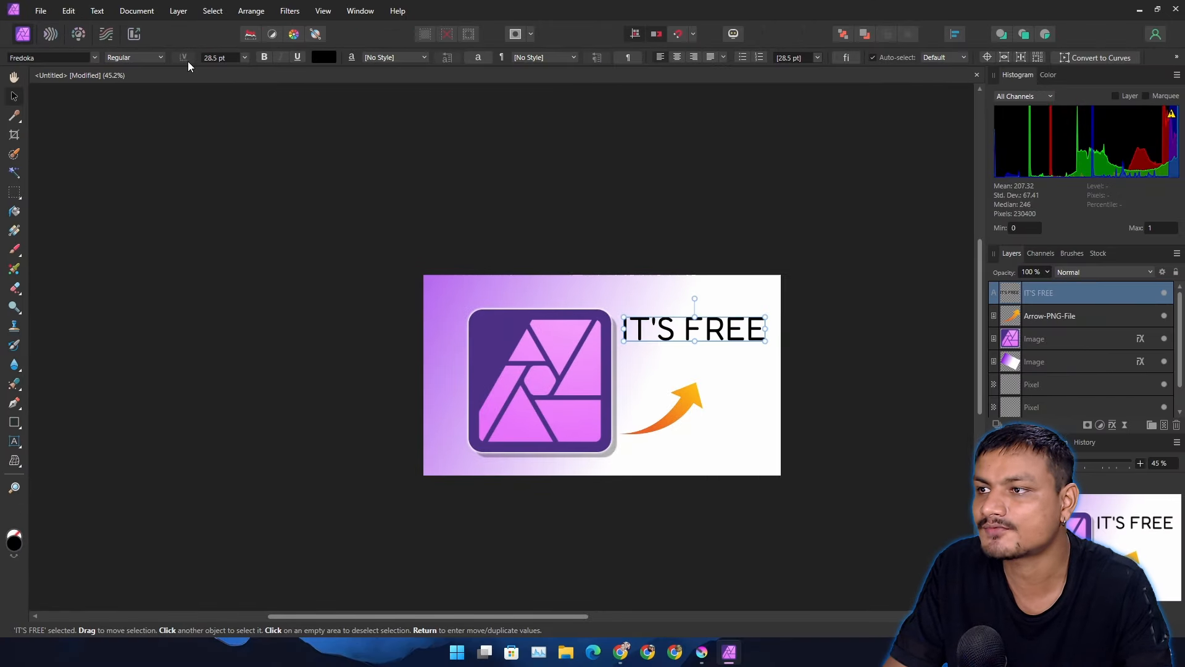
{"action": "left_click", "coordinate": [135, 57]}
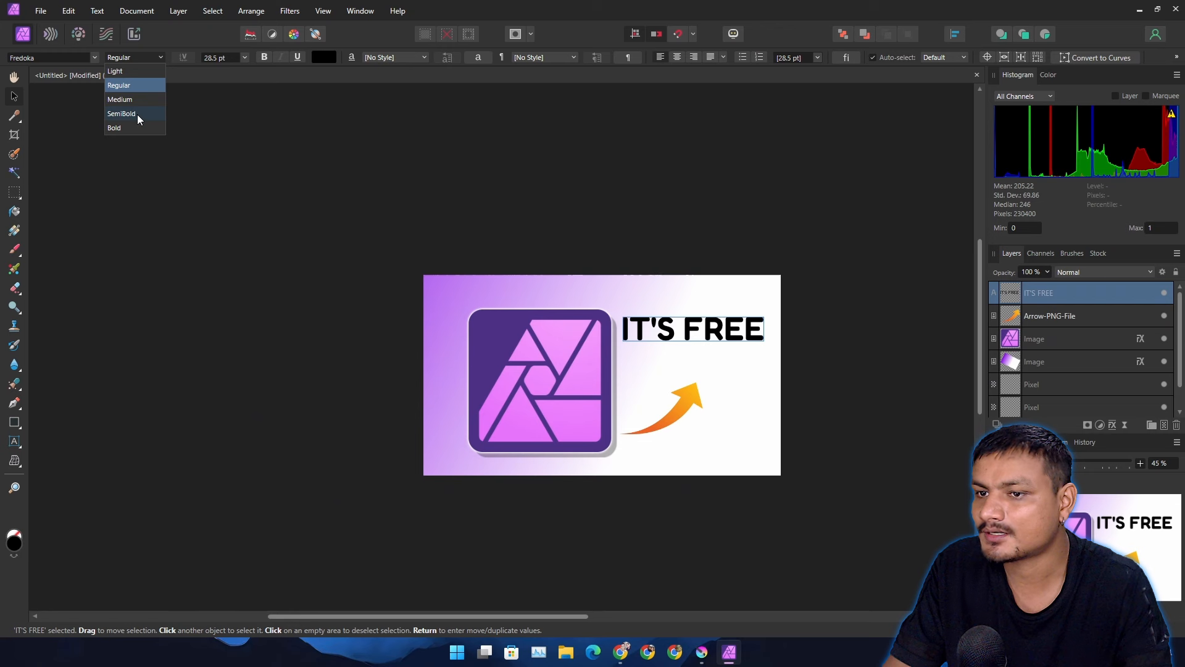
{"action": "mouse_move", "coordinate": [132, 130]}
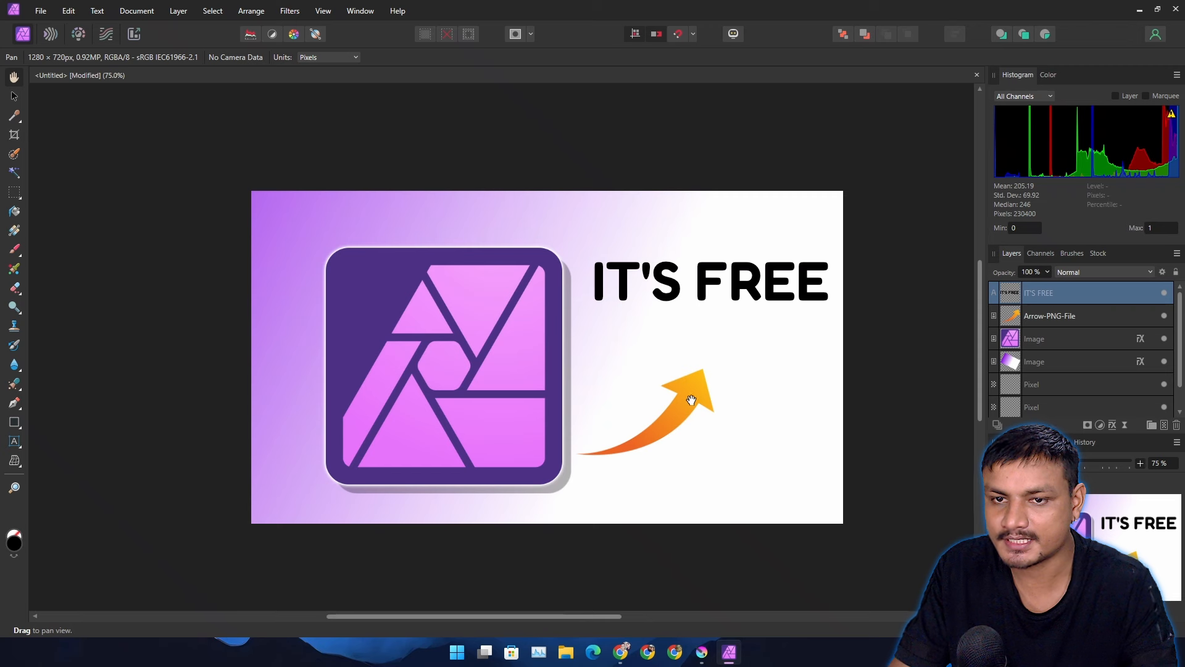
- Flip the arrow horizontally, tilt it under the heading and push it against the logo's edge
{"action": "left_click", "coordinate": [1049, 315]}
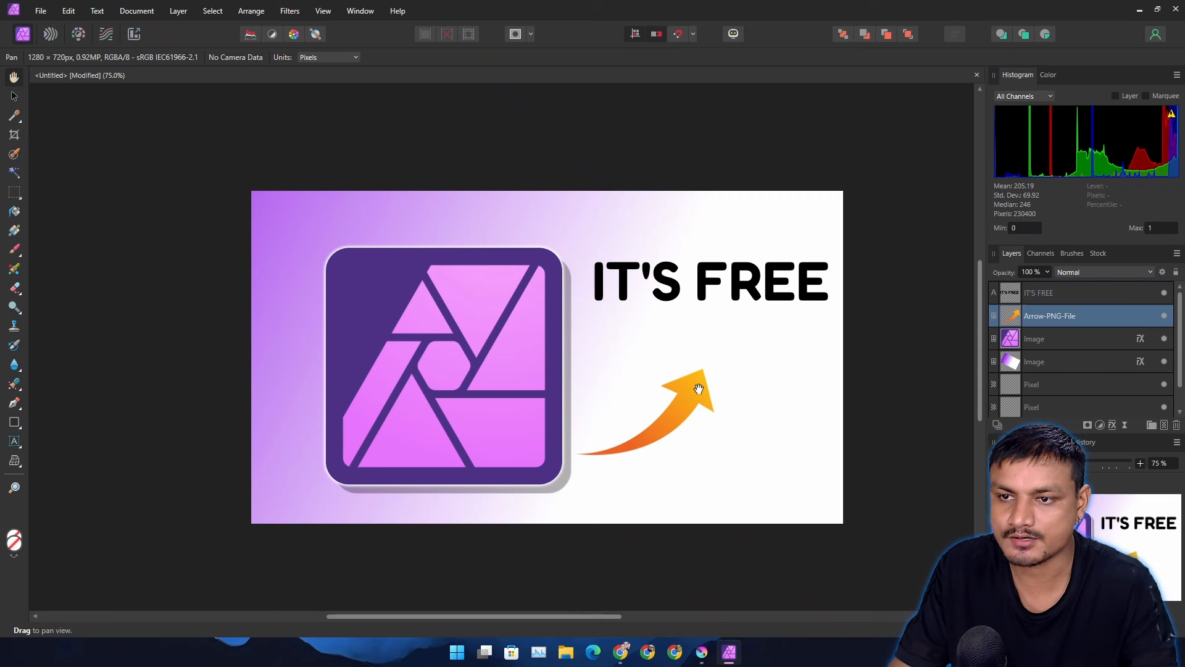
{"action": "mouse_move", "coordinate": [68, 124]}
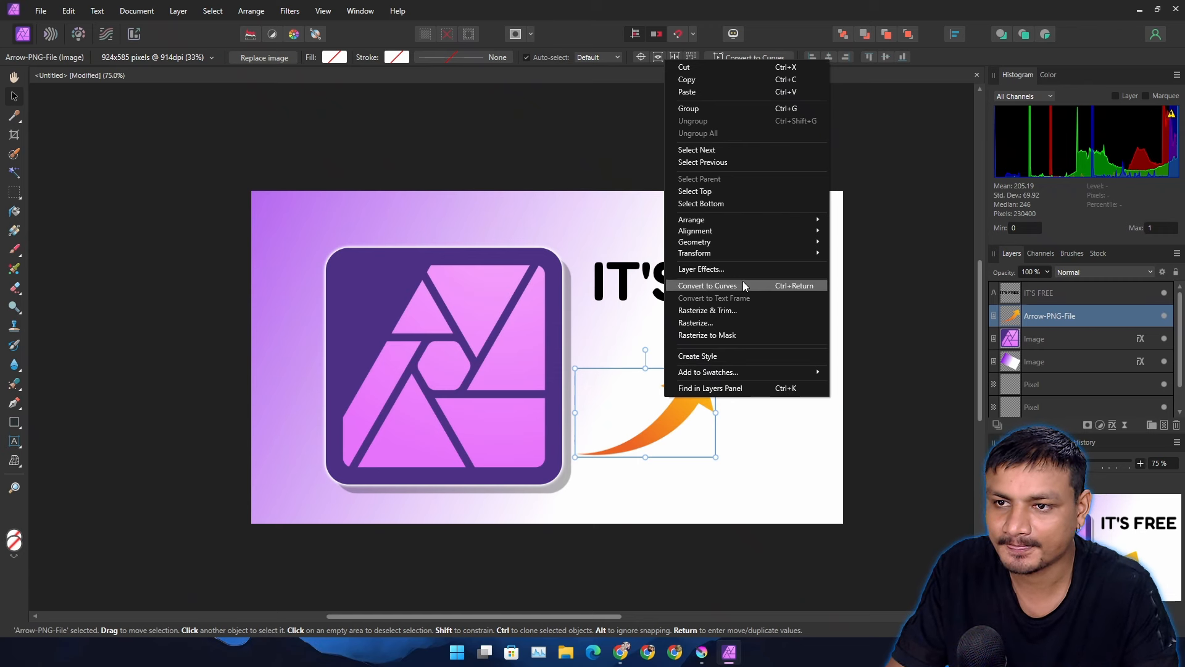
{"action": "mouse_move", "coordinate": [693, 252]}
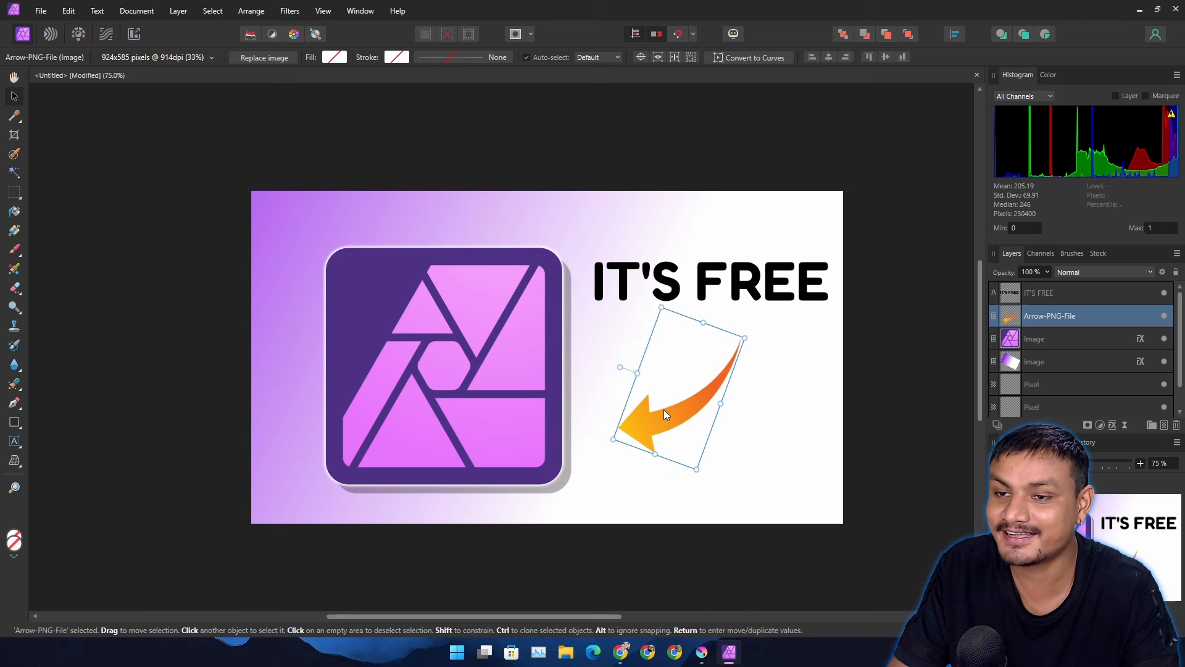
{"action": "left_click_drag", "start_coordinate": [664, 415], "coordinate": [638, 399]}
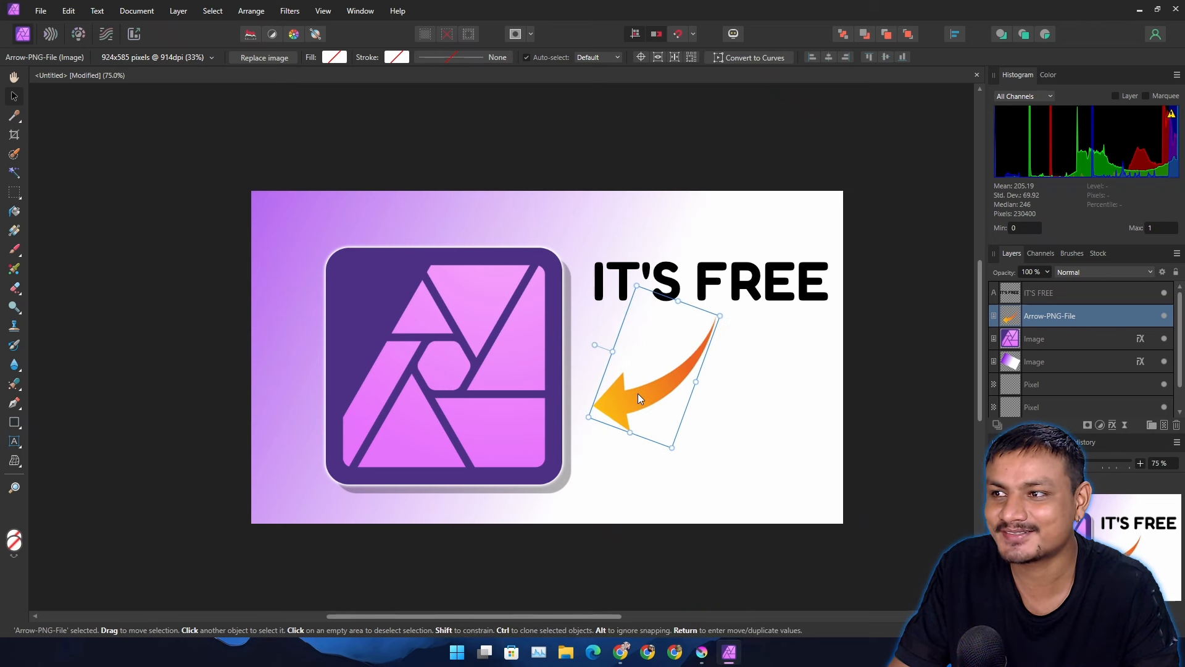
{"action": "left_click_drag", "start_coordinate": [638, 399], "coordinate": [597, 413]}
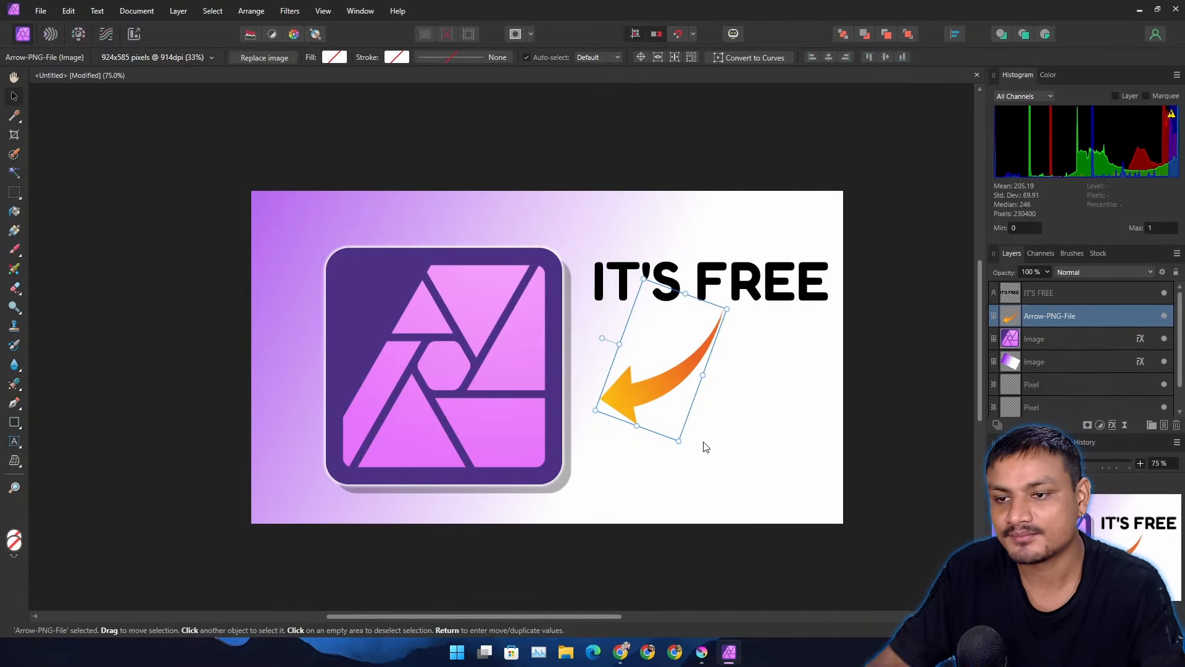
{"action": "mouse_move", "coordinate": [743, 310]}
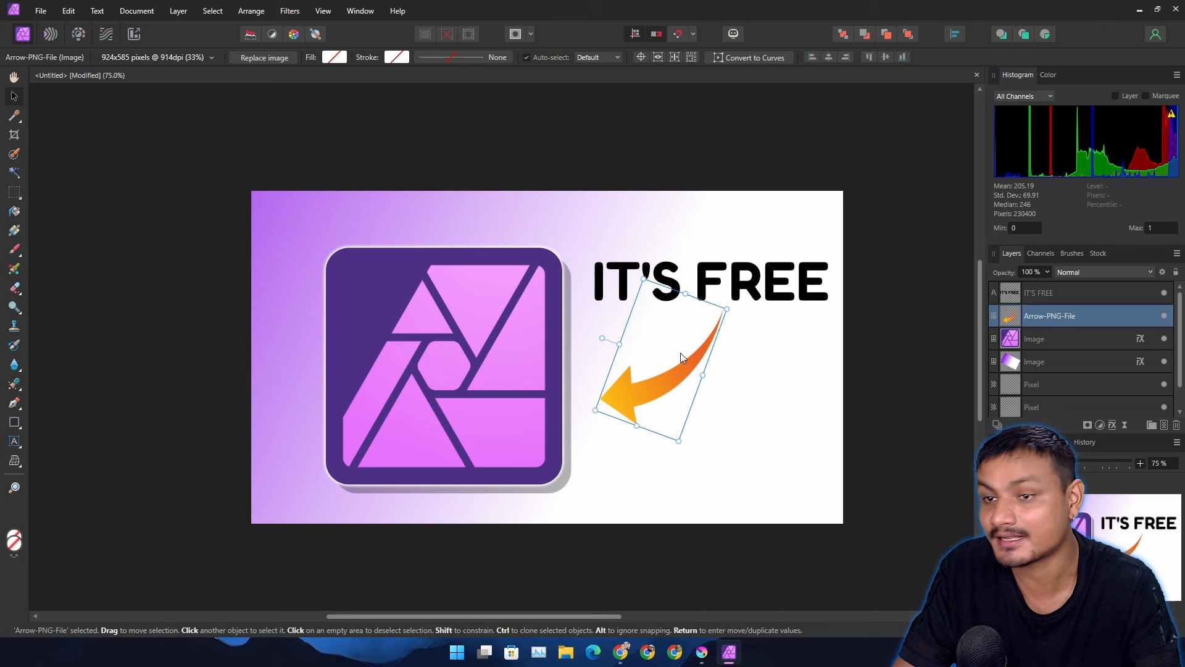
{"action": "mouse_move", "coordinate": [683, 360]}
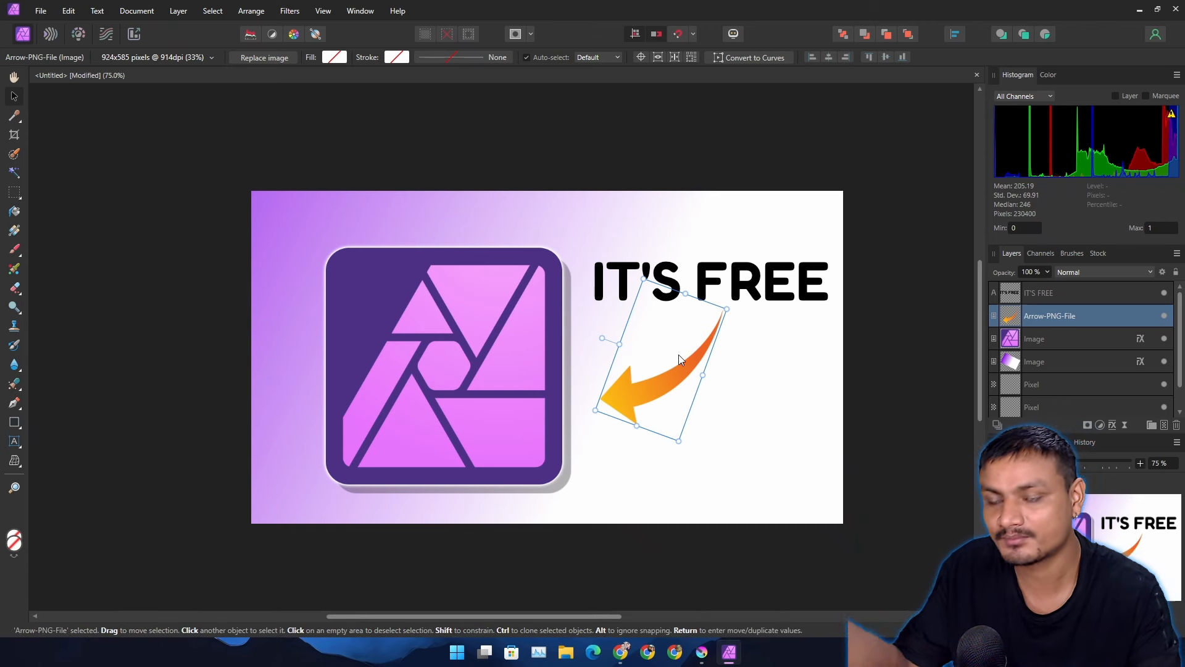
{"action": "mouse_move", "coordinate": [694, 373]}
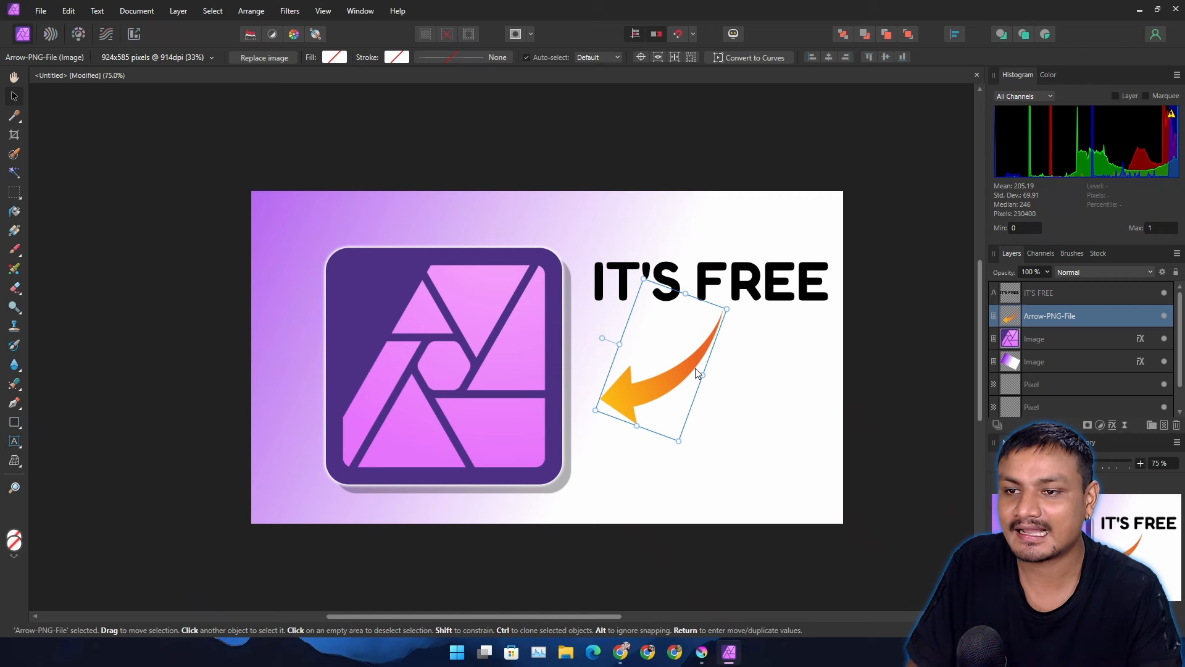
{"action": "left_click_drag", "start_coordinate": [678, 437], "coordinate": [678, 438]}
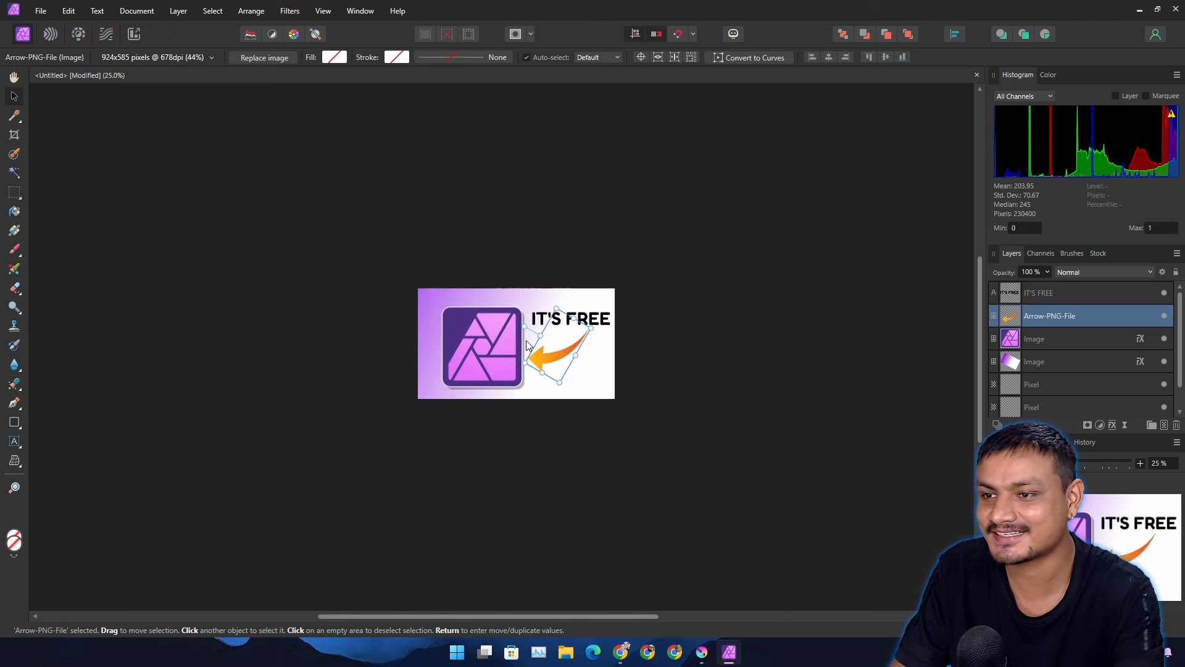
- Give the arrow a red Color Overlay and an Outer Shadow in Layer Effects
{"action": "left_click", "coordinate": [262, 328]}
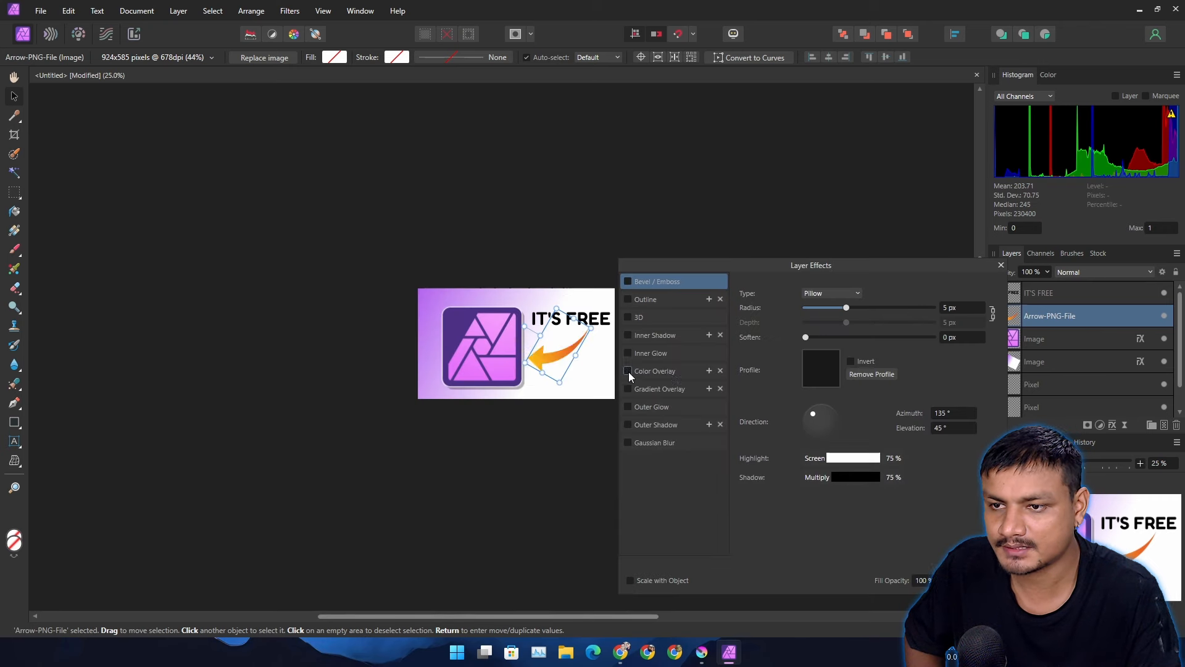
{"action": "left_click", "coordinate": [627, 371]}
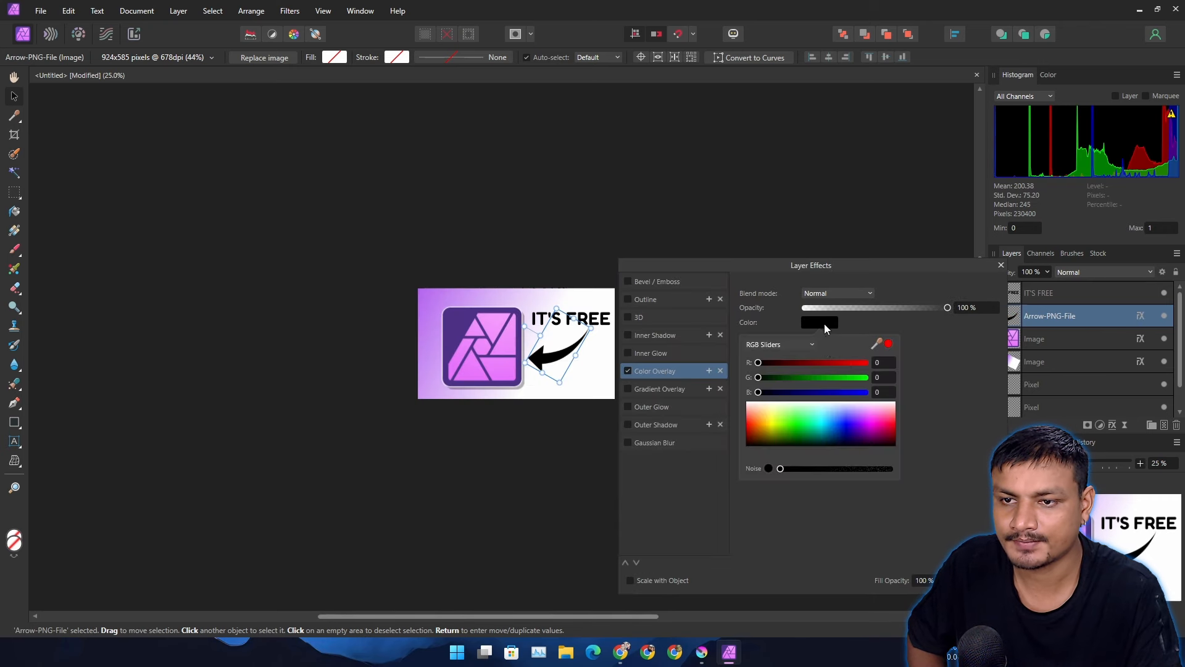
{"action": "left_click", "coordinate": [876, 423]}
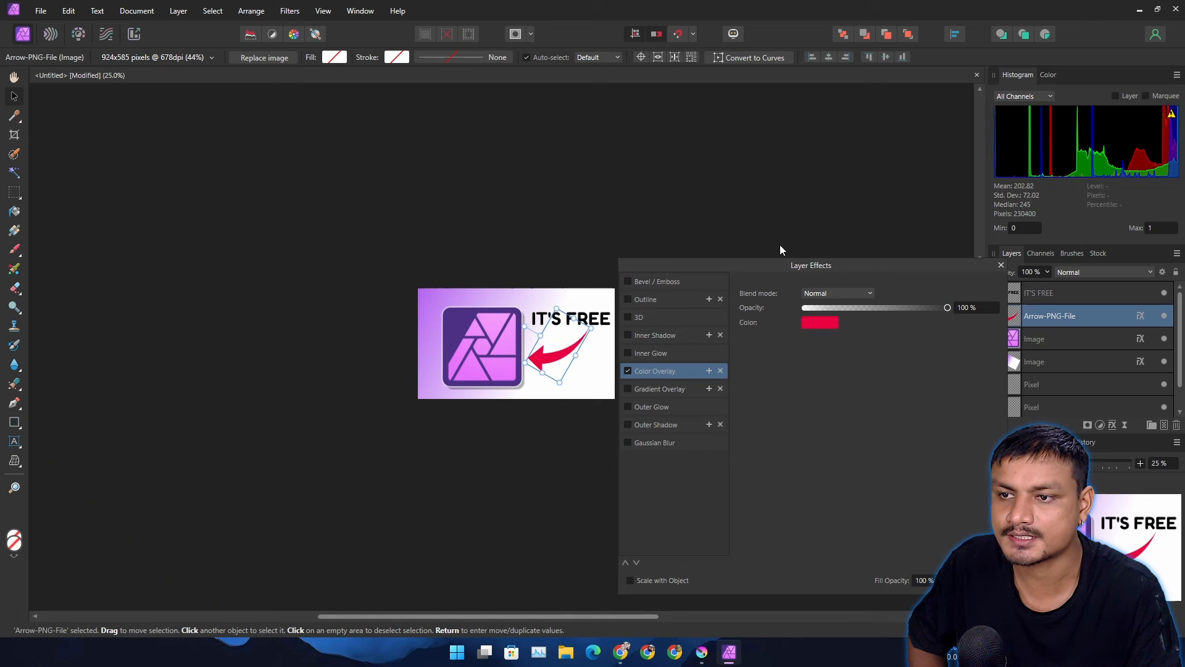
{"action": "mouse_move", "coordinate": [627, 429]}
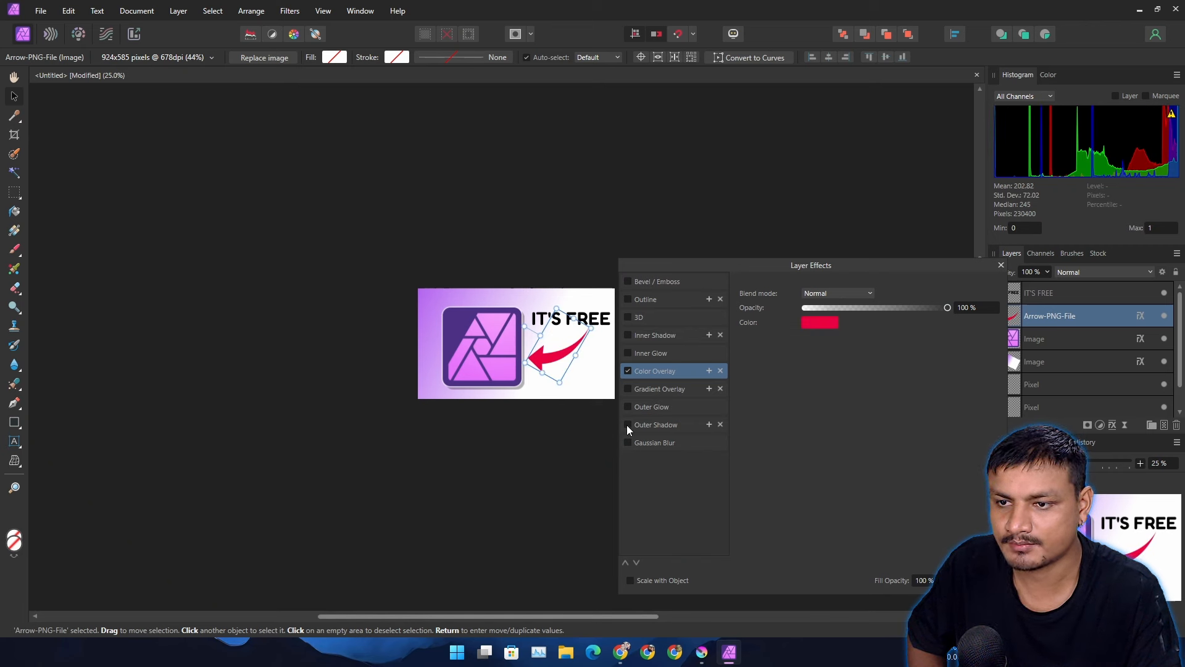
{"action": "left_click", "coordinate": [627, 423]}
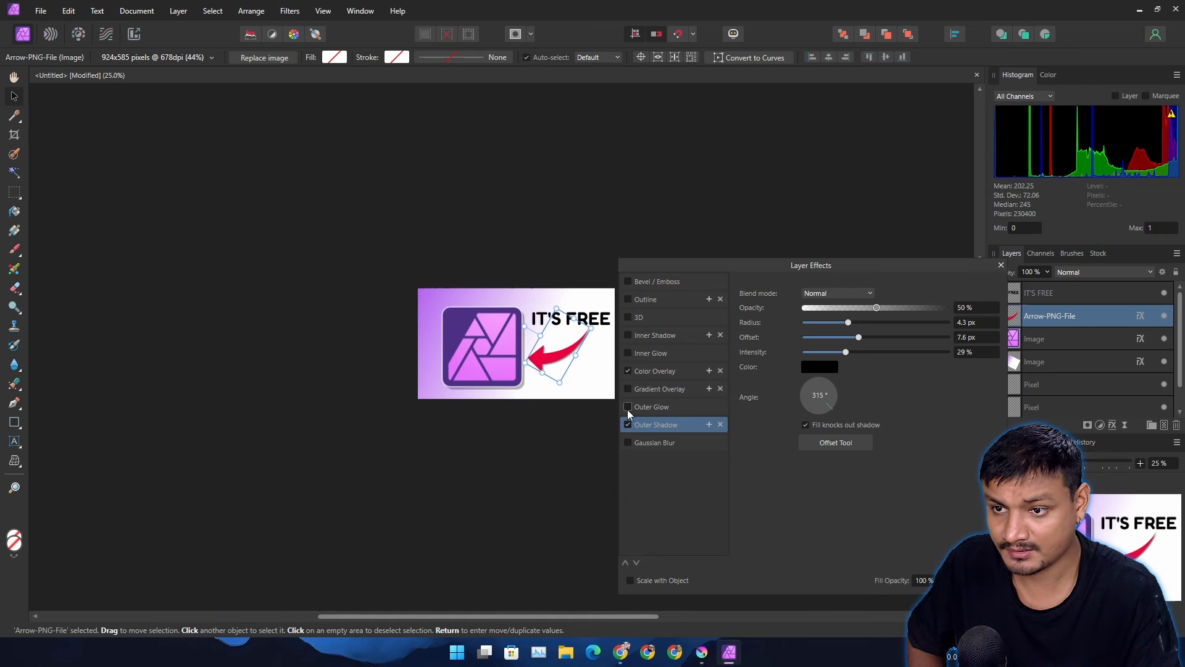
- Add an Outer Glow with a tiny radius and close the Layer Effects settings
{"action": "left_click", "coordinate": [627, 406]}
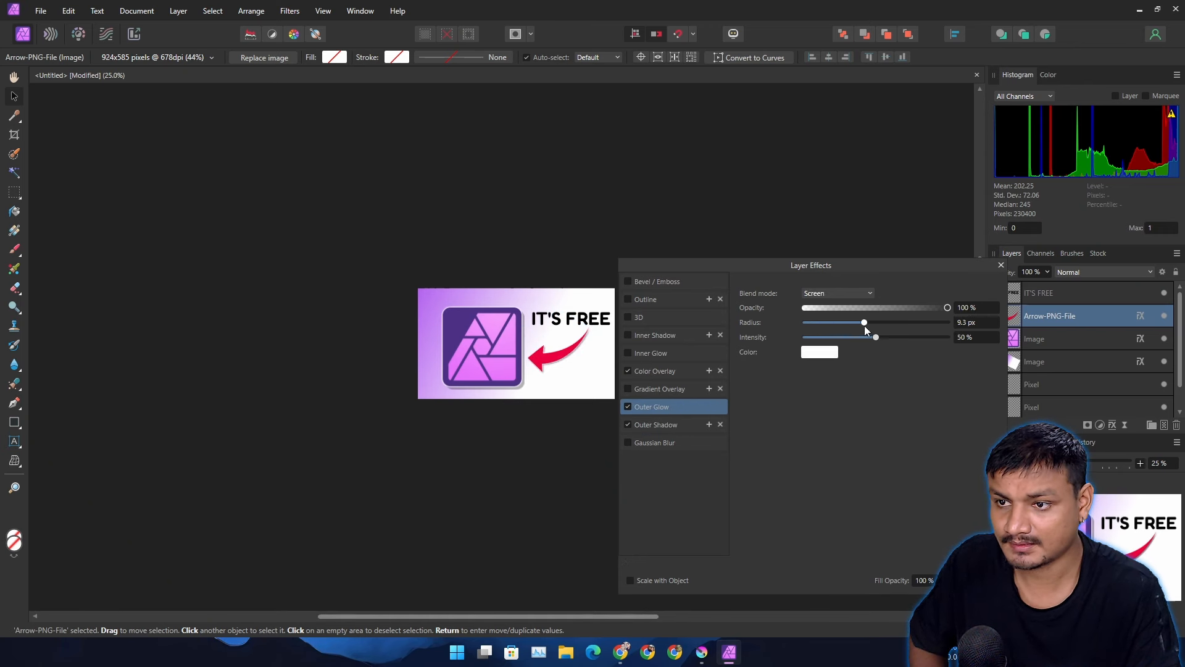
{"action": "left_click_drag", "start_coordinate": [864, 322], "coordinate": [816, 322]}
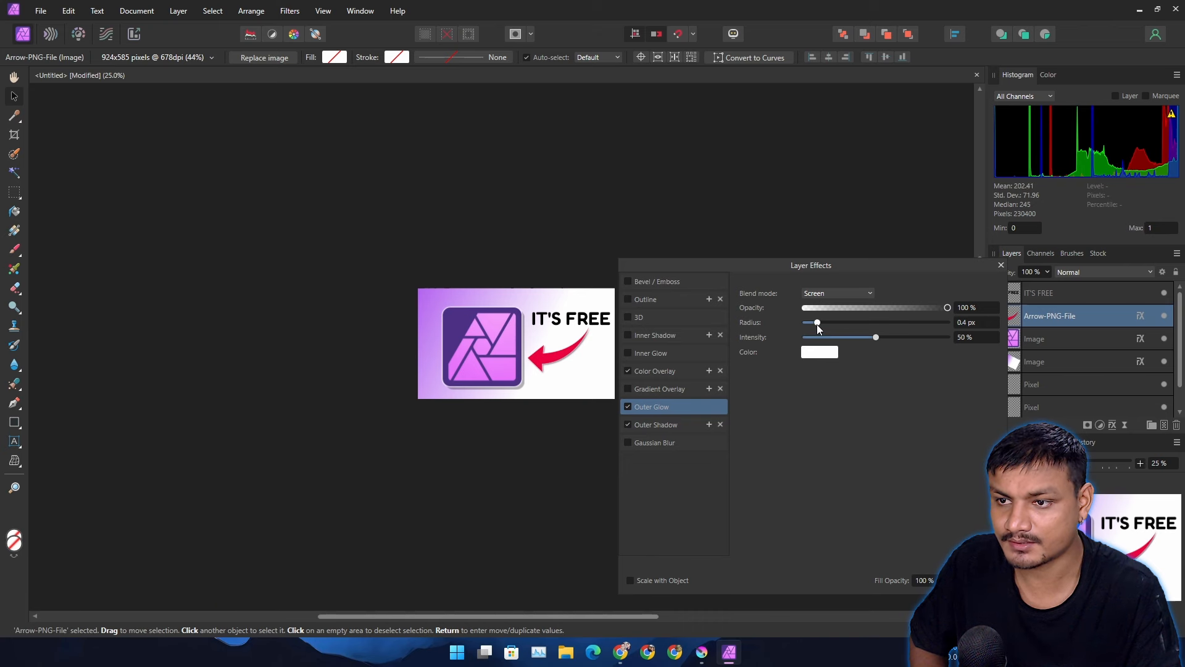
{"action": "left_click_drag", "start_coordinate": [816, 322], "coordinate": [822, 322]}
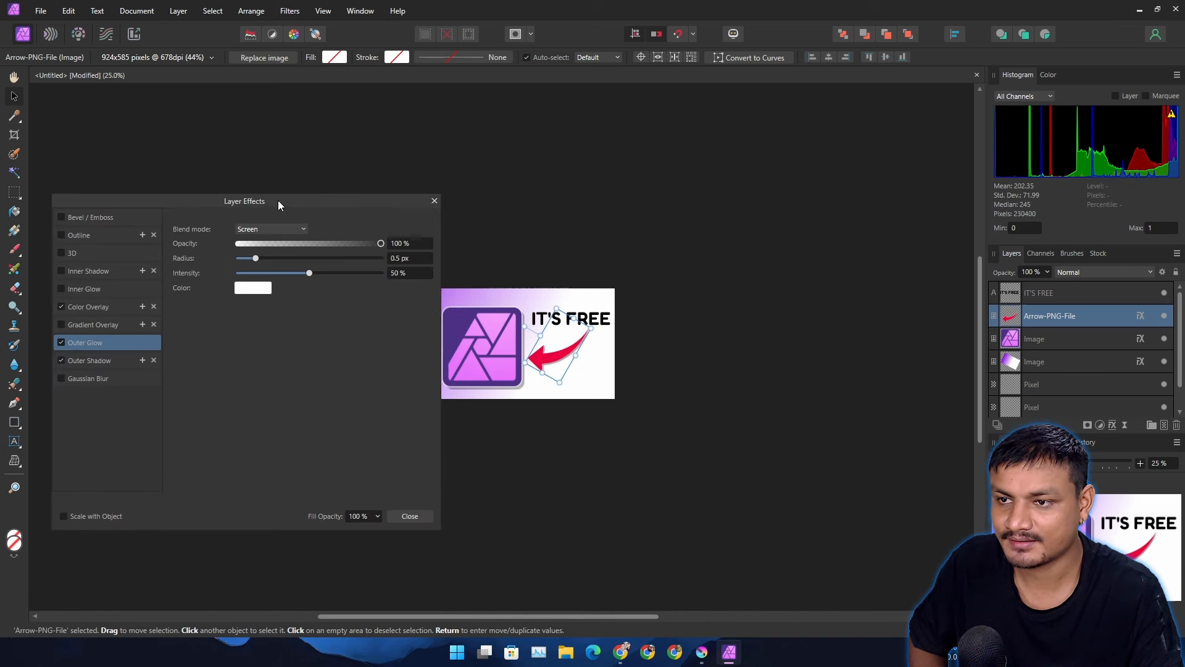
{"action": "left_click_drag", "start_coordinate": [245, 201], "coordinate": [759, 284]}
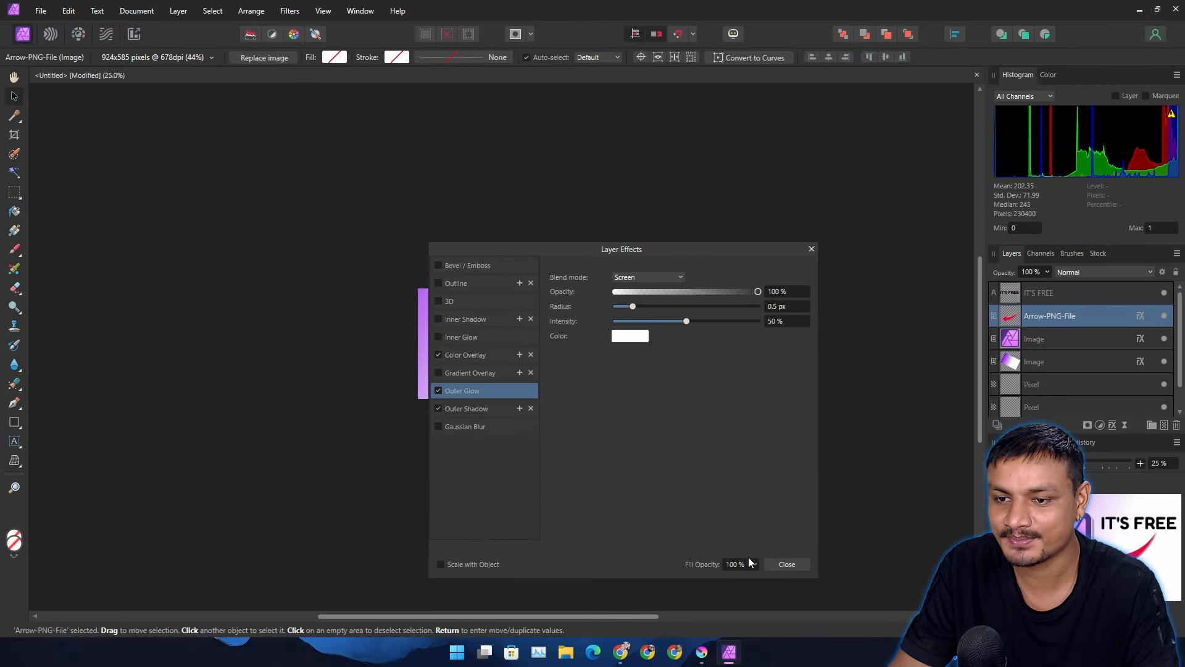
{"action": "left_click", "coordinate": [40, 11]}
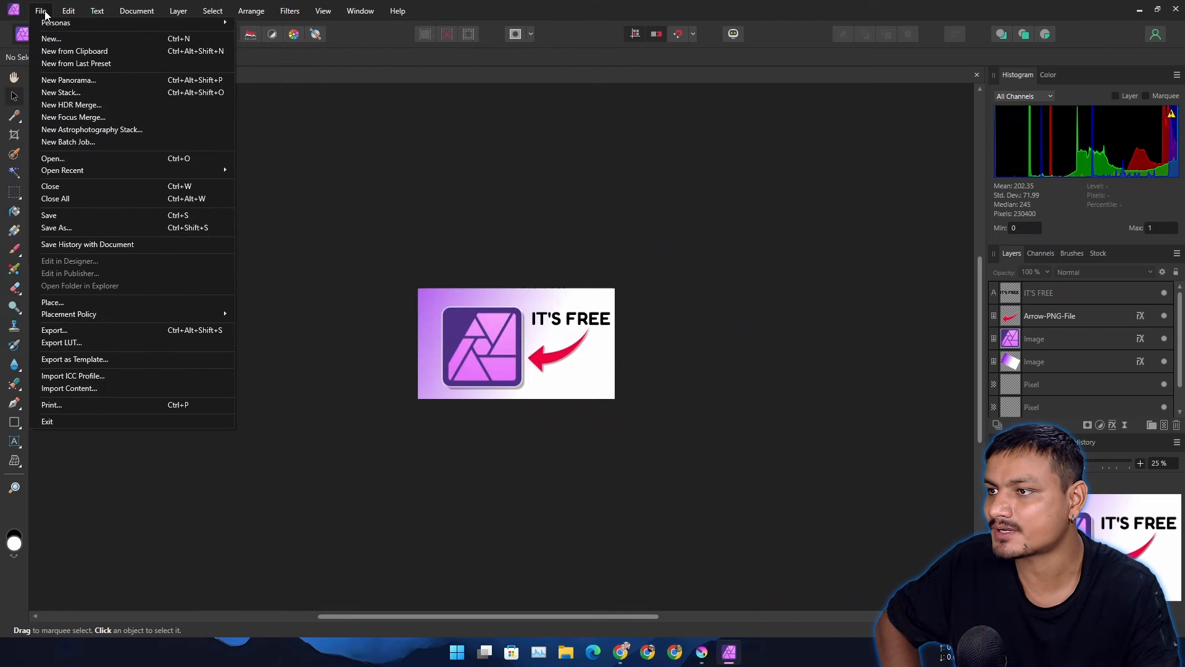
- Export the thumbnail via File > Export as a 1280×720 PNG
{"action": "left_click", "coordinate": [53, 331]}
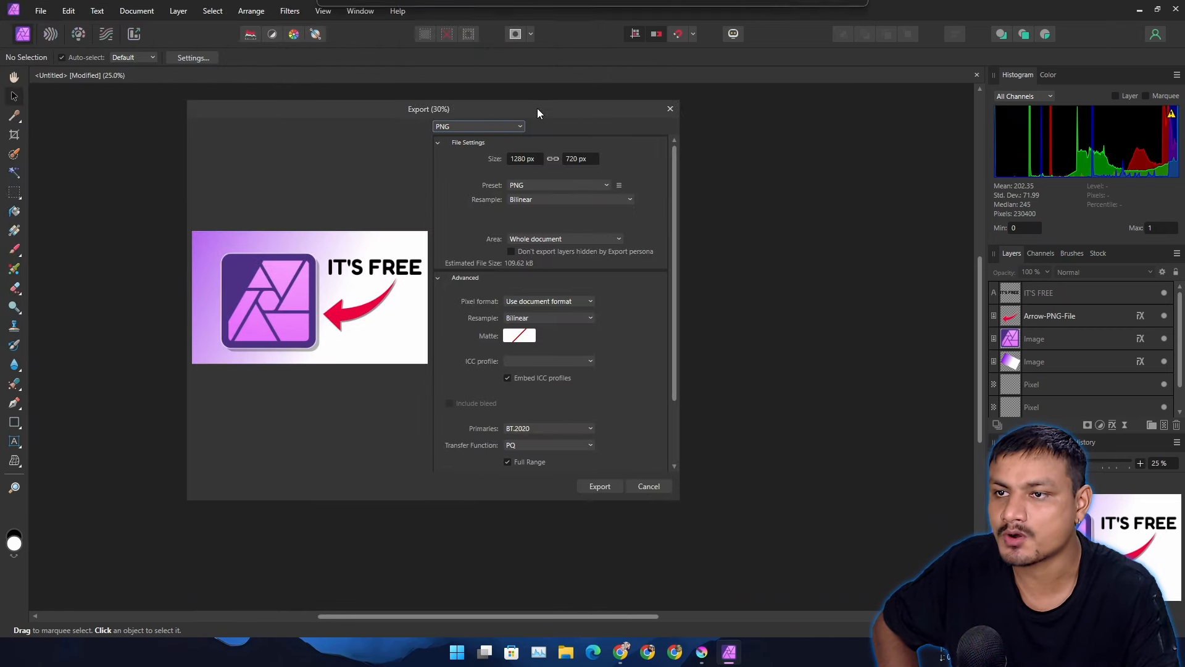
{"action": "mouse_move", "coordinate": [548, 393]}
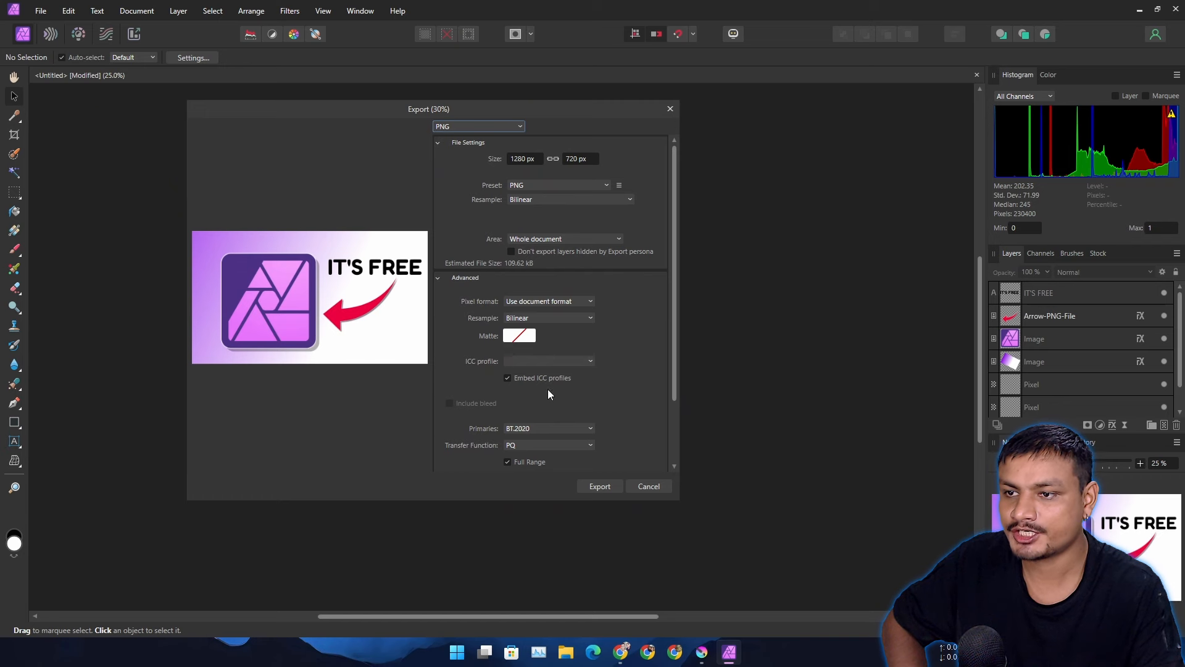
{"action": "left_click", "coordinate": [648, 486]}
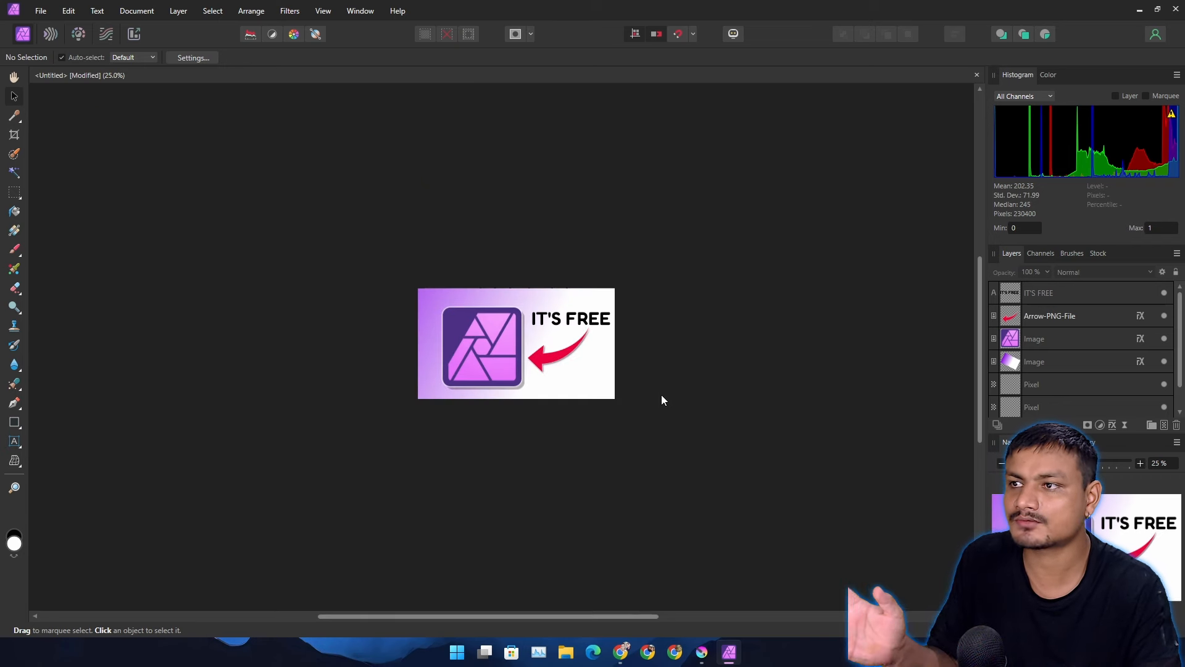
{"action": "mouse_move", "coordinate": [696, 362]}
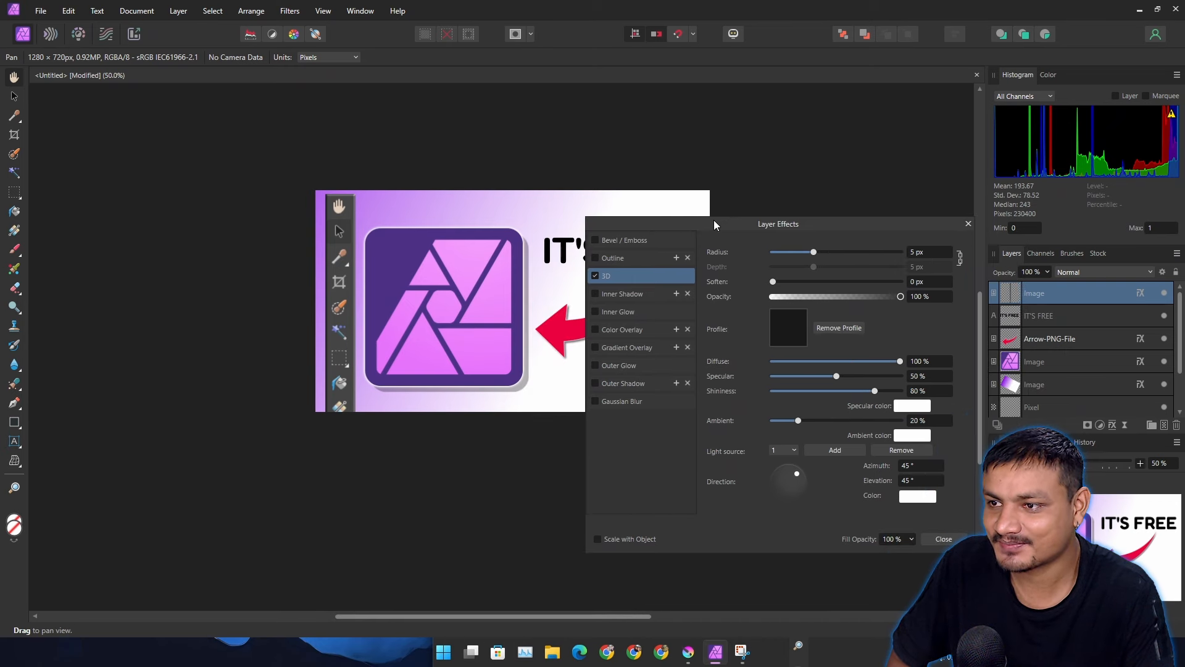
- Place the tool strip image with a 3D layer effect along the thumbnail's left edge
{"action": "left_click", "coordinate": [942, 538]}
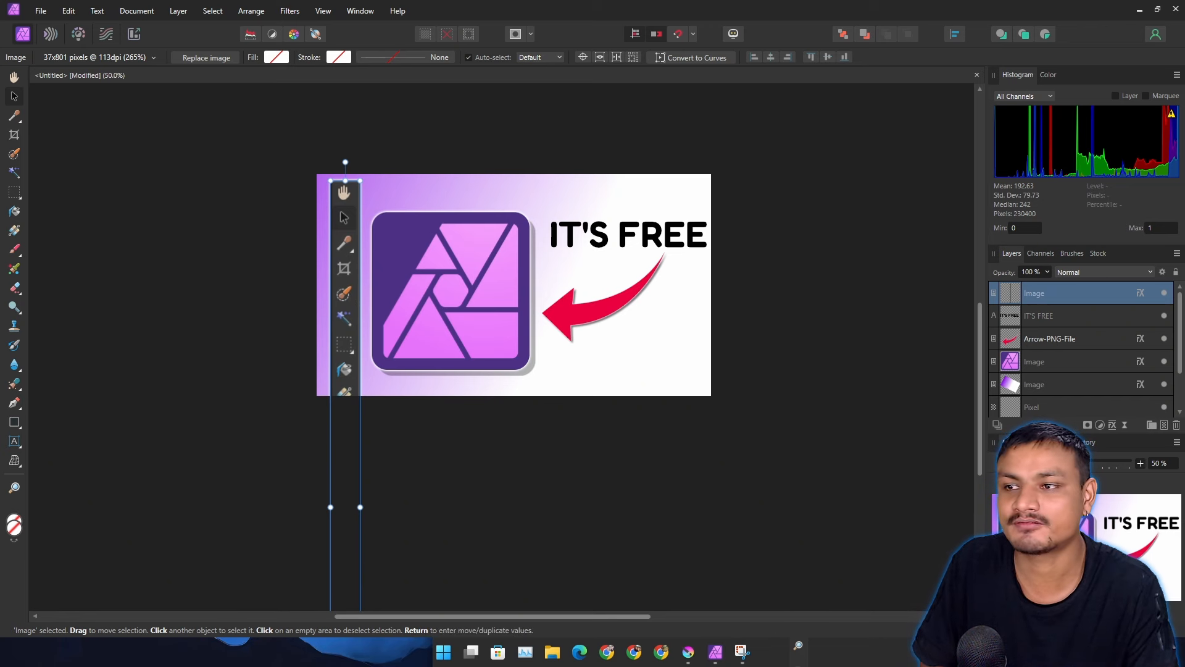
{"action": "left_click", "coordinate": [181, 500]}
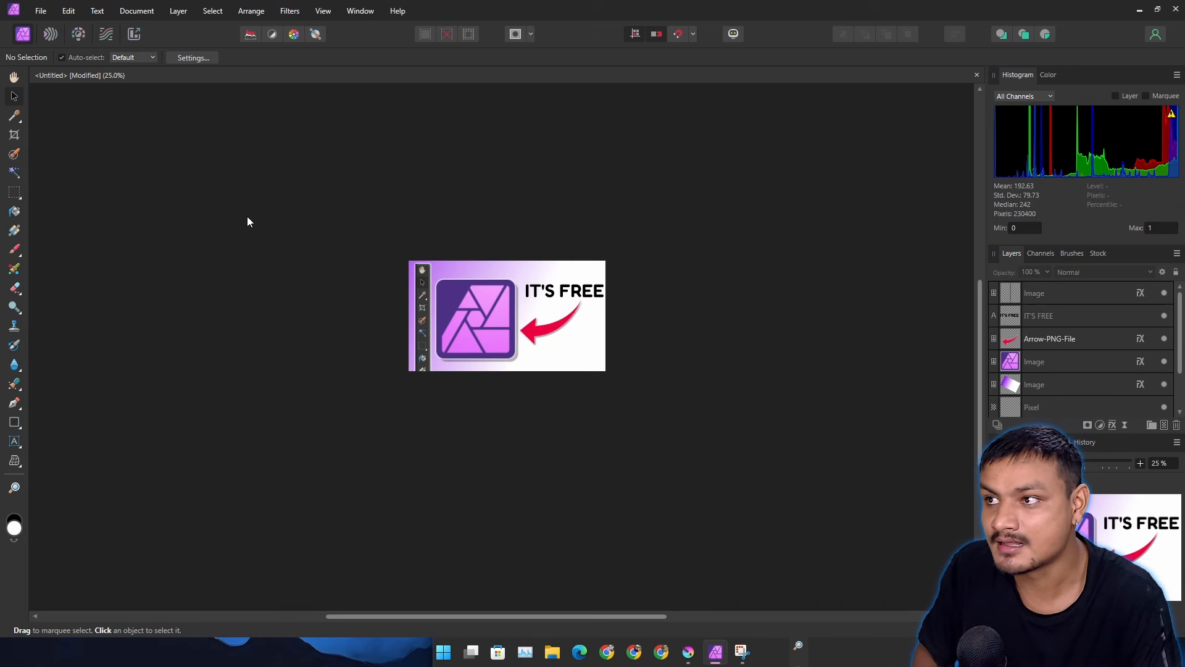
{"action": "left_click", "coordinate": [39, 11]}
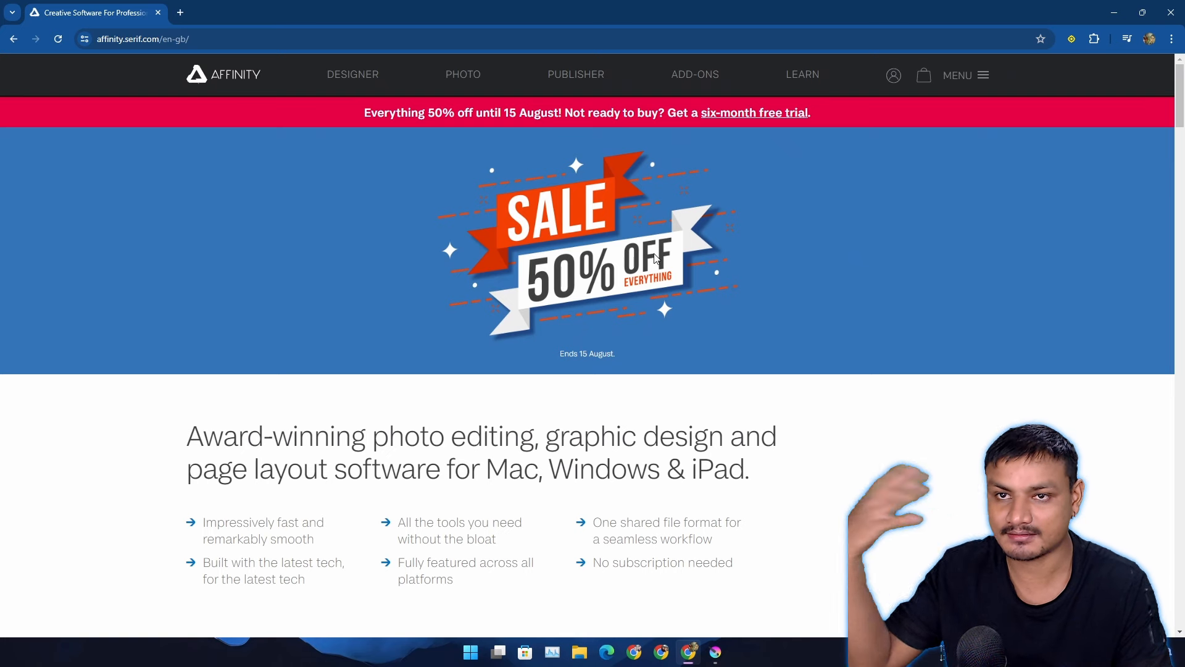
{"action": "mouse_move", "coordinate": [711, 261]}
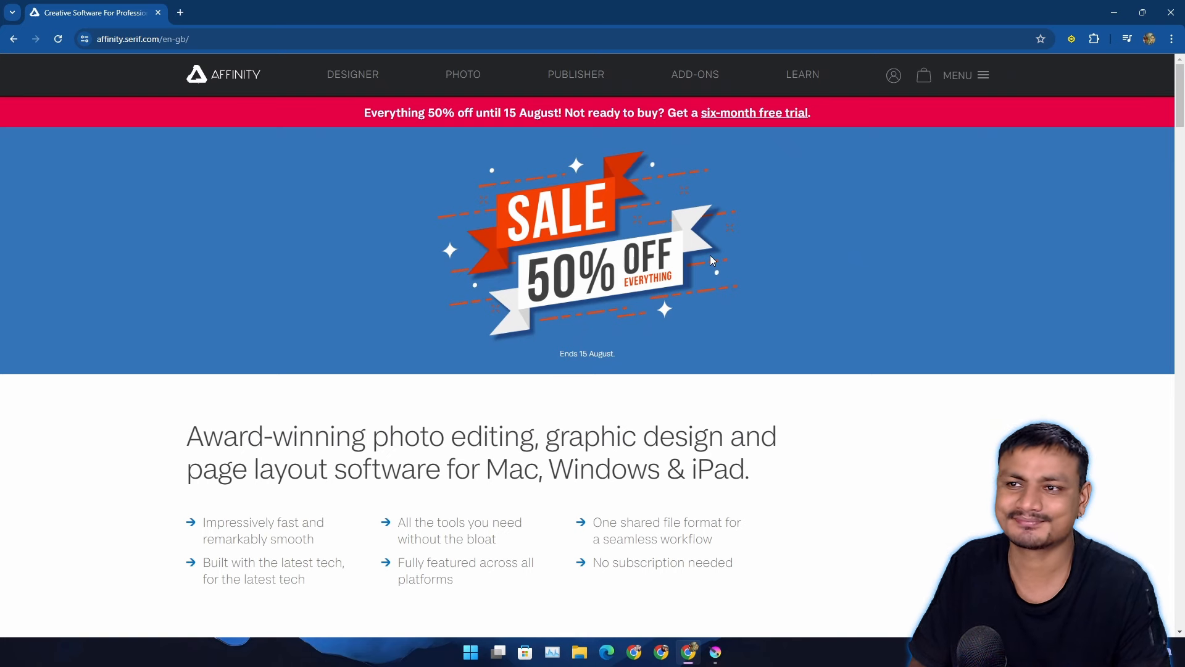
{"action": "scroll", "scroll_direction": "down", "scroll_amount": 3}
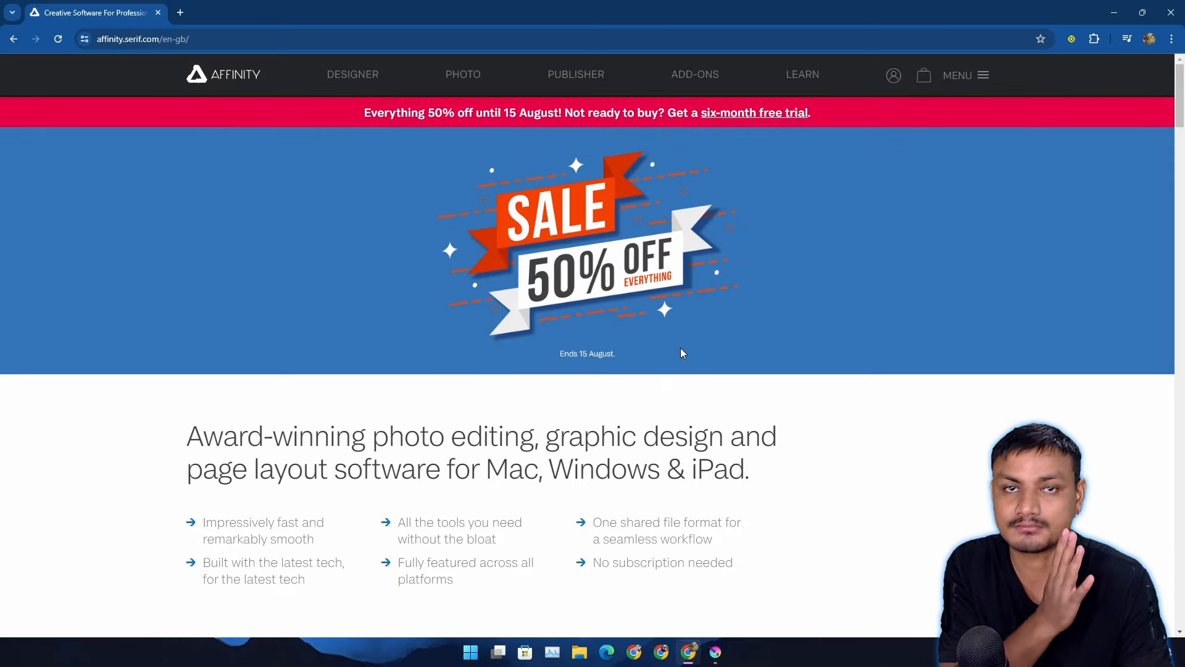
{"action": "mouse_move", "coordinate": [716, 356]}
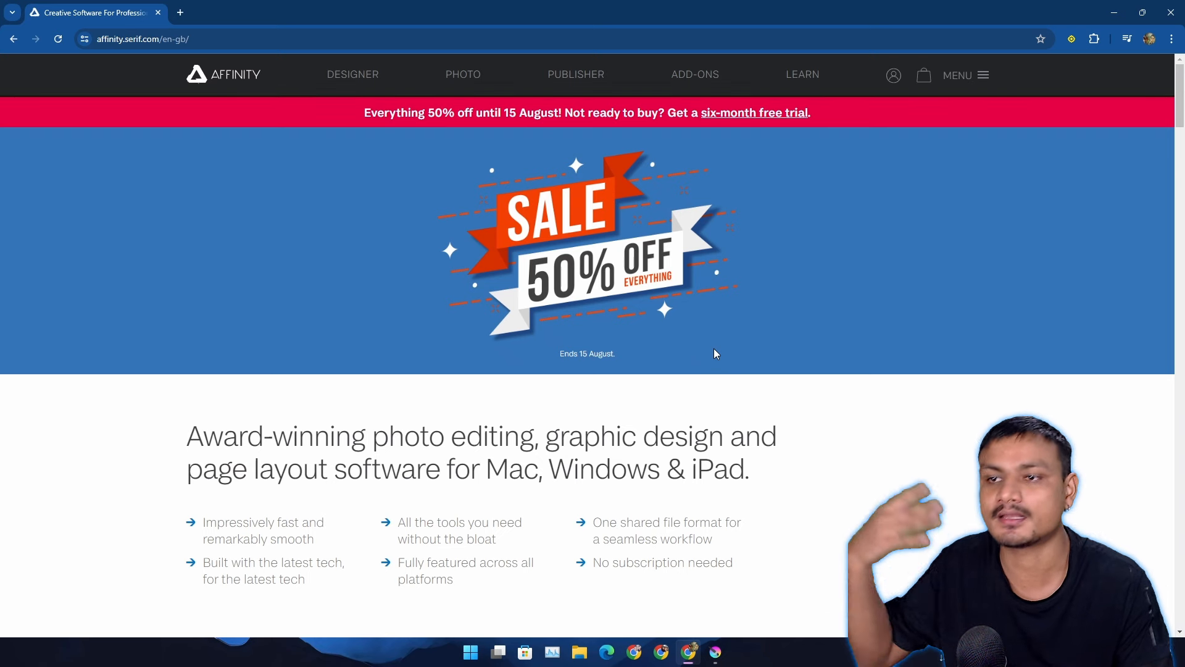
{"action": "mouse_move", "coordinate": [715, 318]}
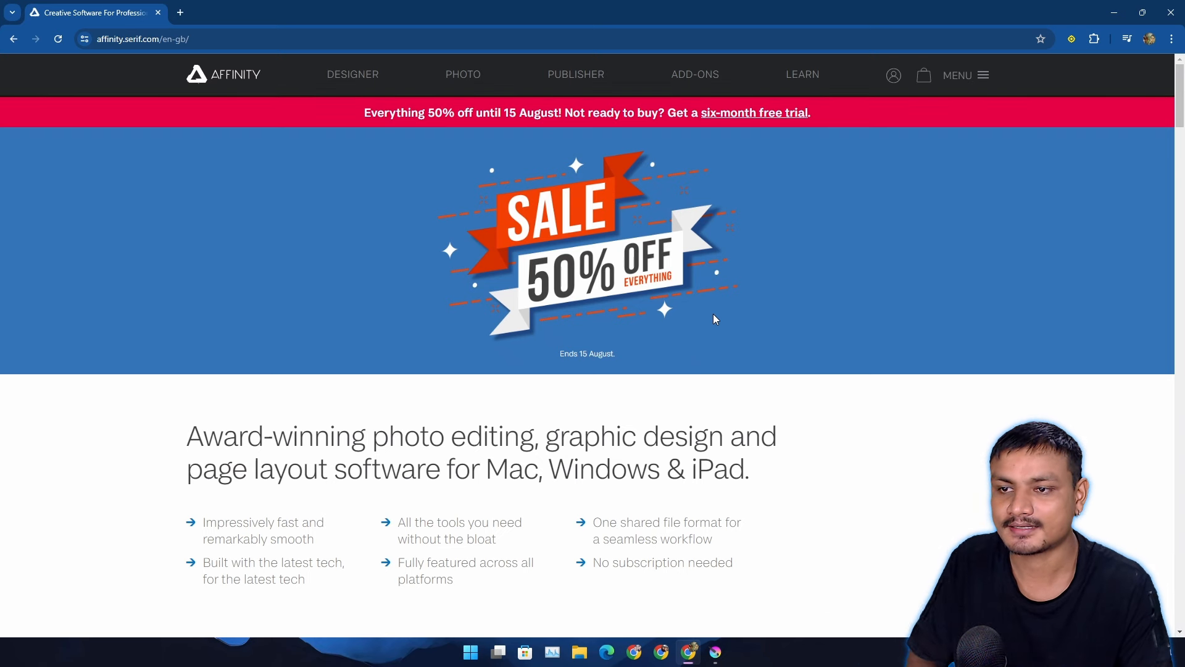
{"action": "scroll", "scroll_direction": "down", "scroll_amount": 3}
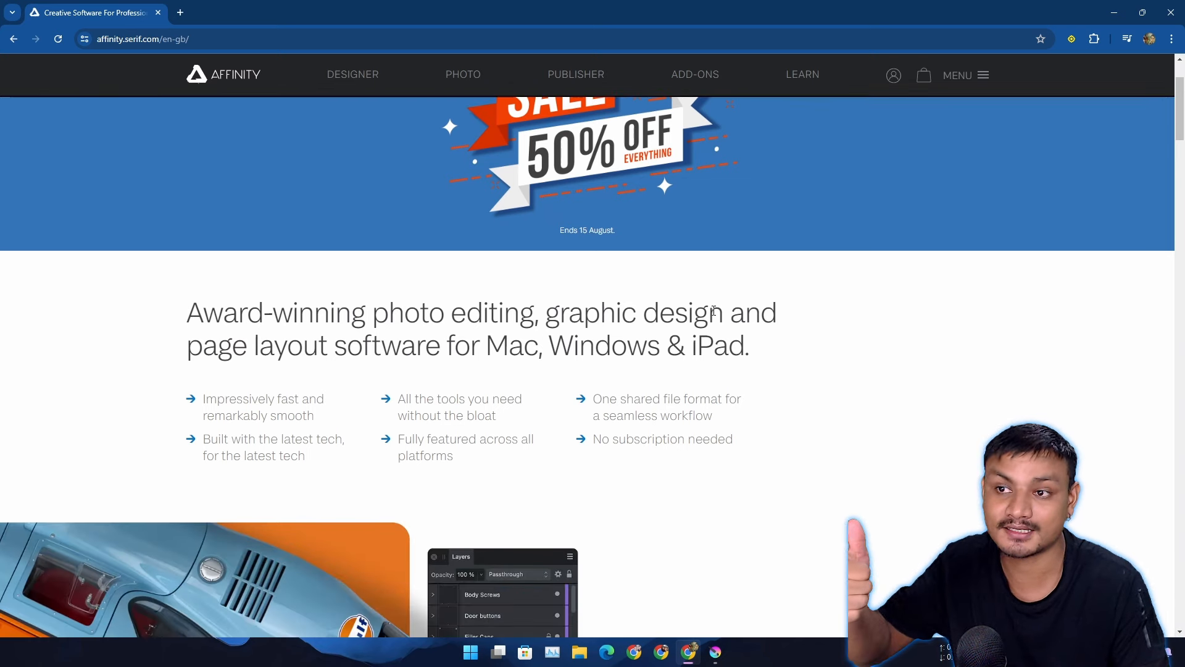